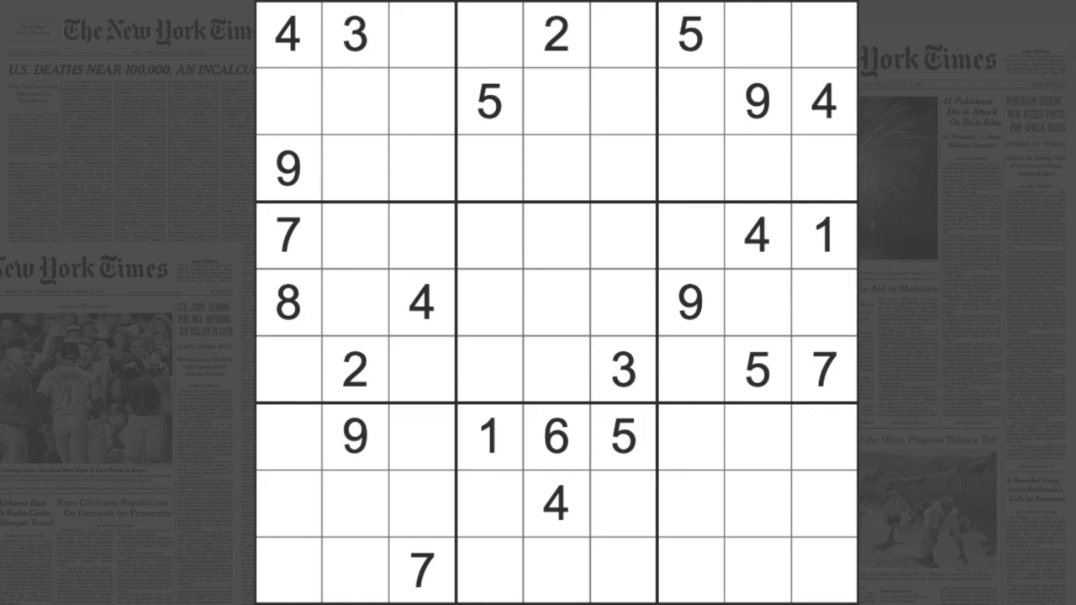
# Enter 4s at r6c4, r3c6, r9c2 and r7c7, completing every row's 4
pyautogui.click(420, 302)
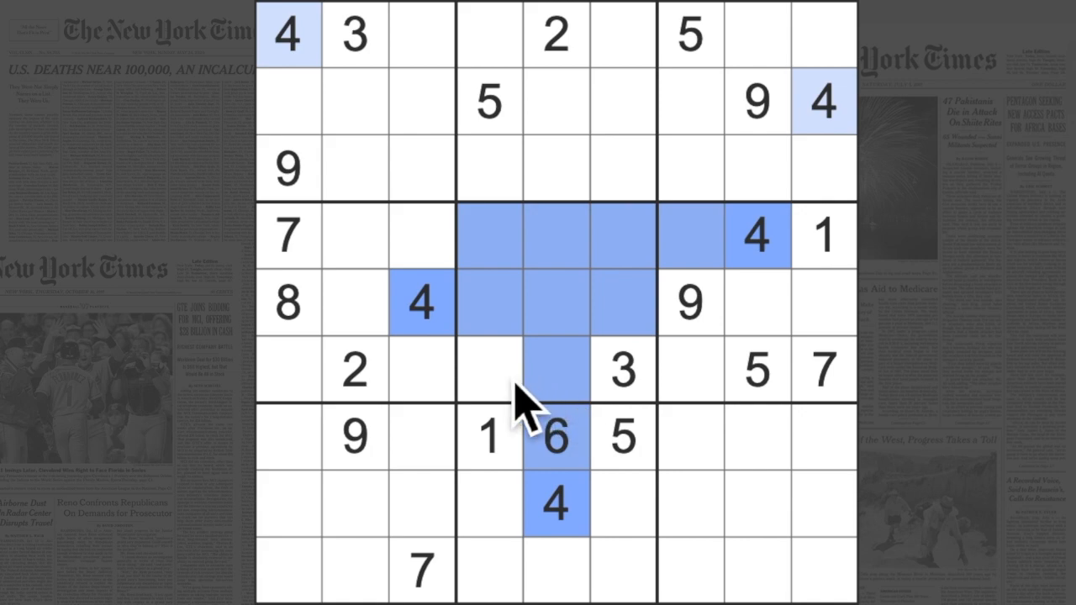
pyautogui.click(491, 370)
pyautogui.write('4')
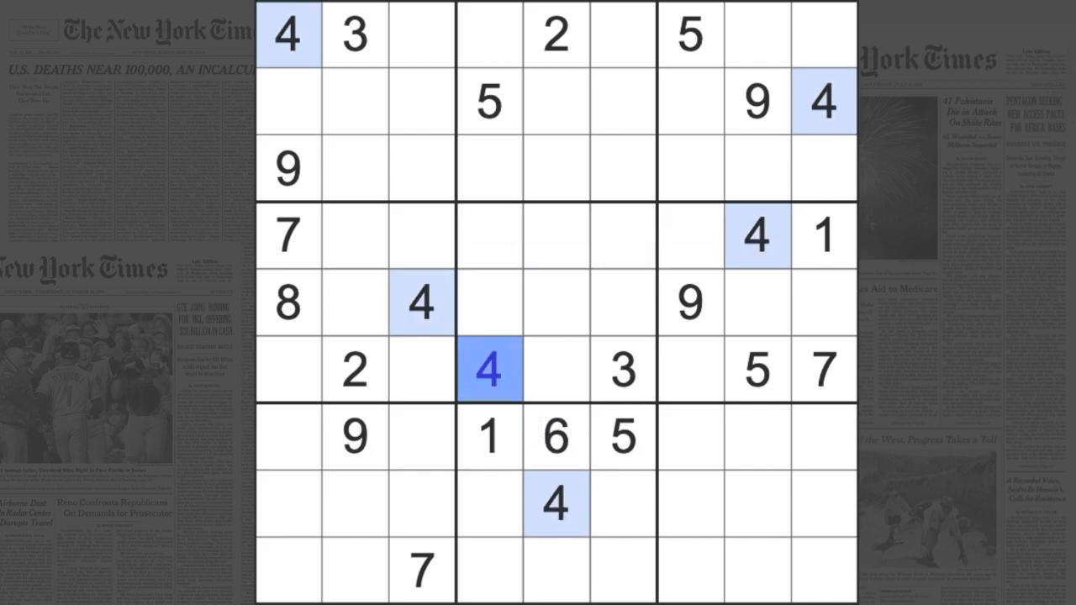
pyautogui.click(490, 303)
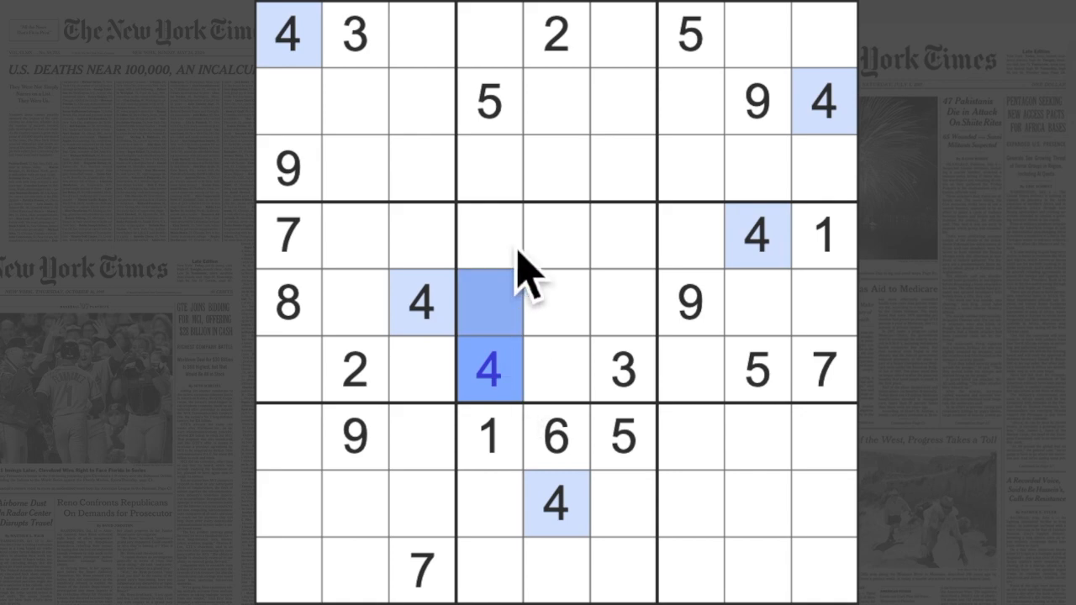
pyautogui.click(690, 35)
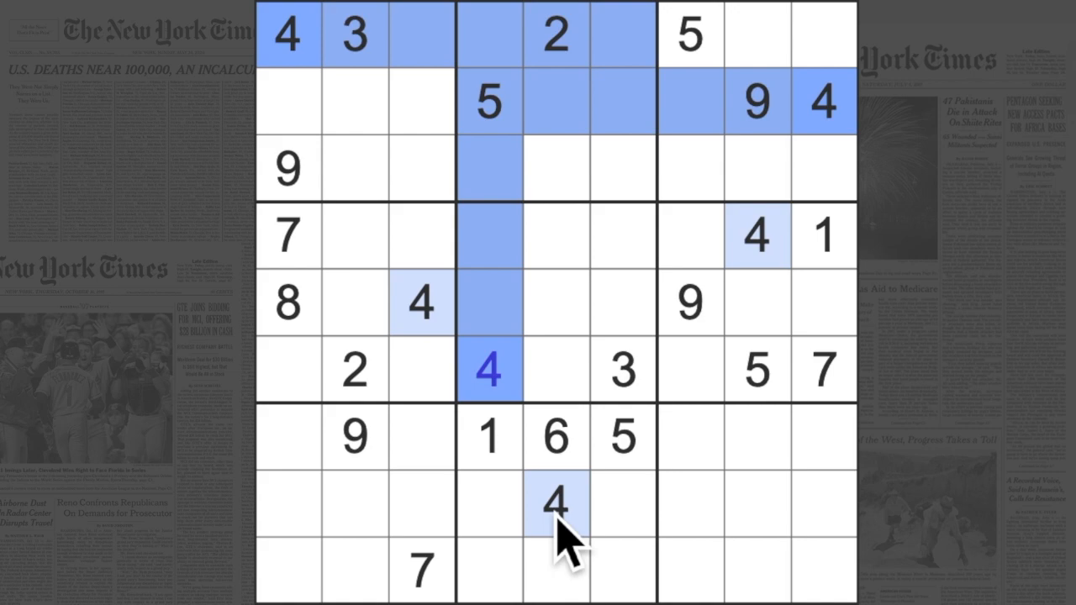
pyautogui.click(622, 169)
pyautogui.write('4')
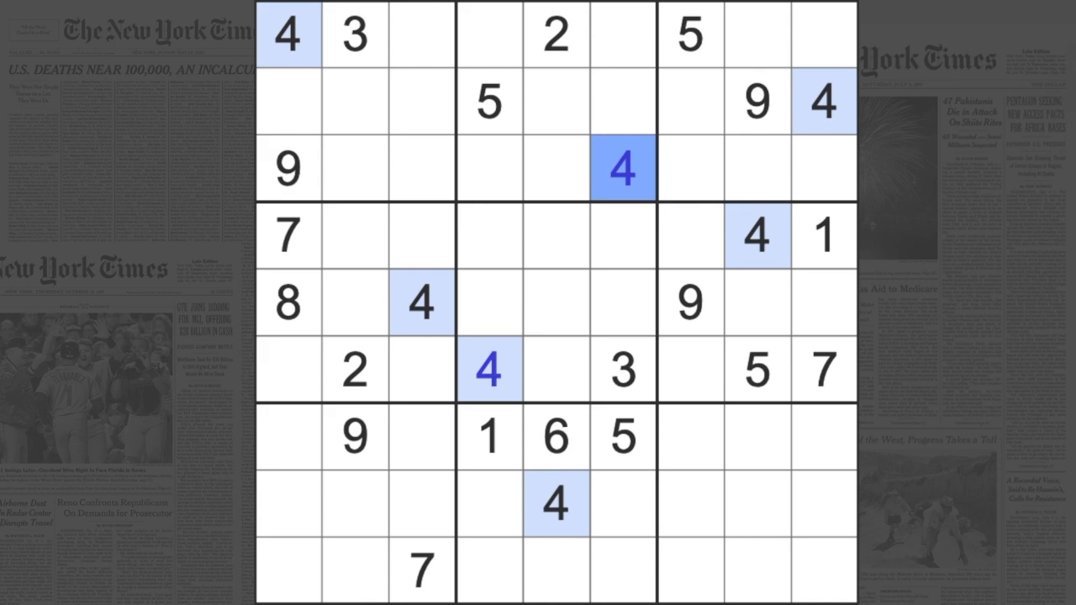
pyautogui.moveTo(646, 202)
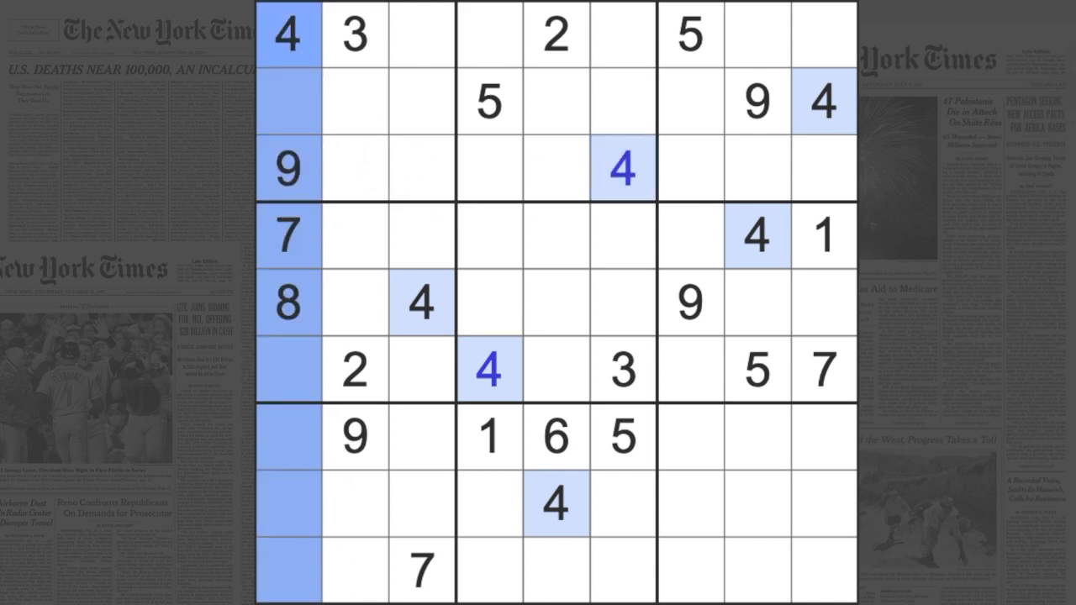
pyautogui.click(557, 504)
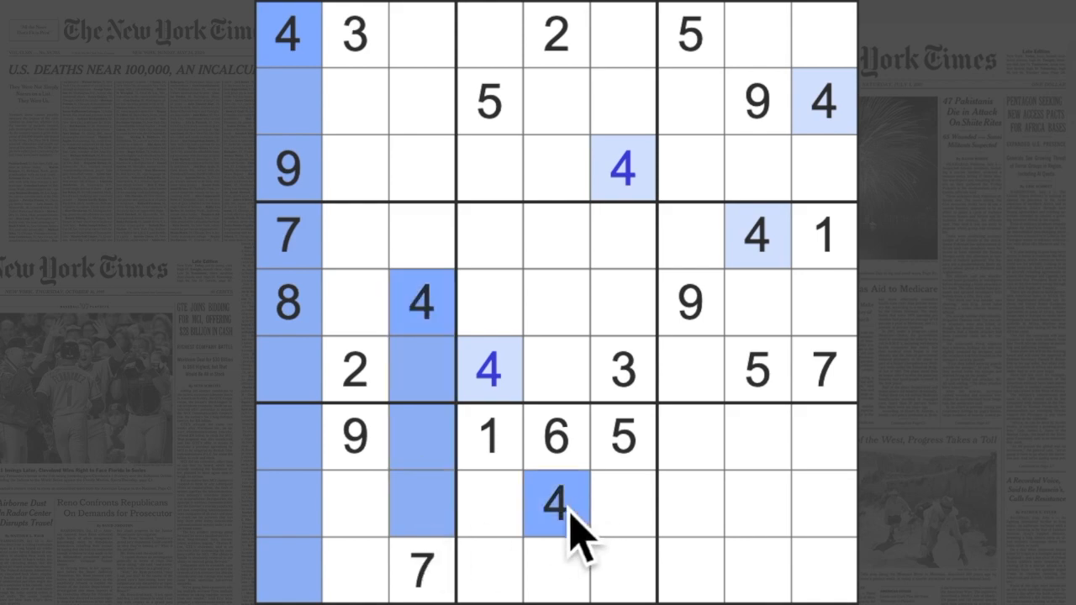
pyautogui.click(353, 568)
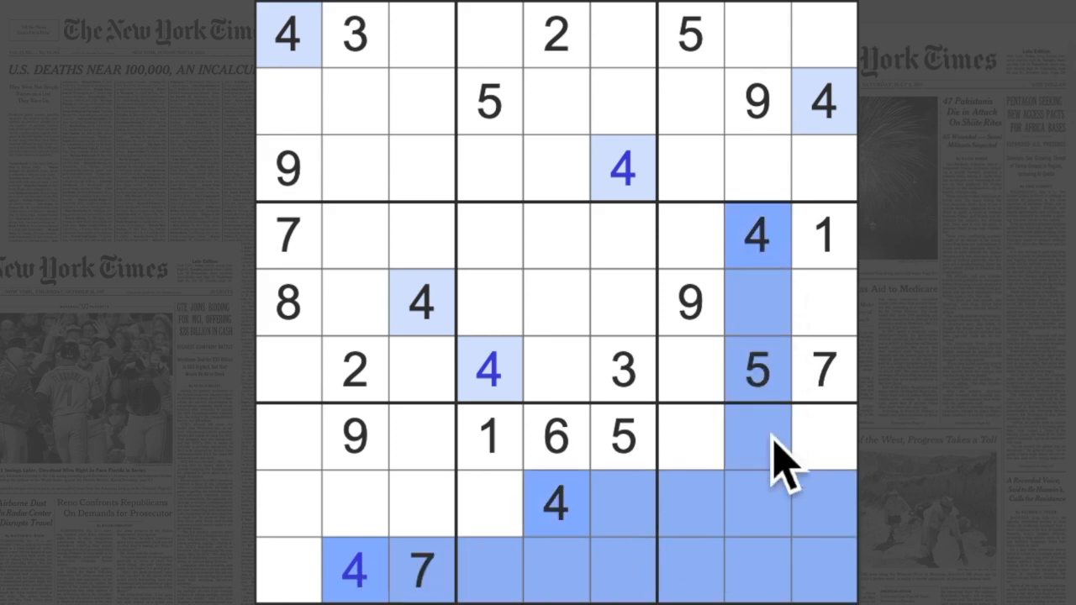
pyautogui.click(689, 436)
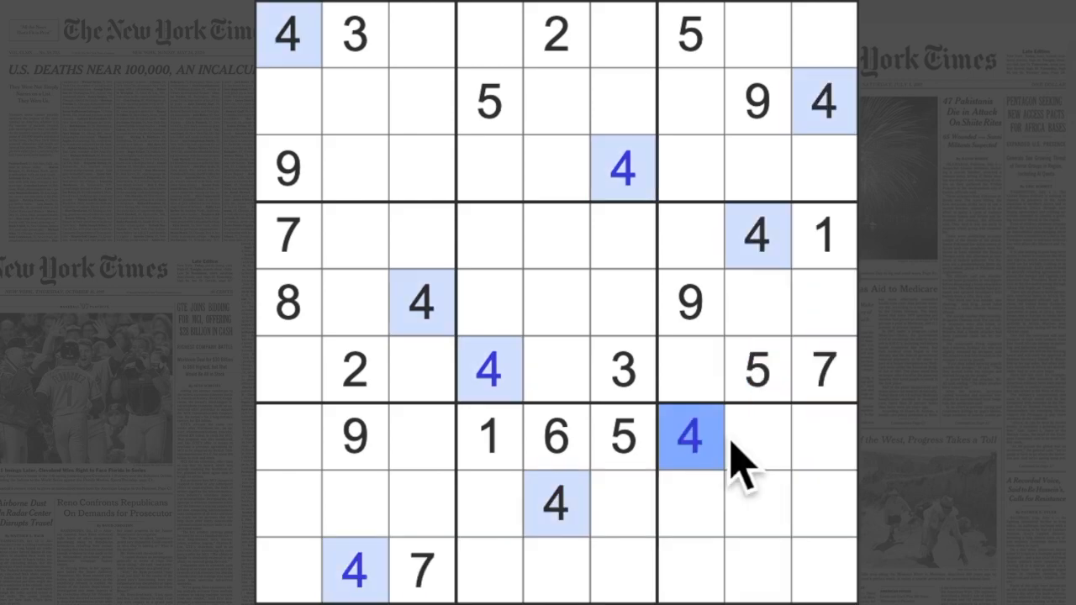
pyautogui.moveTo(732, 468)
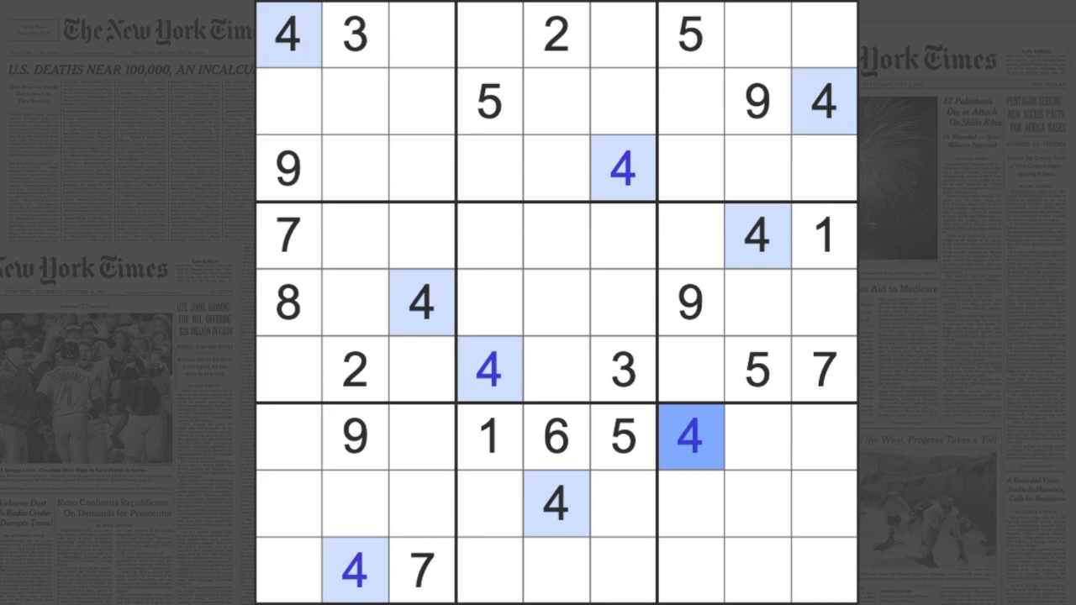
pyautogui.moveTo(794, 316)
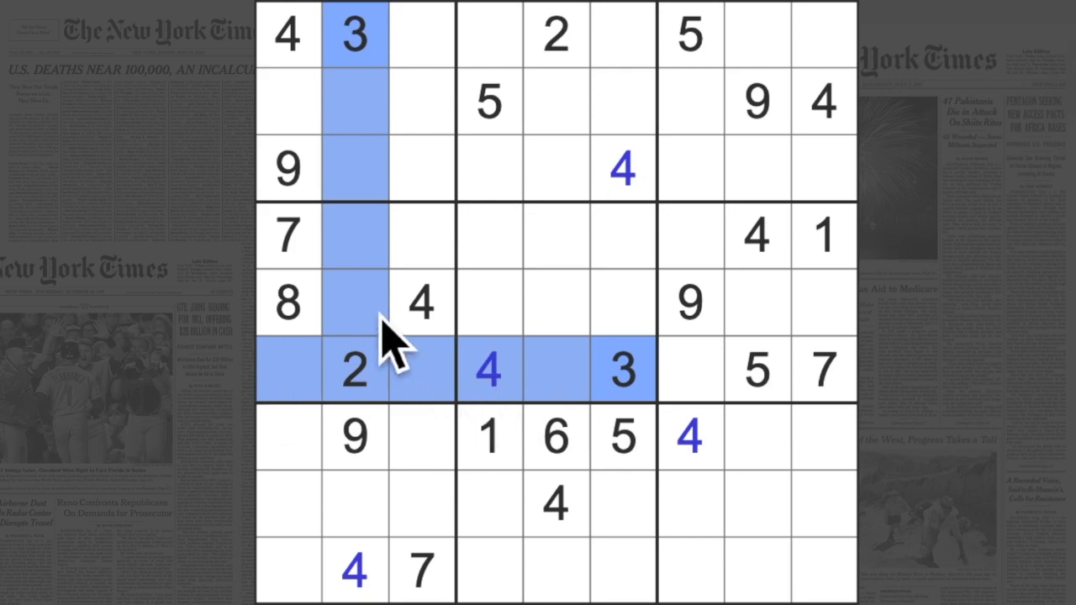
# Enter a 3 at row 4, column 3 and check candidate cells around the grid
pyautogui.click(421, 235)
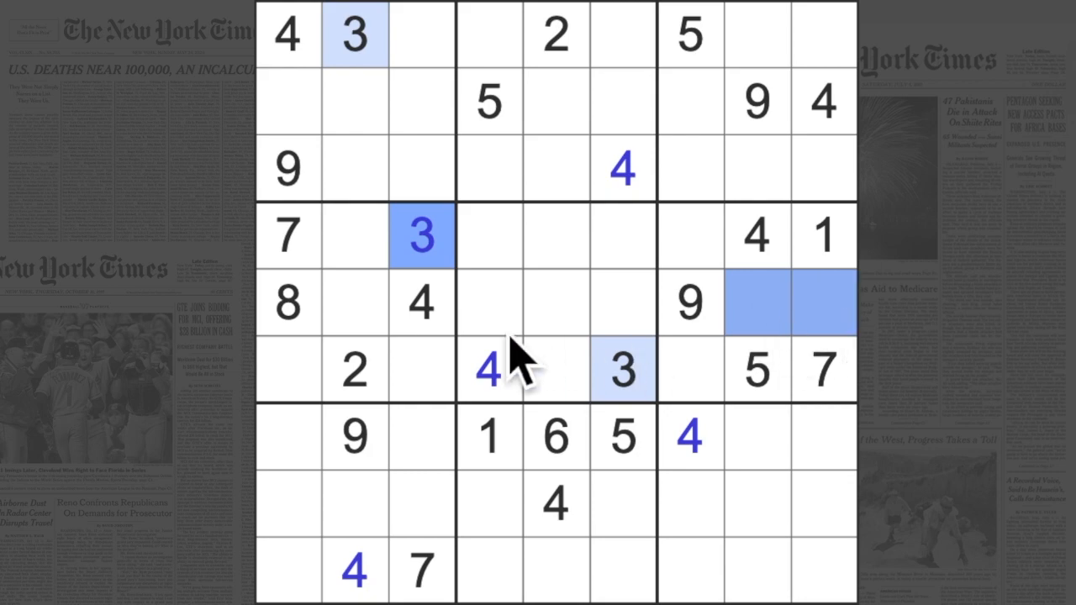
pyautogui.click(689, 370)
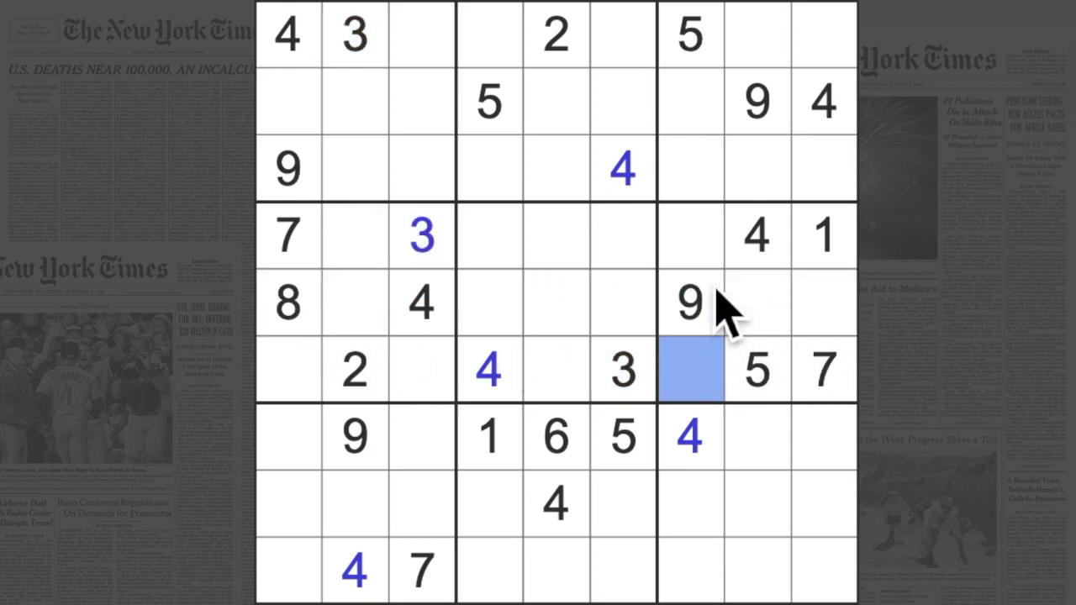
pyautogui.click(689, 235)
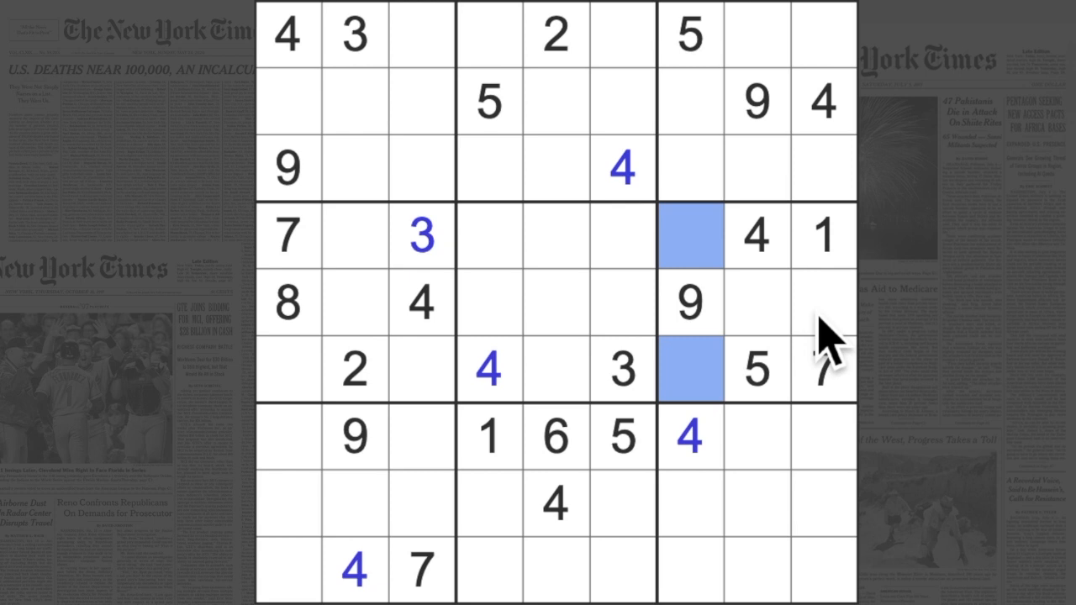
pyautogui.moveTo(824, 353)
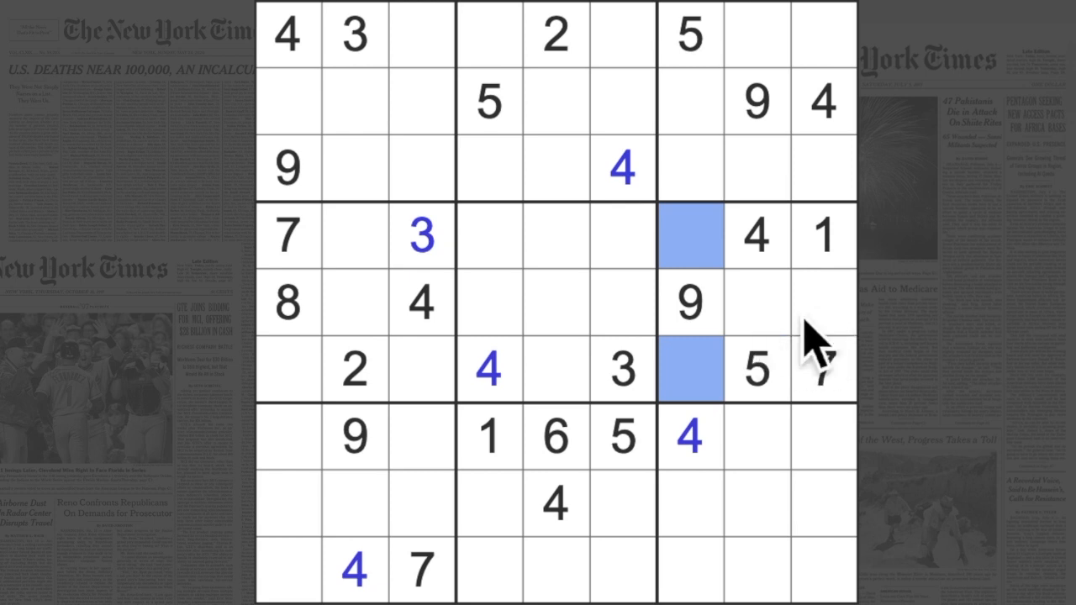
pyautogui.moveTo(740, 370)
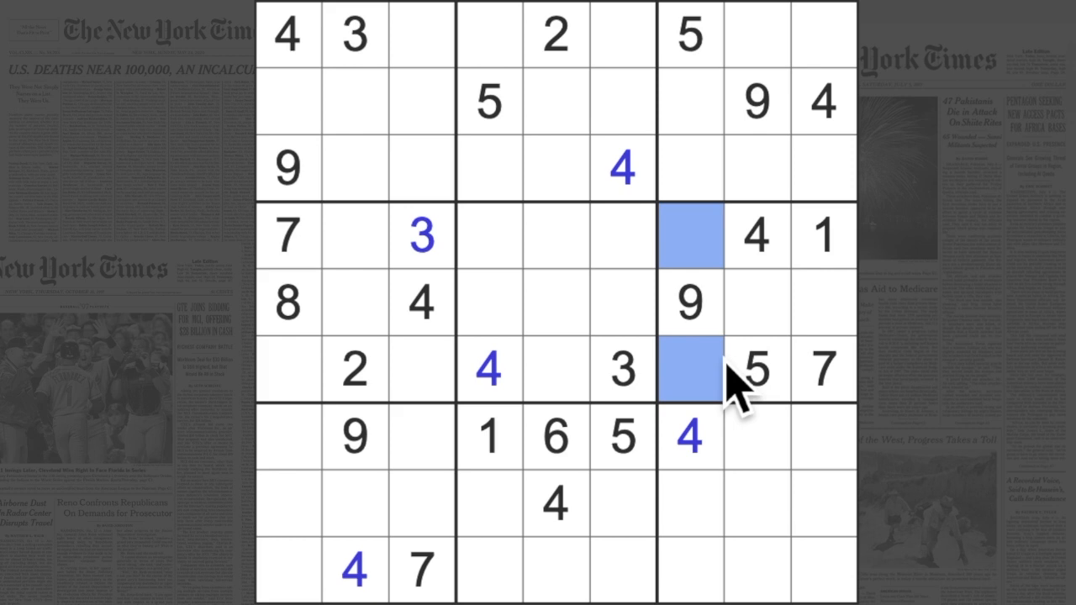
pyautogui.click(555, 437)
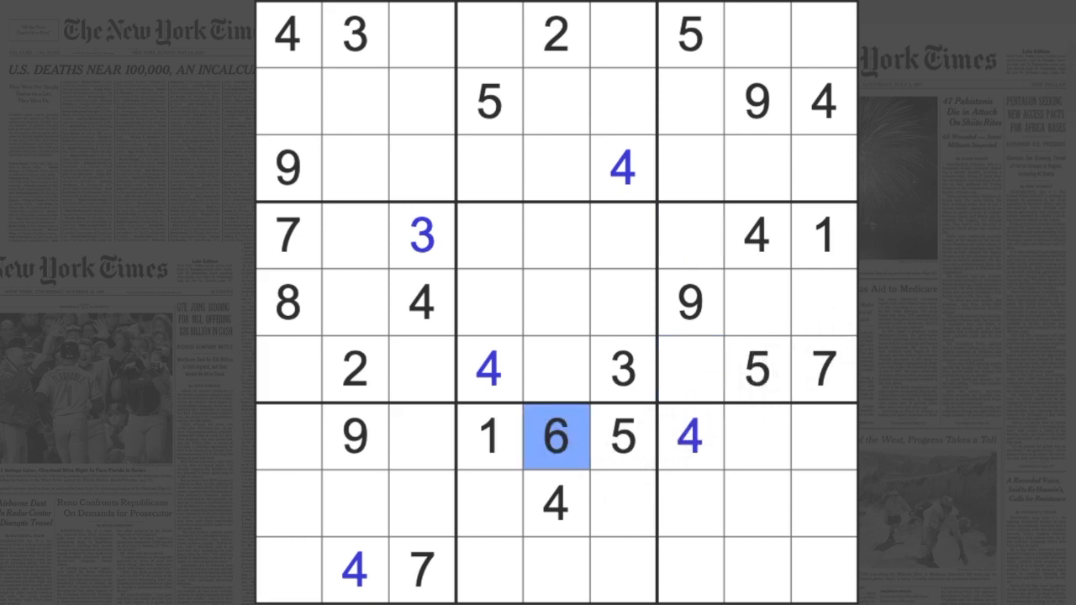
pyautogui.click(353, 370)
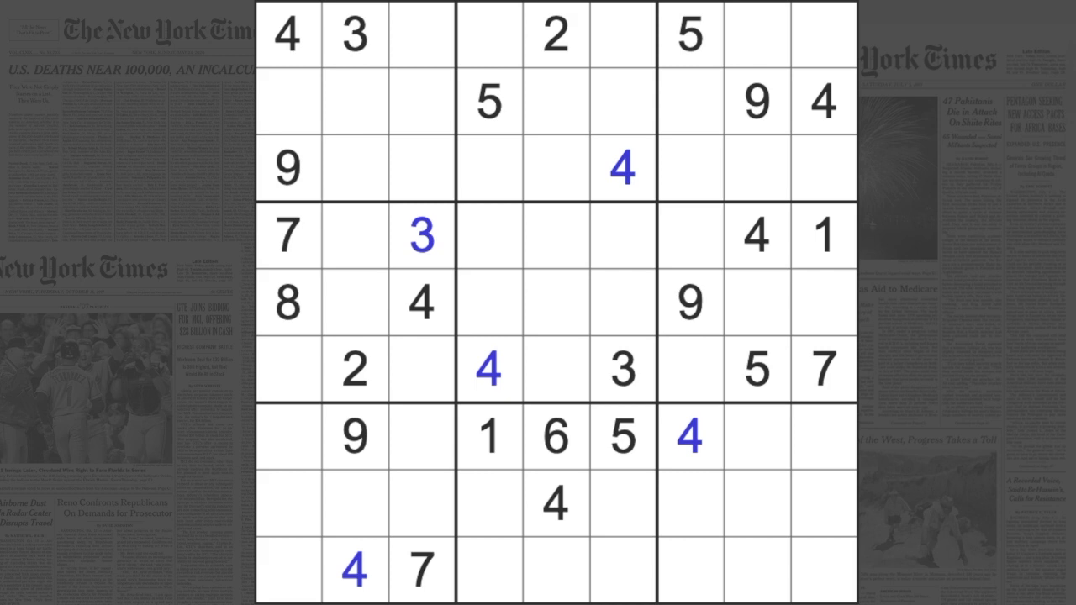
pyautogui.moveTo(588, 277)
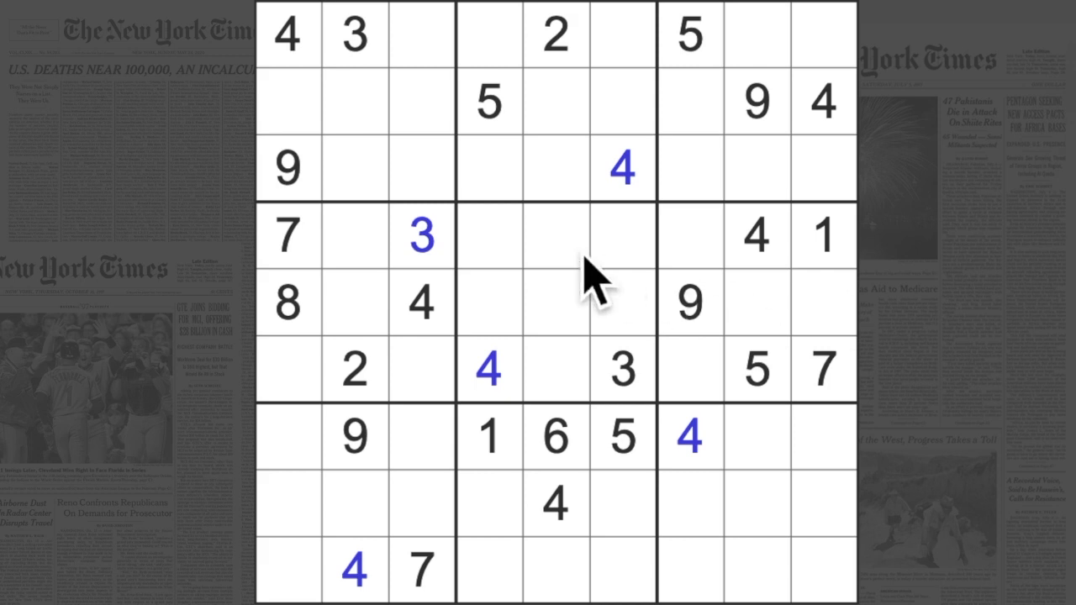
# Highlight the existing 9s and enter a 9 at row 6, column 3
pyautogui.click(353, 437)
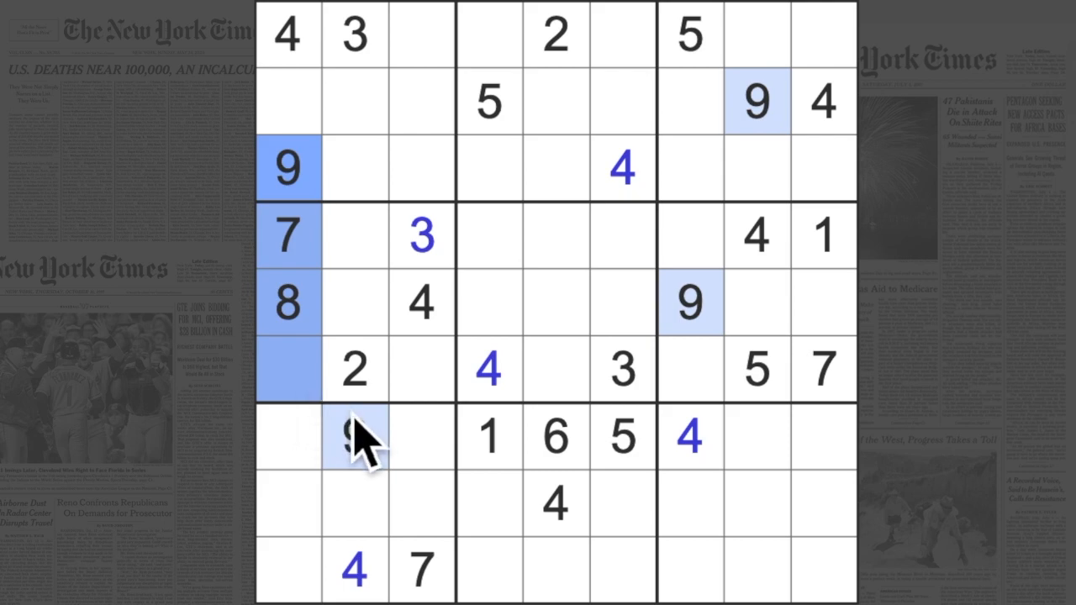
pyautogui.click(421, 368)
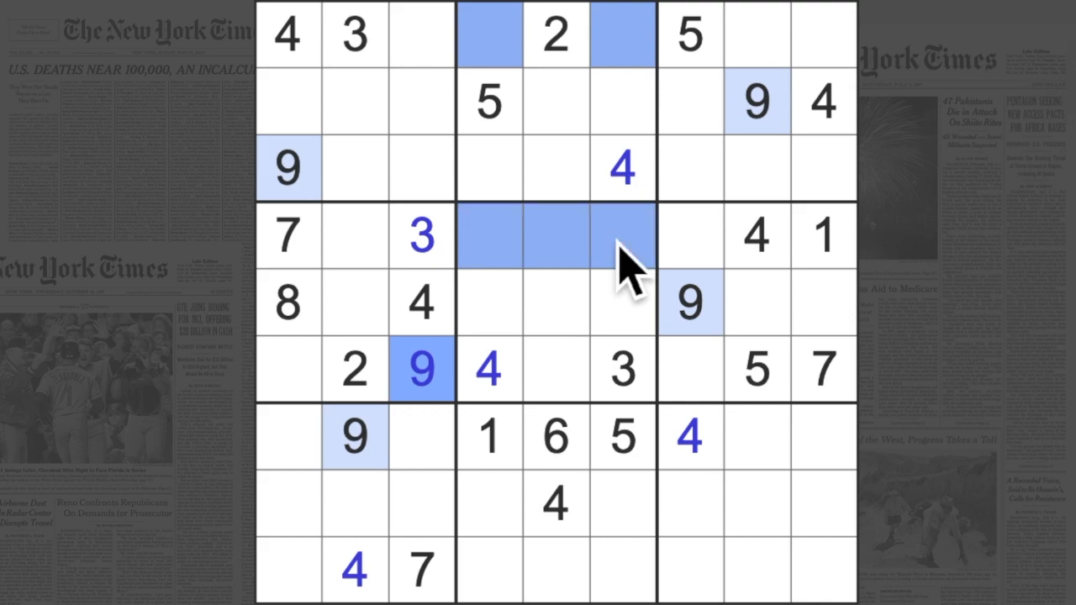
pyautogui.moveTo(547, 580)
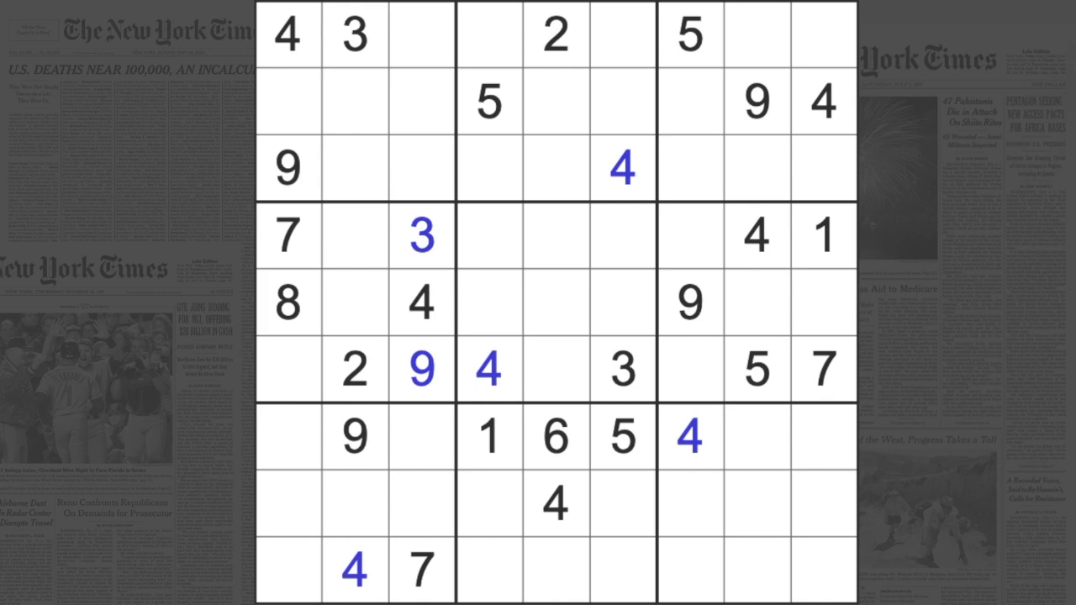
pyautogui.click(824, 235)
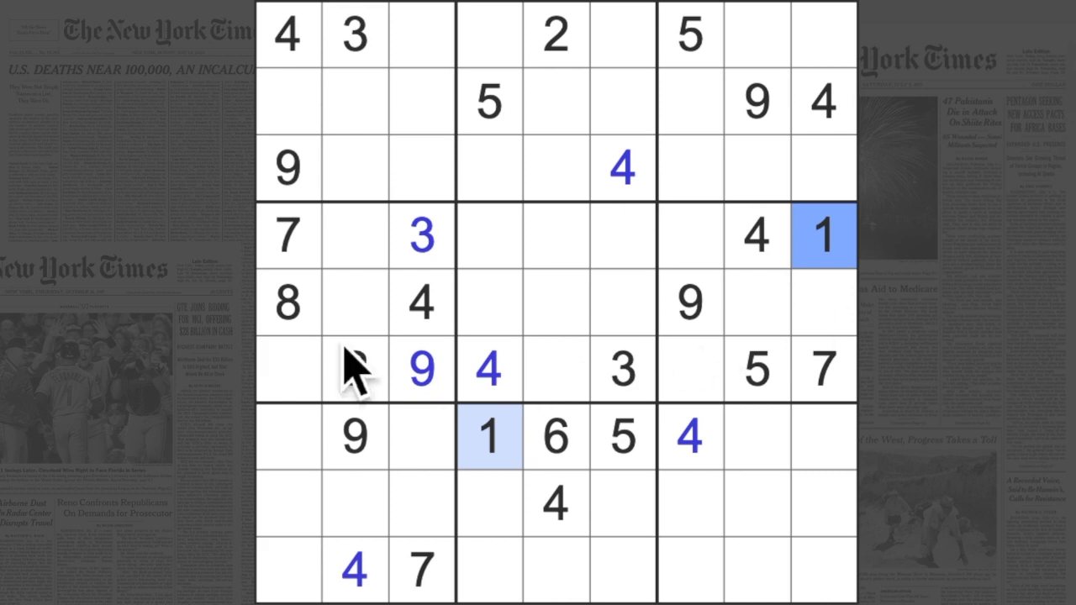
pyautogui.click(354, 368)
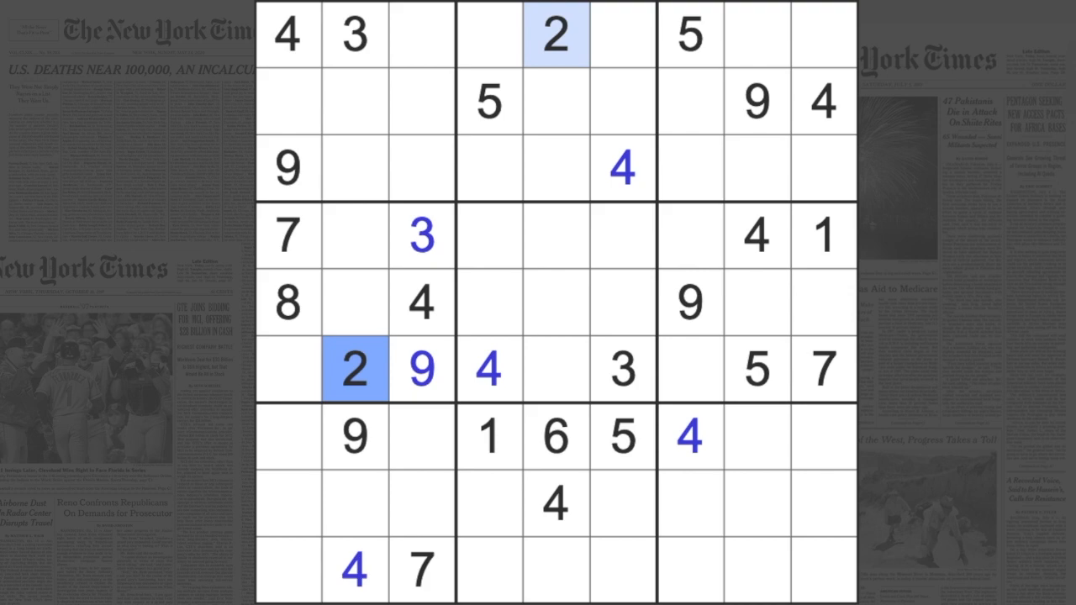
pyautogui.moveTo(642, 390)
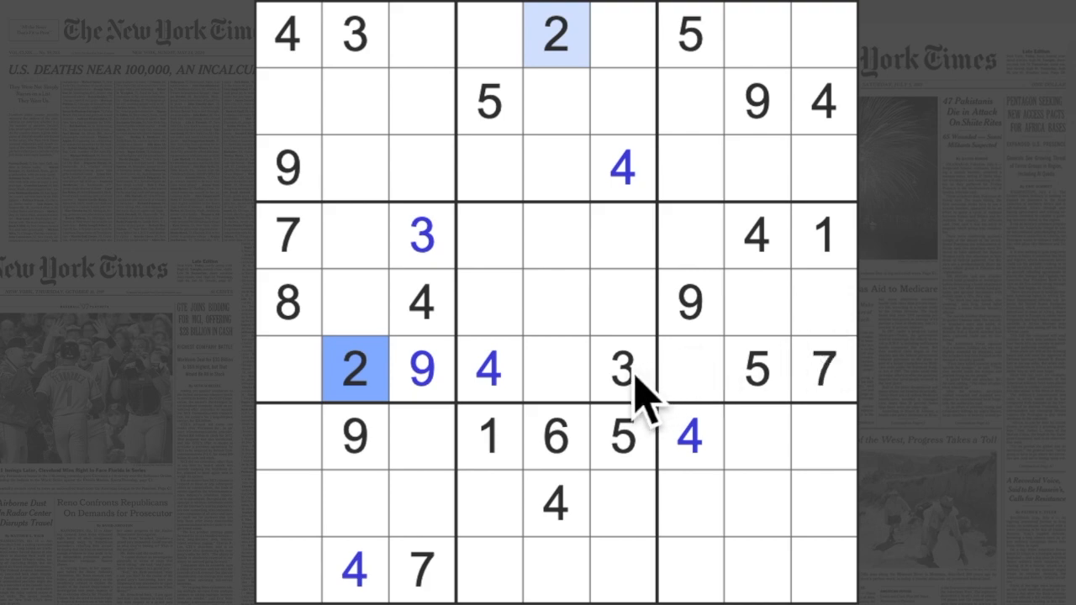
pyautogui.click(622, 370)
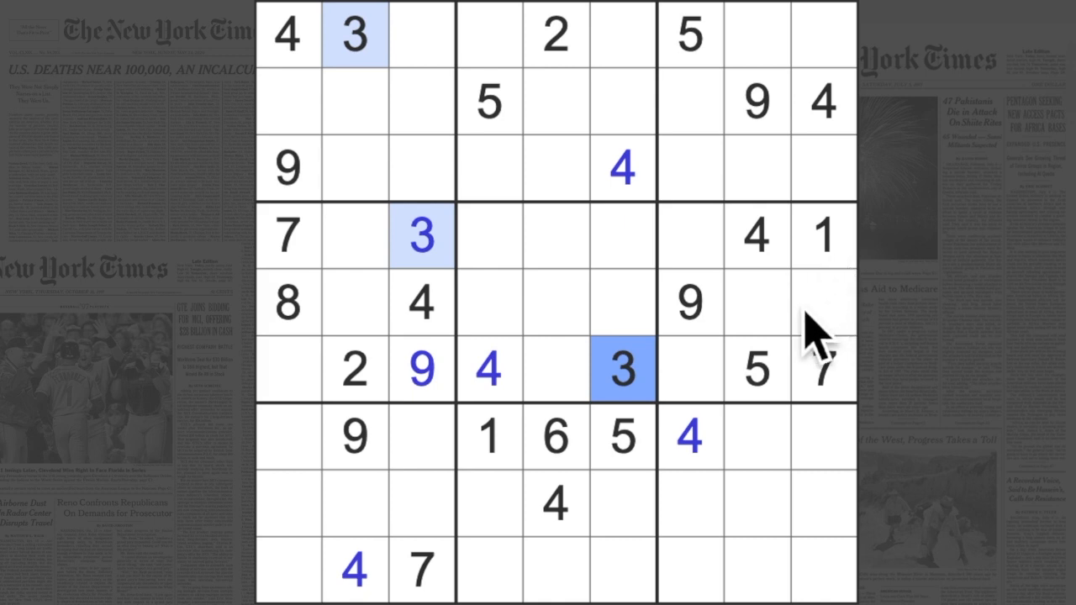
pyautogui.moveTo(821, 345)
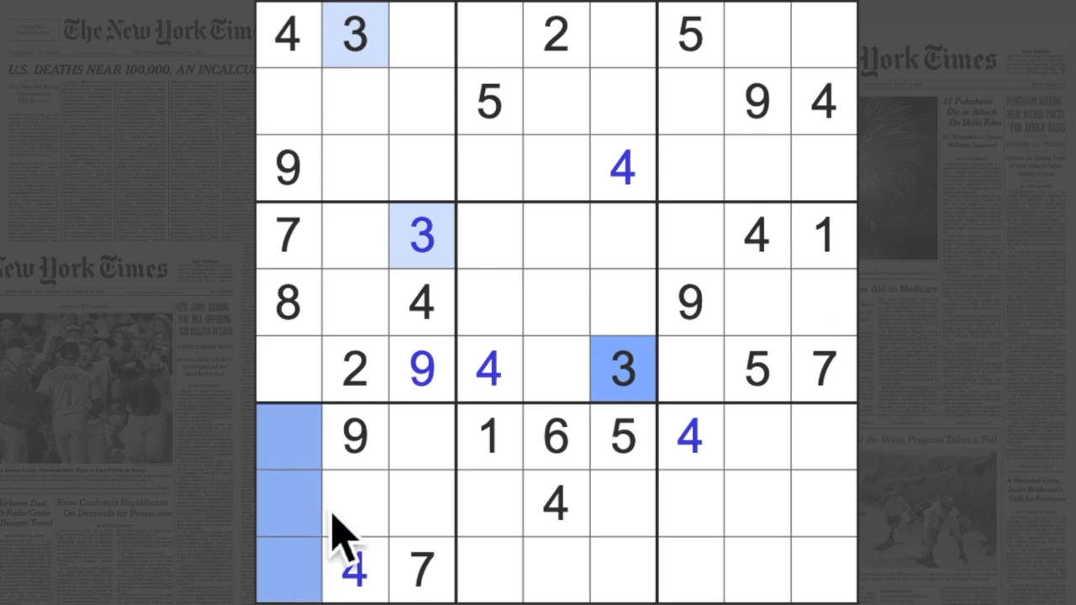
pyautogui.click(691, 437)
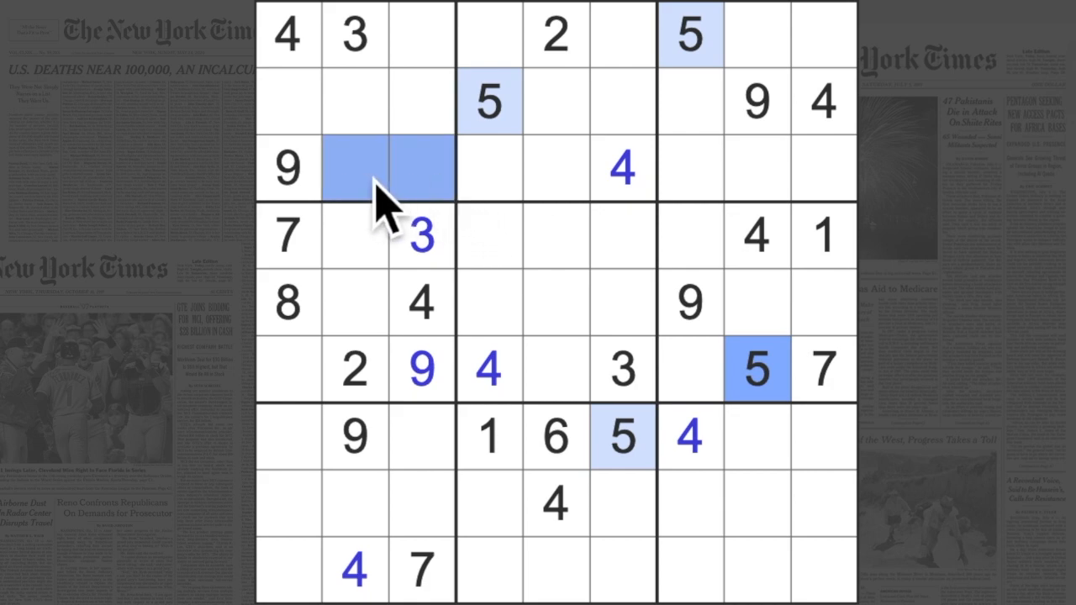
pyautogui.moveTo(378, 379)
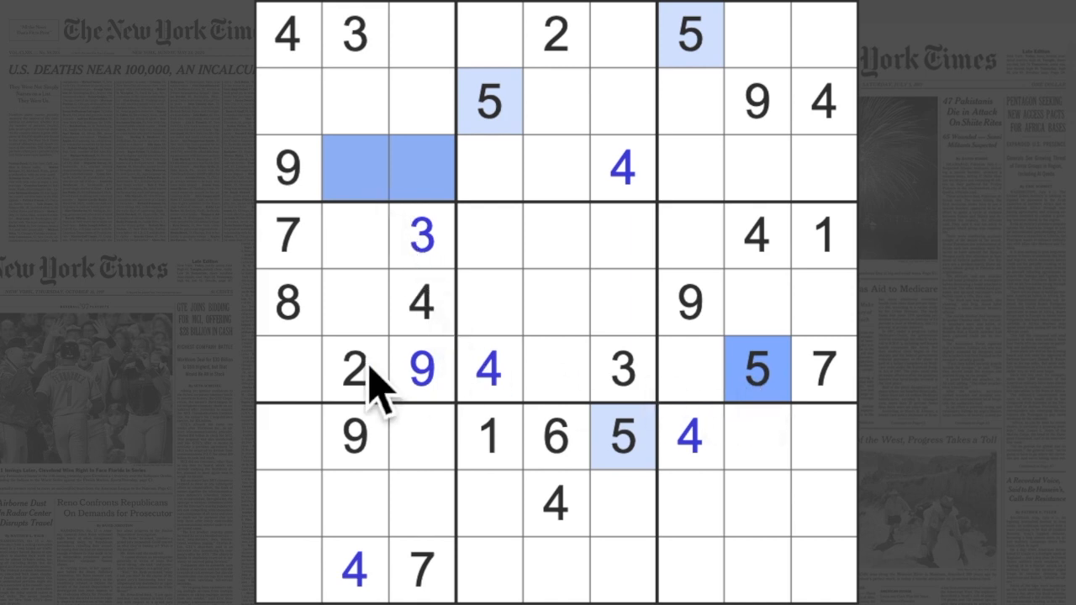
pyautogui.click(353, 236)
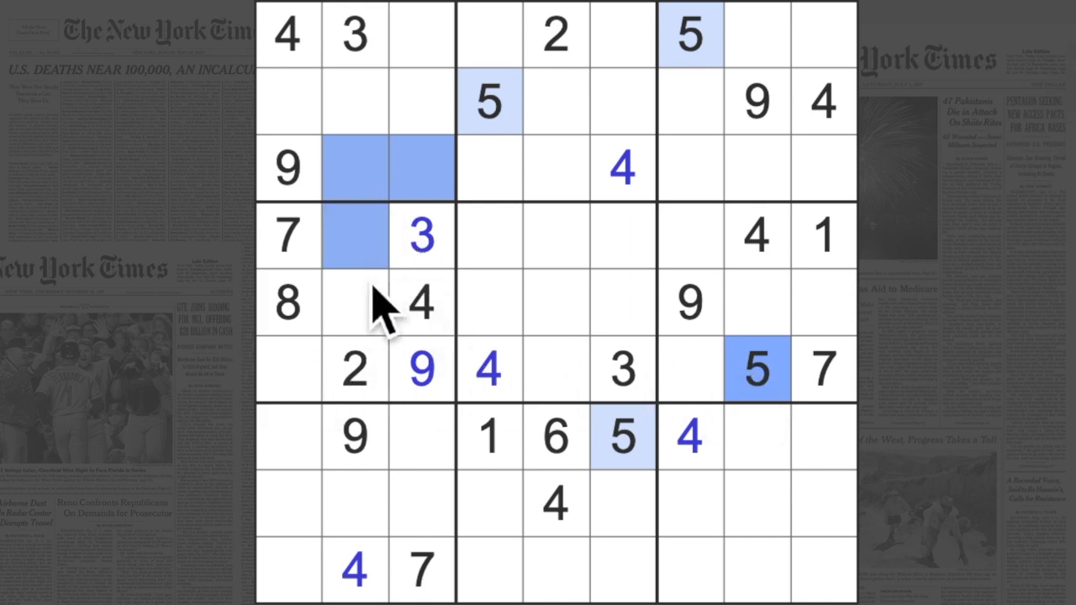
pyautogui.click(355, 303)
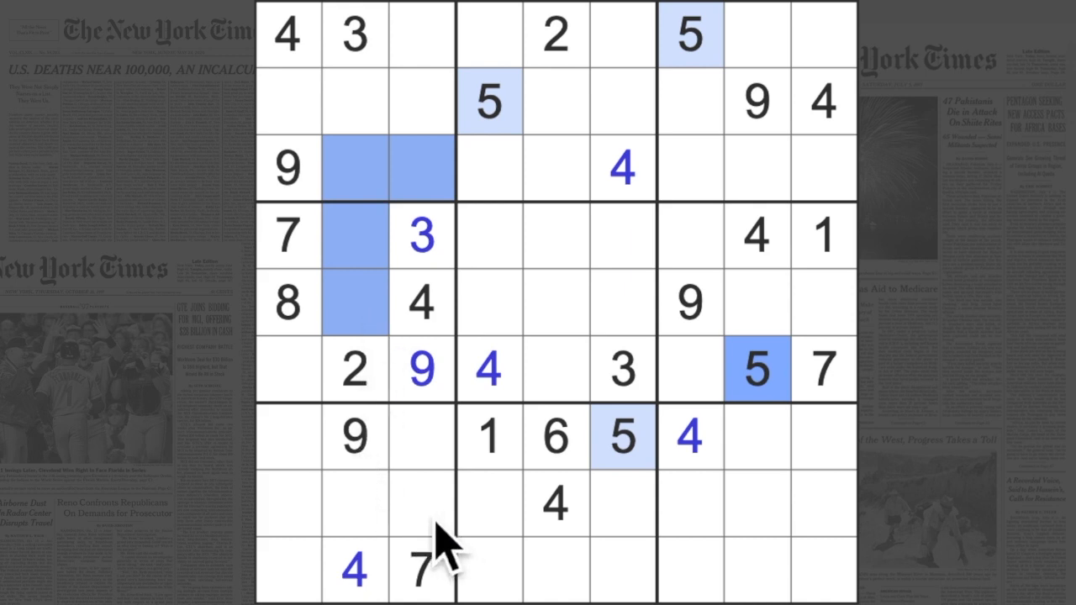
pyautogui.click(287, 568)
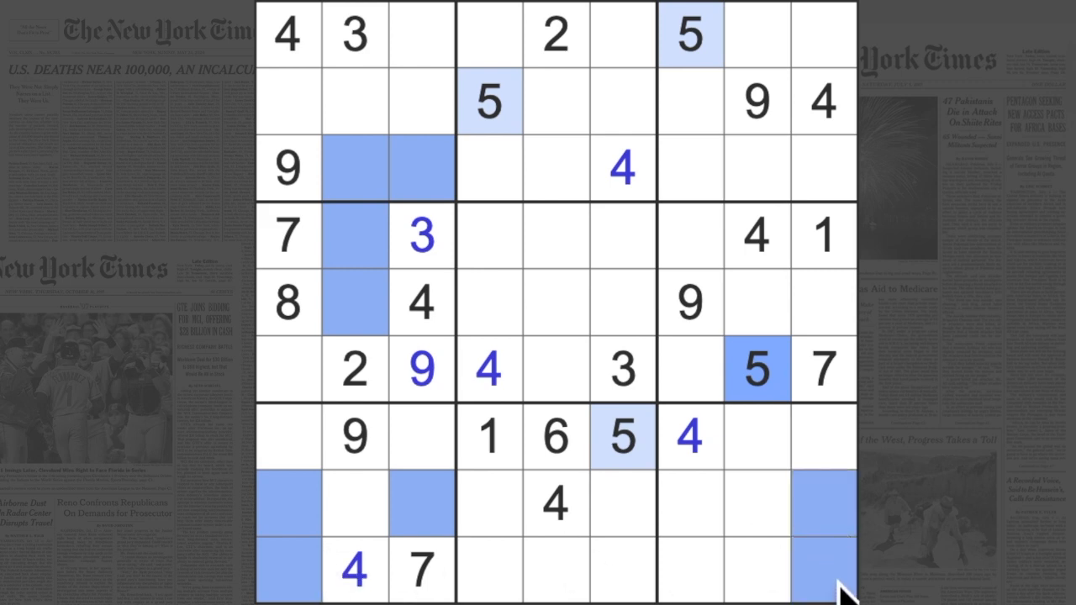
pyautogui.moveTo(589, 383)
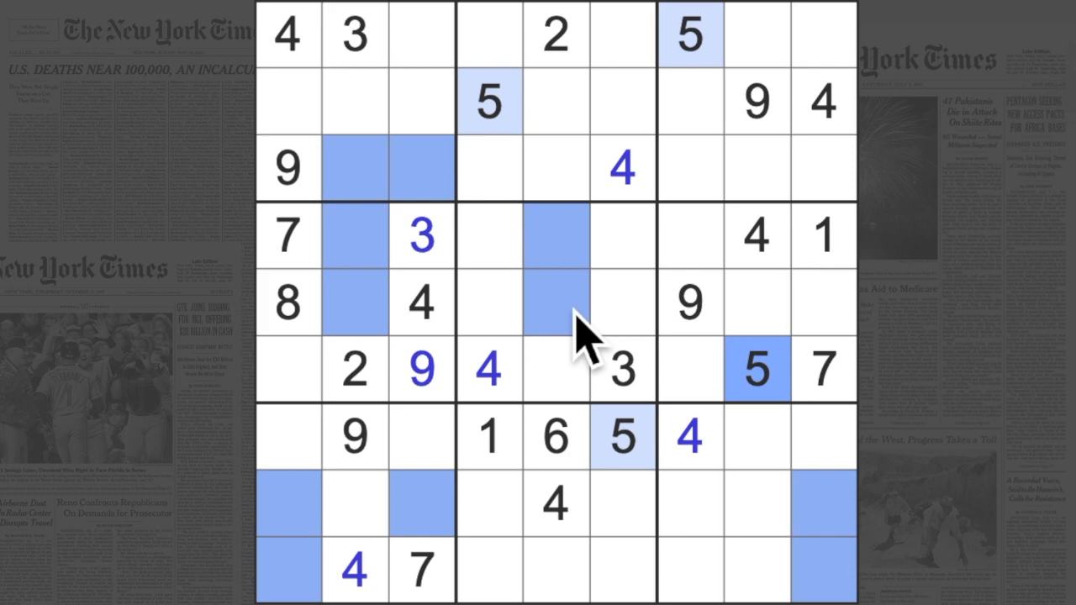
pyautogui.click(557, 437)
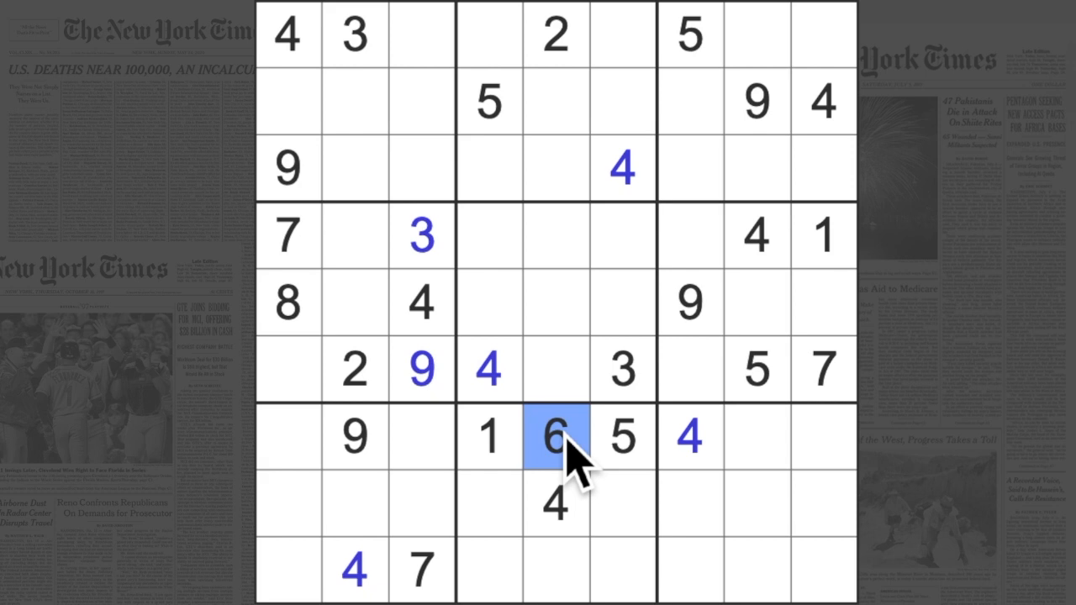
# Enter a 7 at row 7, column 8 and another 7 in the centre cell r5c5
pyautogui.click(824, 370)
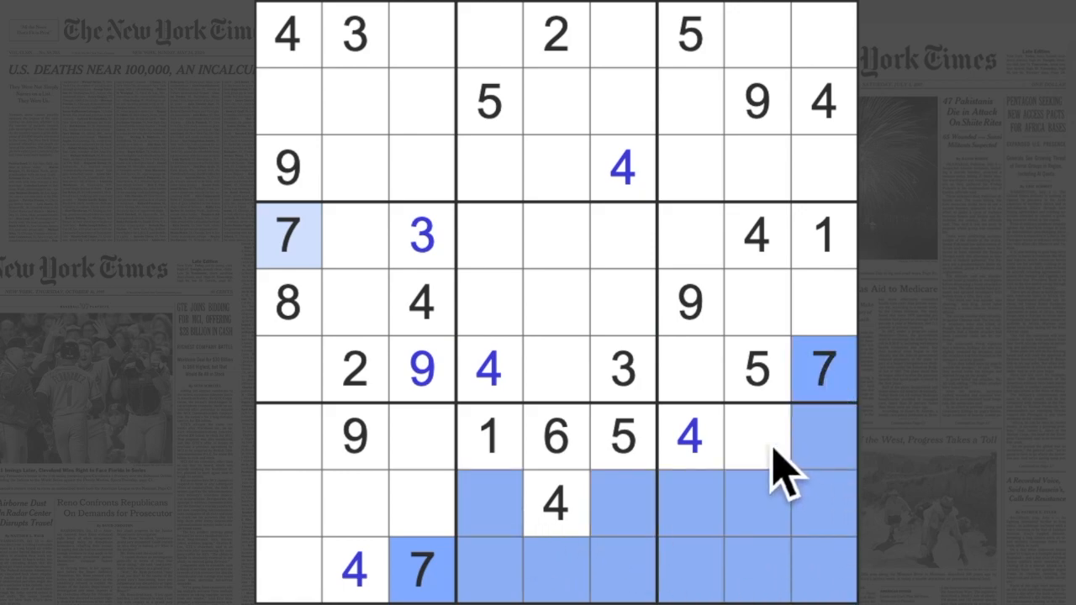
pyautogui.click(756, 437)
pyautogui.write('7')
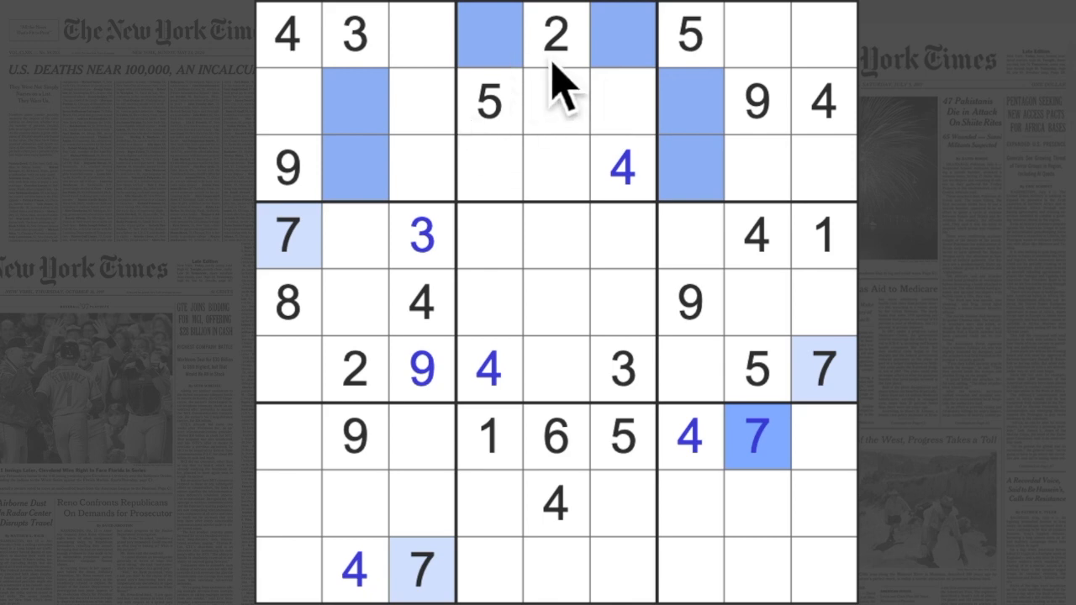
pyautogui.moveTo(636, 92)
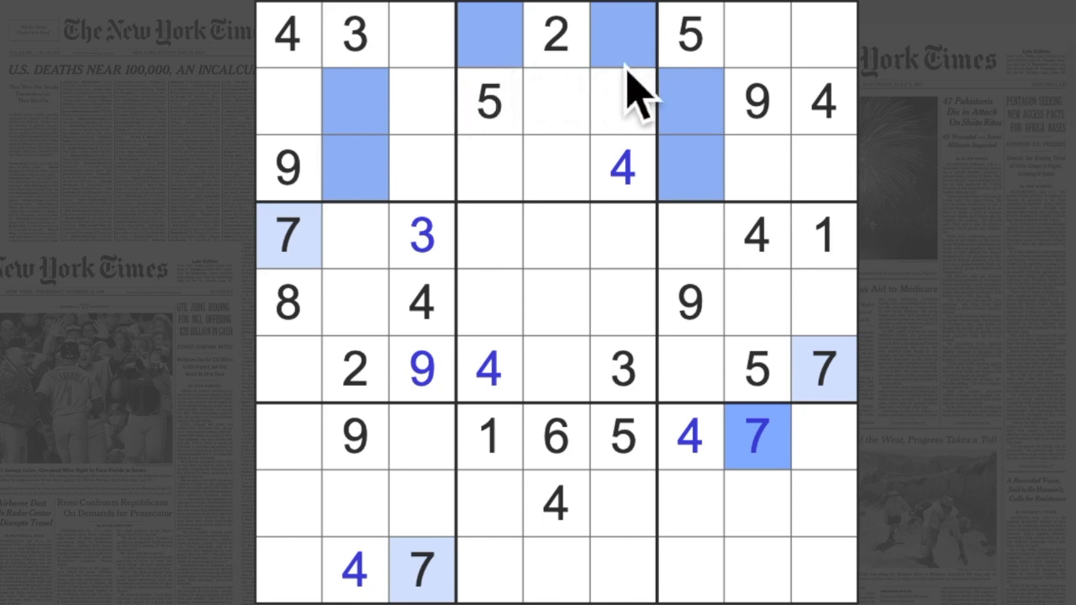
pyautogui.moveTo(652, 408)
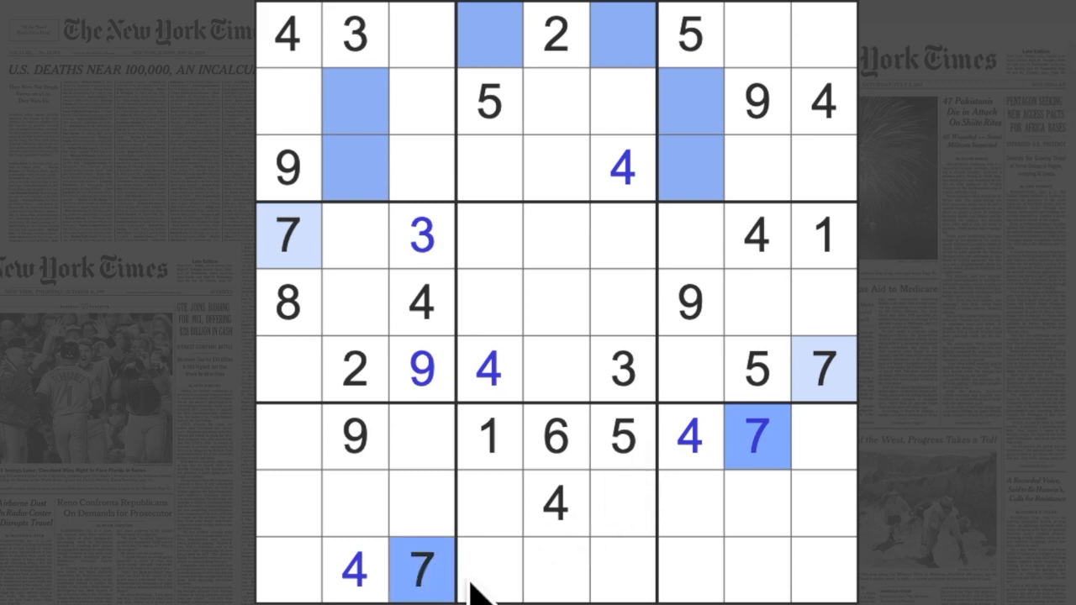
pyautogui.click(489, 568)
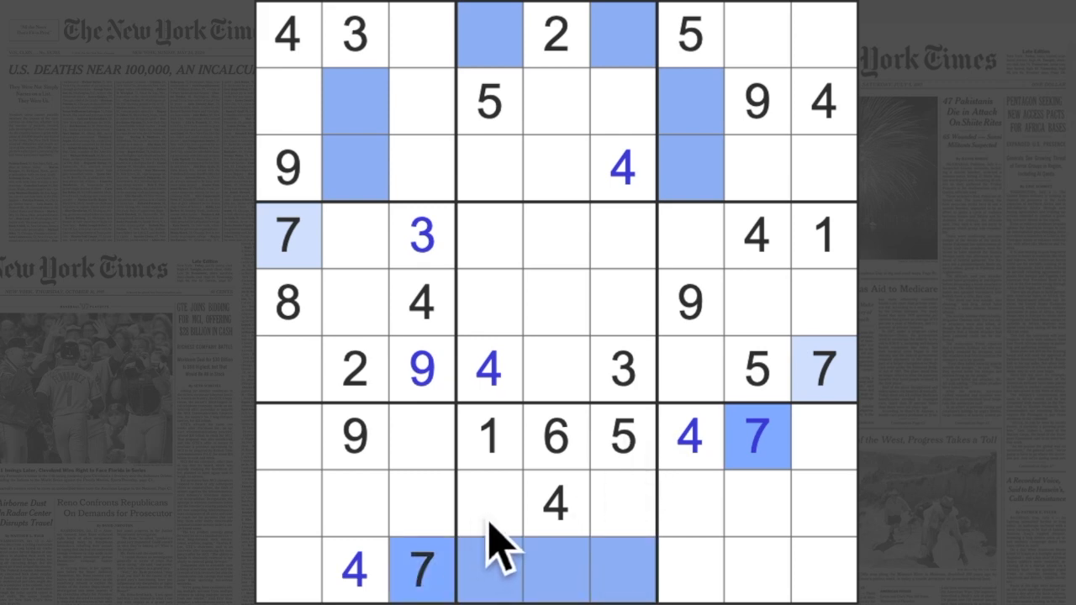
pyautogui.click(622, 568)
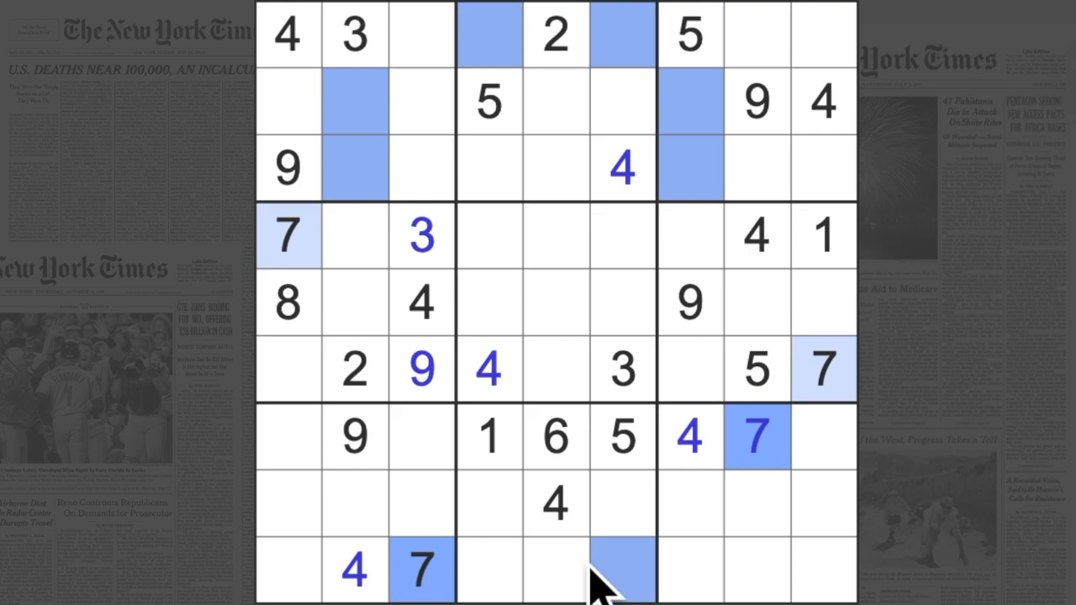
pyautogui.click(555, 504)
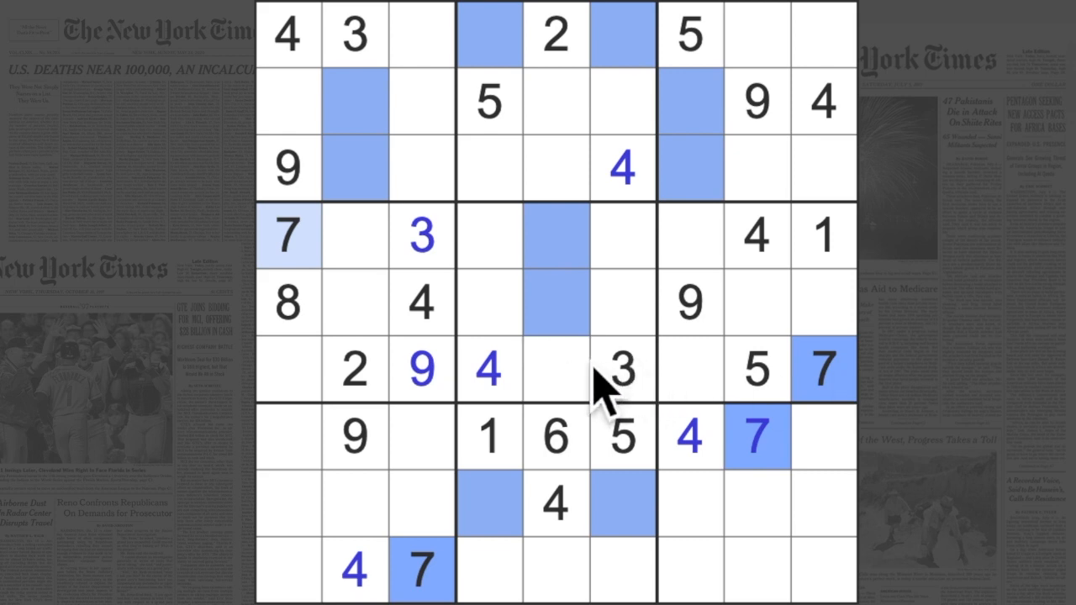
pyautogui.click(555, 303)
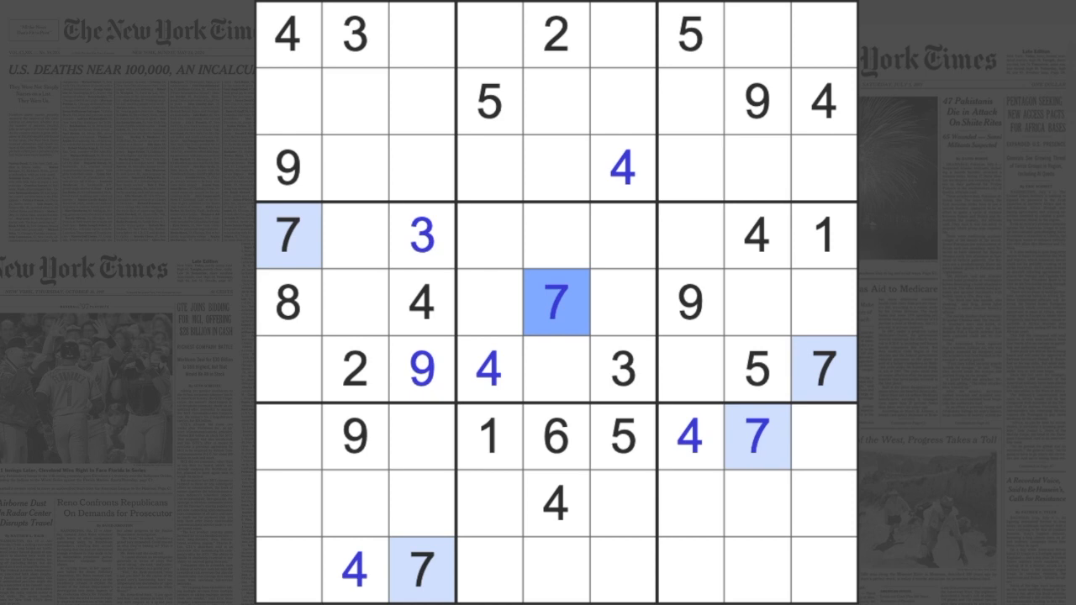
pyautogui.moveTo(636, 316)
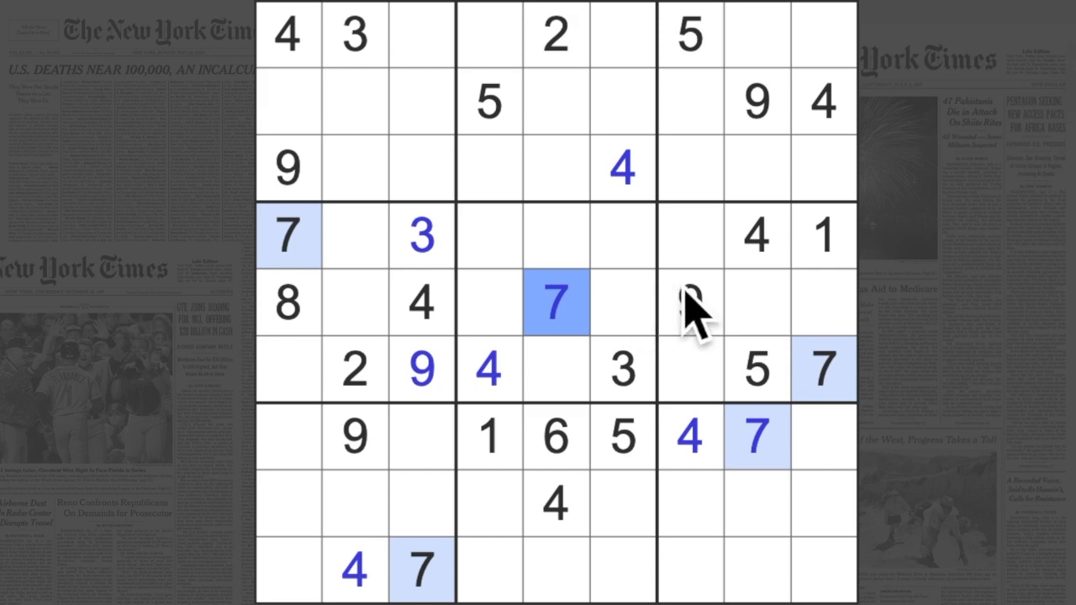
pyautogui.click(286, 303)
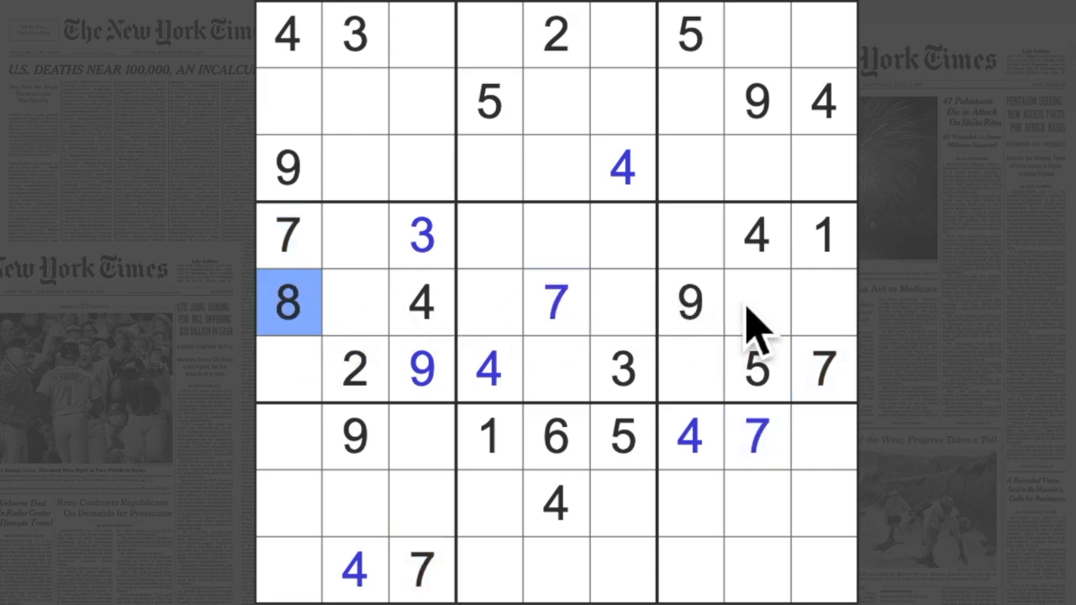
pyautogui.click(689, 370)
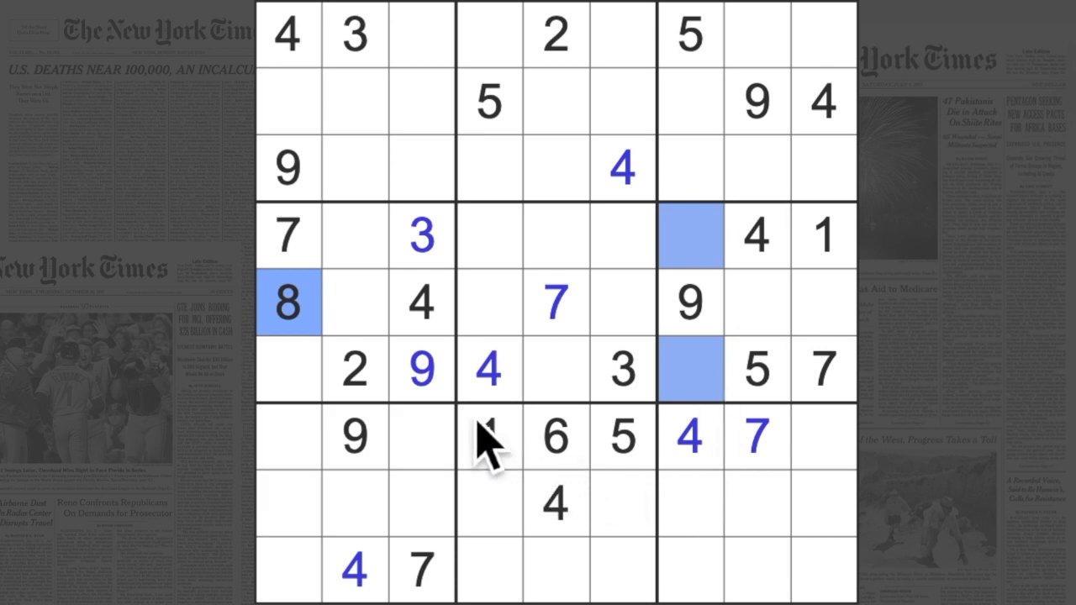
pyautogui.click(690, 303)
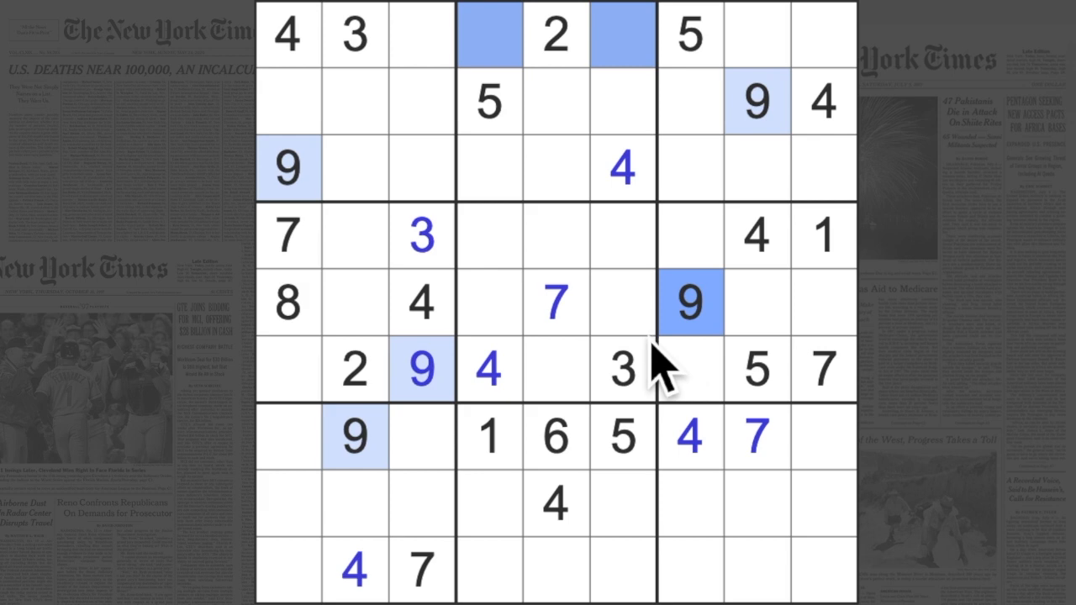
pyautogui.moveTo(837, 538)
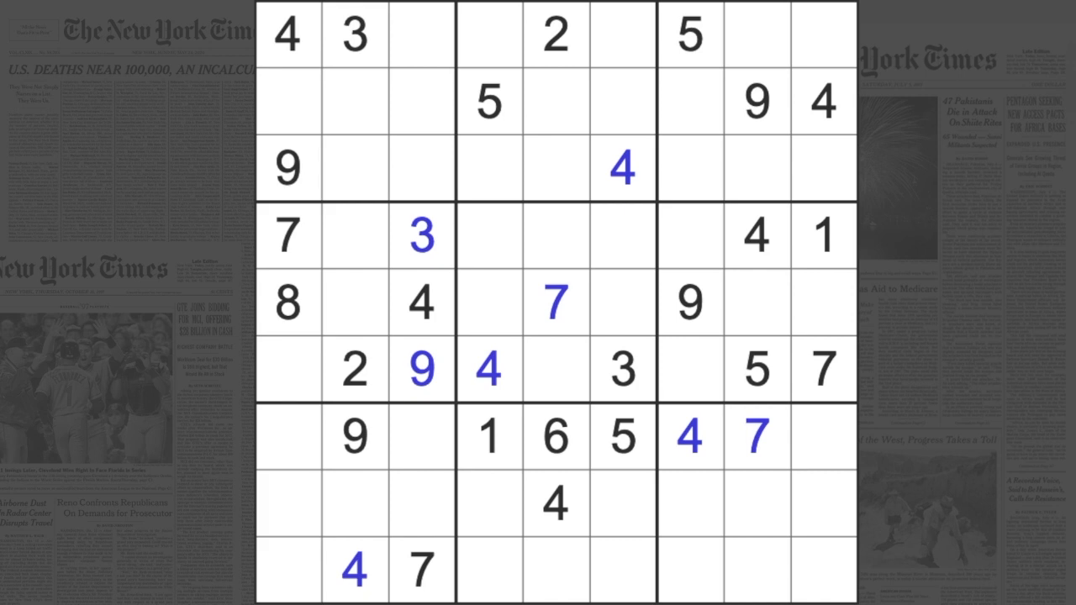
pyautogui.click(824, 235)
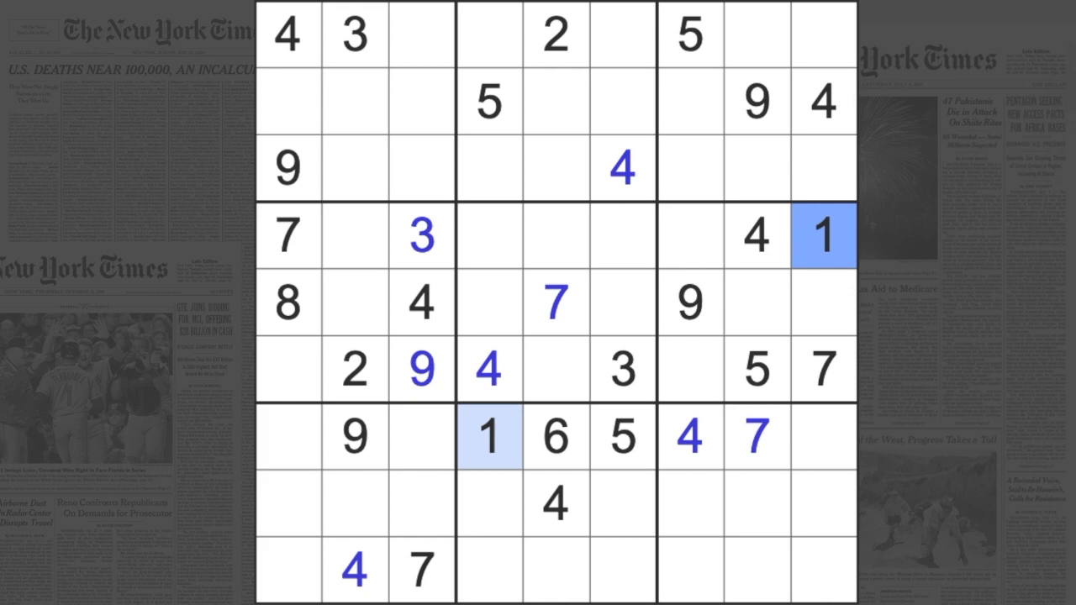
pyautogui.click(354, 303)
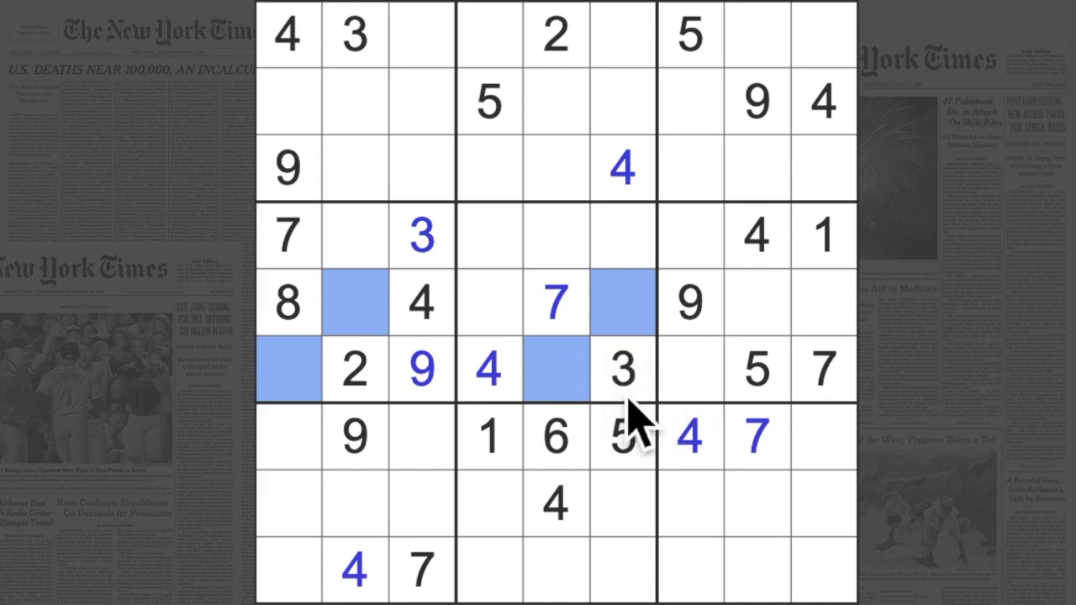
pyautogui.click(554, 34)
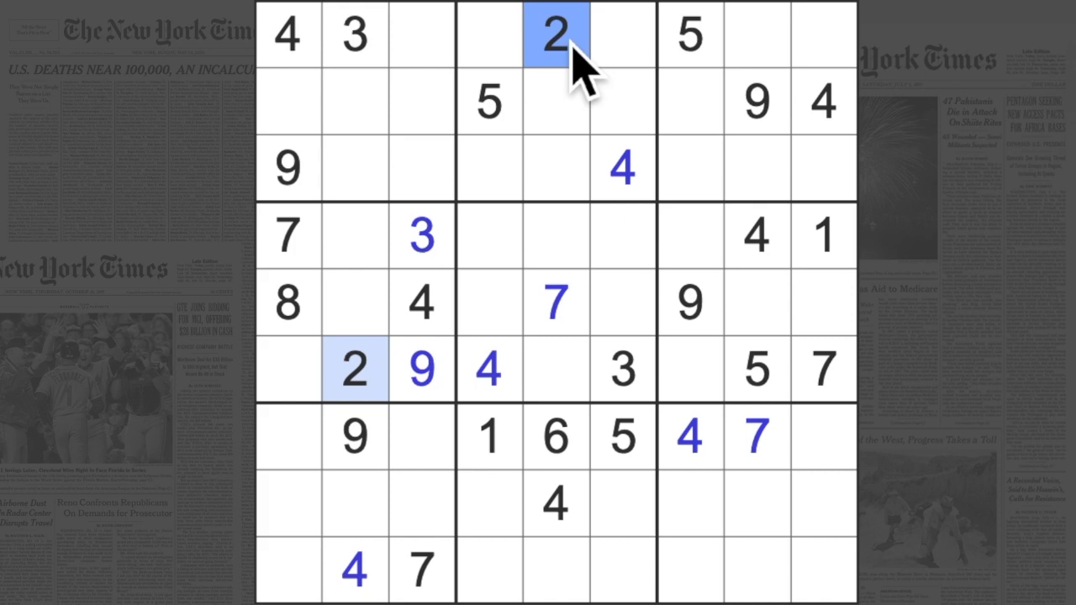
pyautogui.moveTo(598, 252)
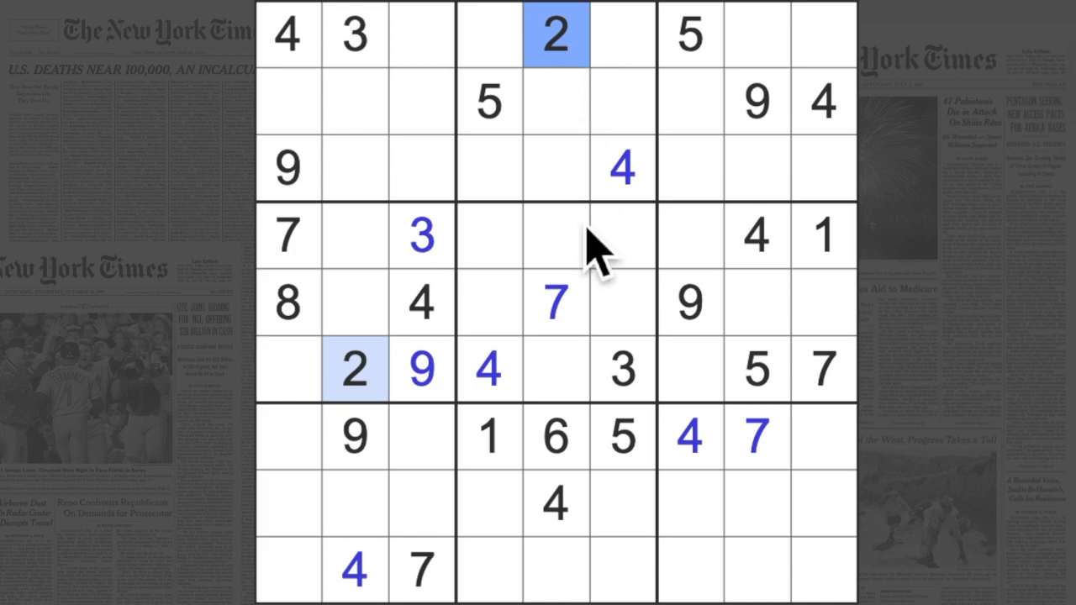
pyautogui.click(622, 370)
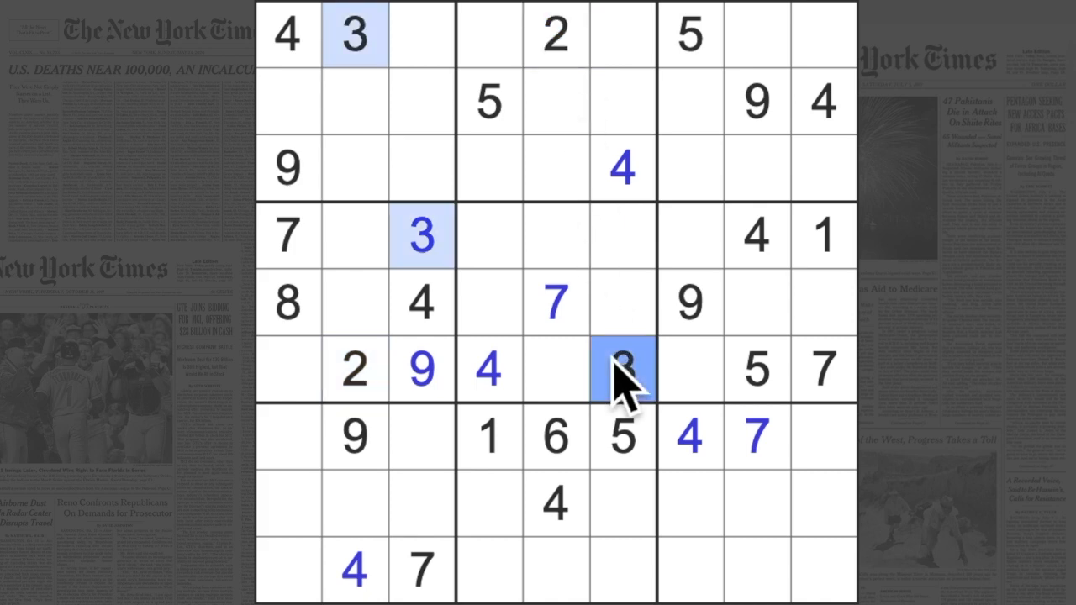
pyautogui.write('3')
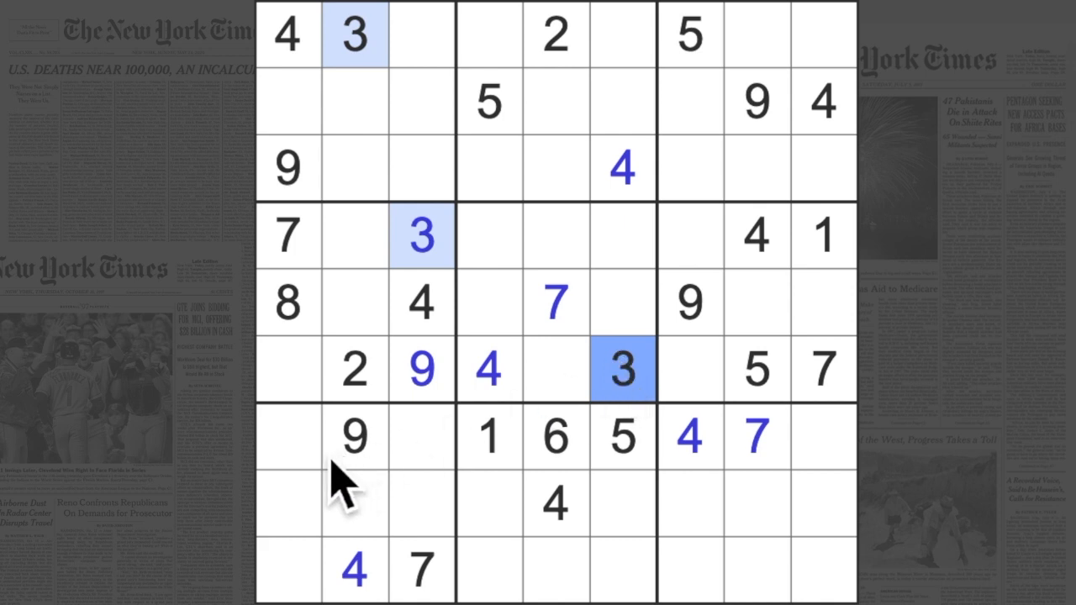
pyautogui.moveTo(311, 522)
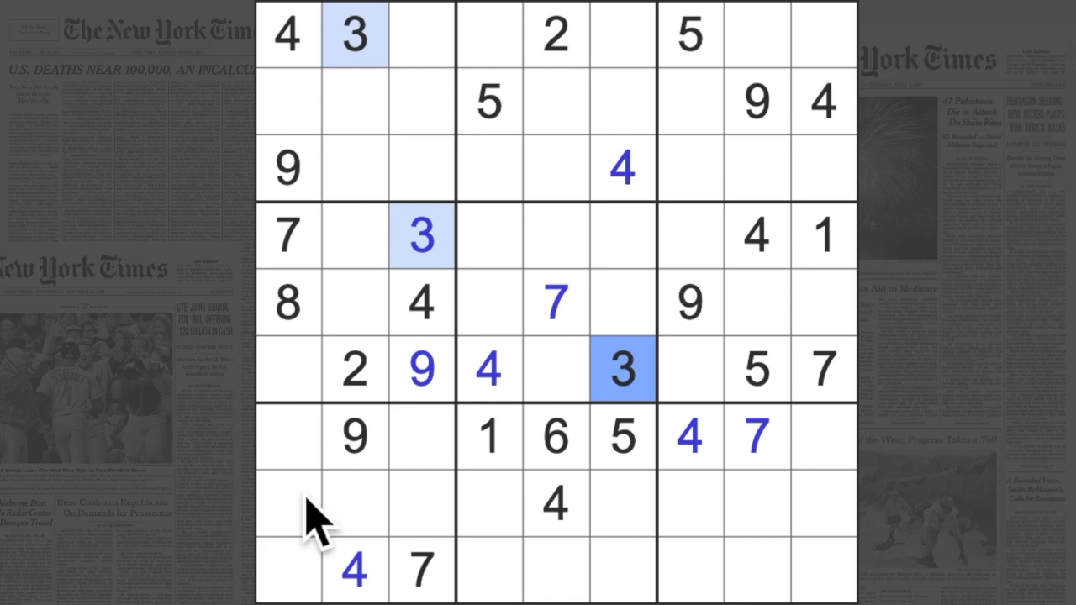
pyautogui.moveTo(714, 457)
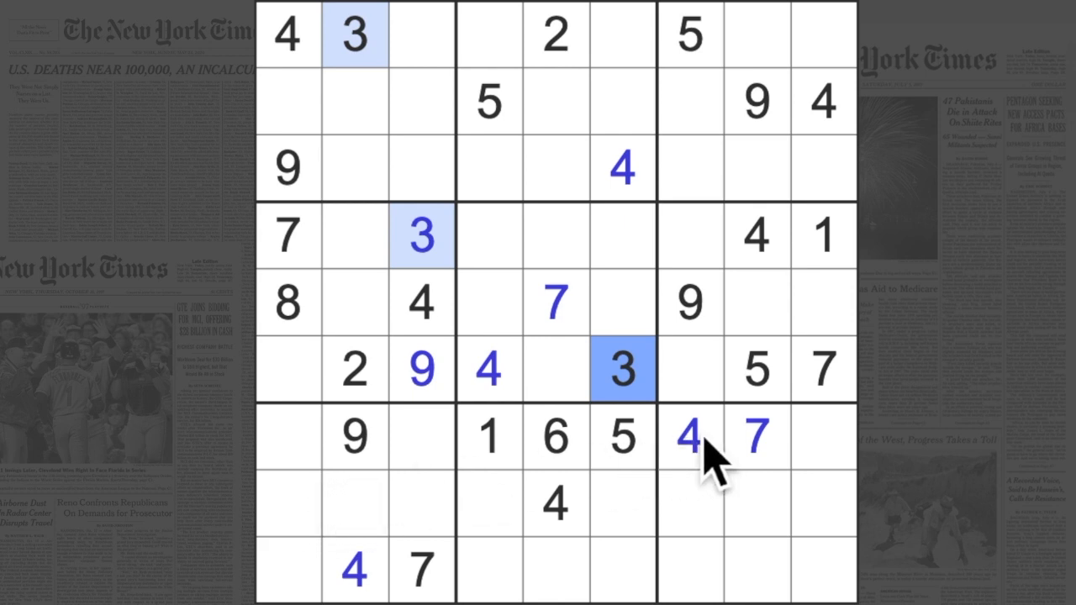
pyautogui.click(756, 370)
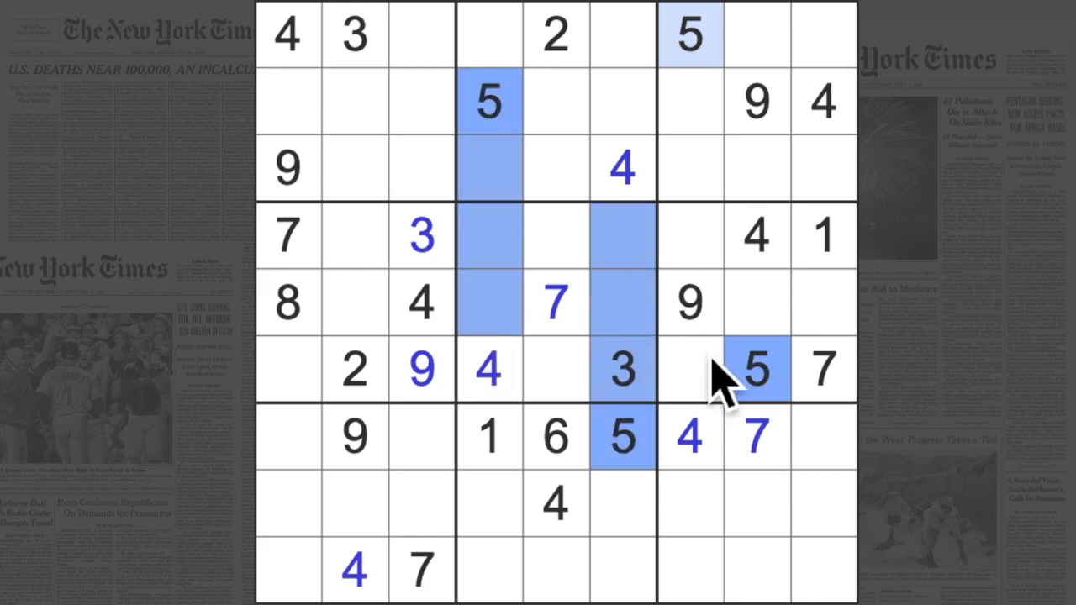
pyautogui.click(555, 235)
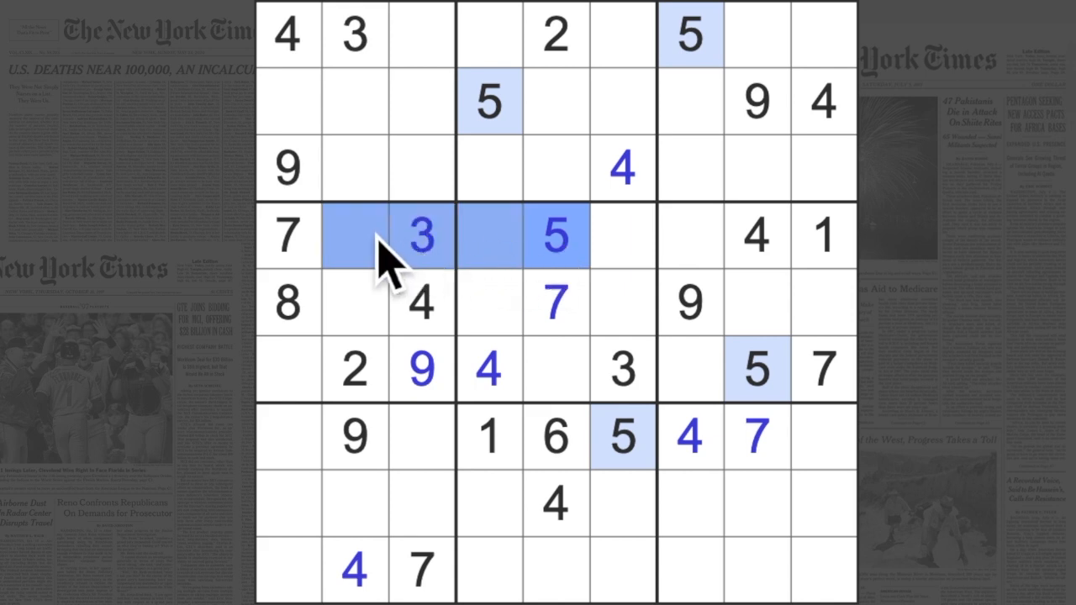
pyautogui.moveTo(782, 424)
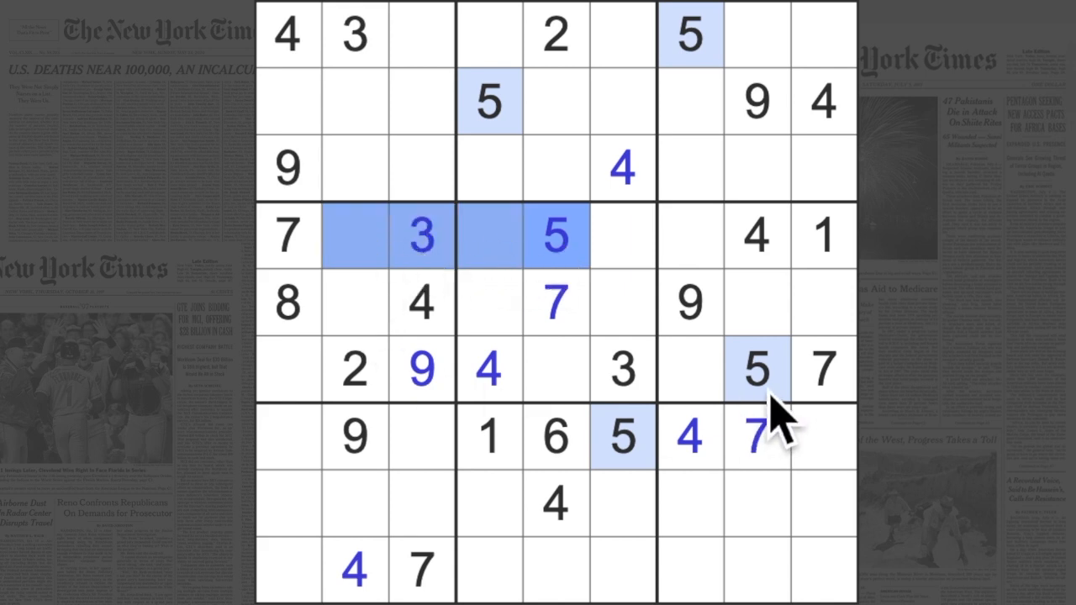
pyautogui.click(353, 302)
pyautogui.write('5')
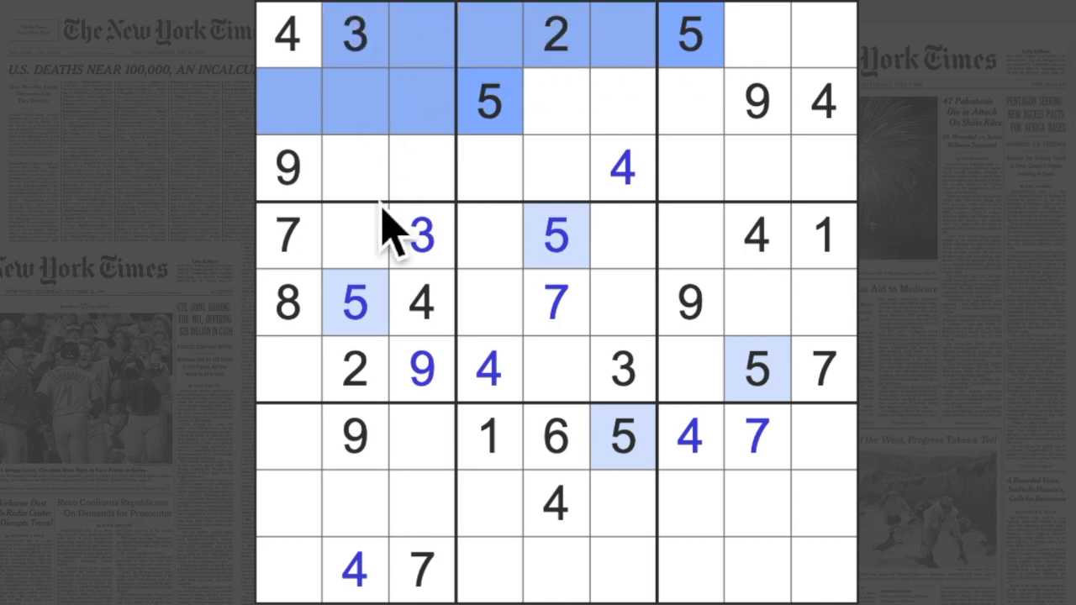
pyautogui.click(420, 168)
pyautogui.write('5')
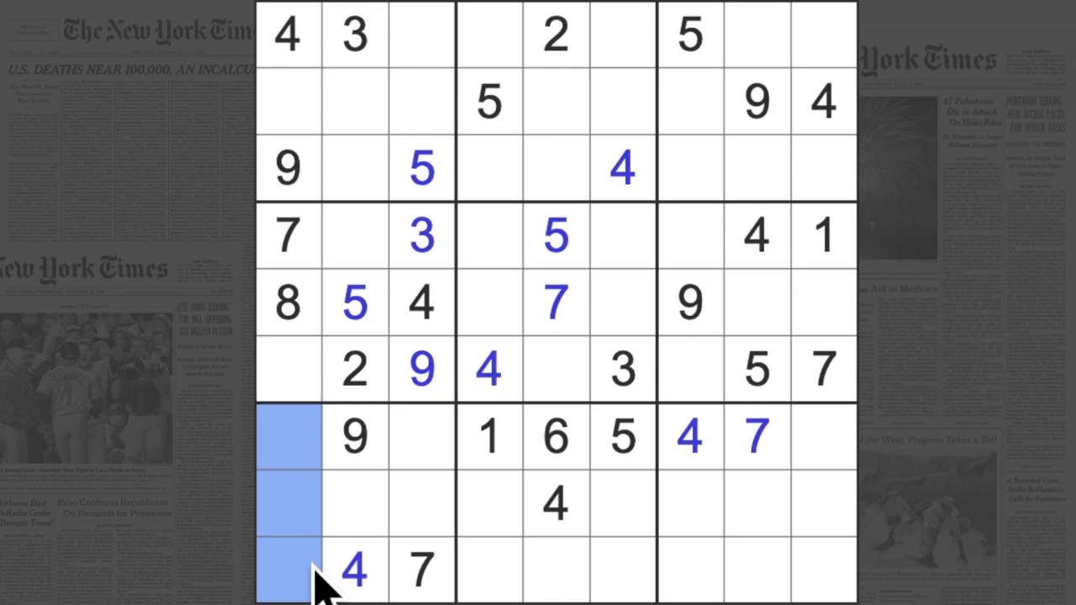
pyautogui.moveTo(370, 524)
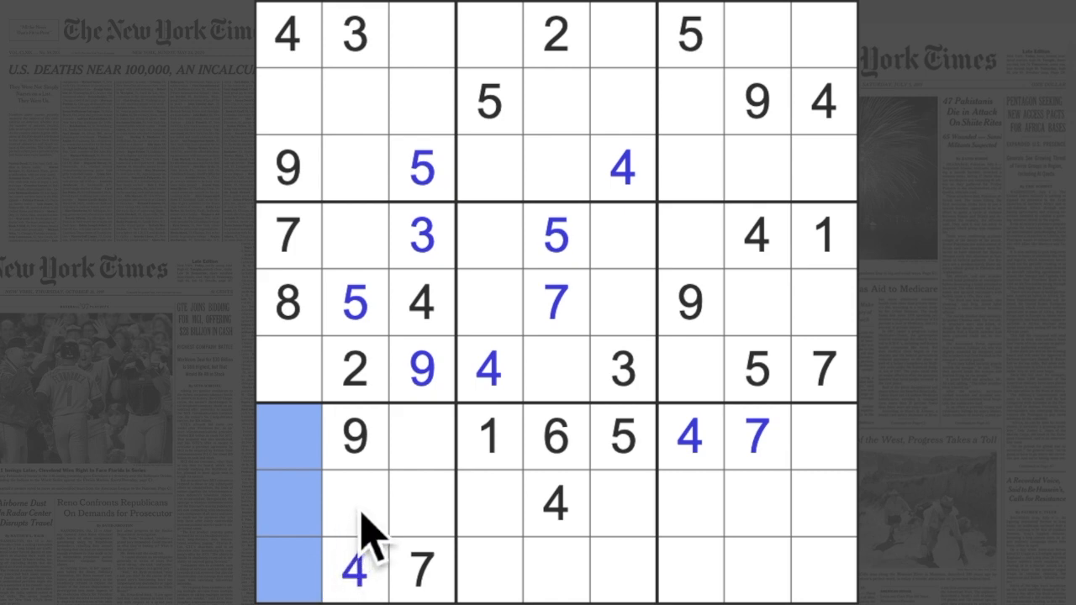
pyautogui.moveTo(434, 438)
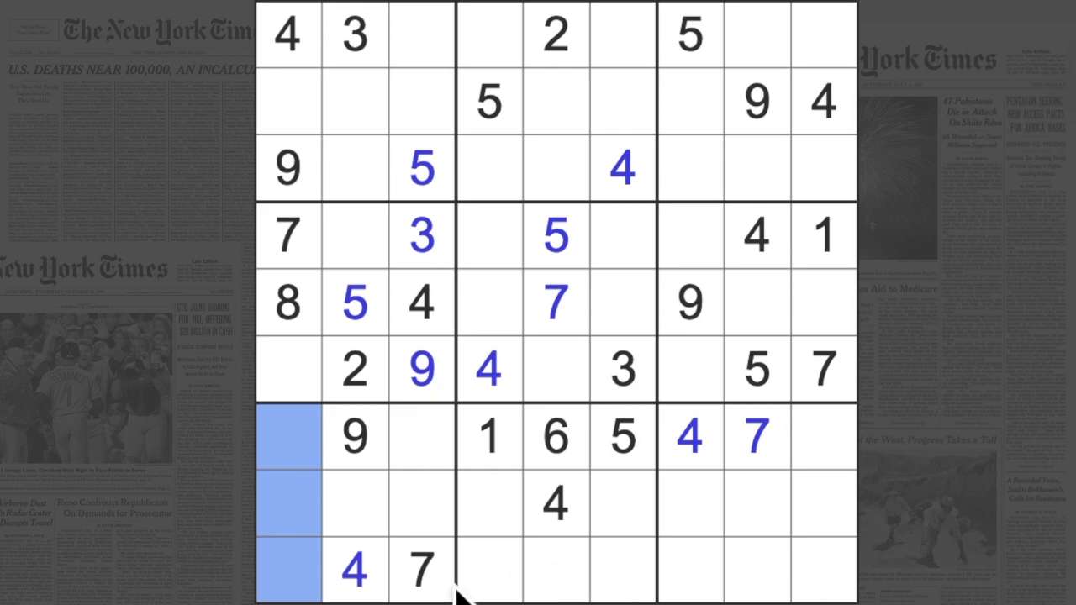
pyautogui.moveTo(383, 535)
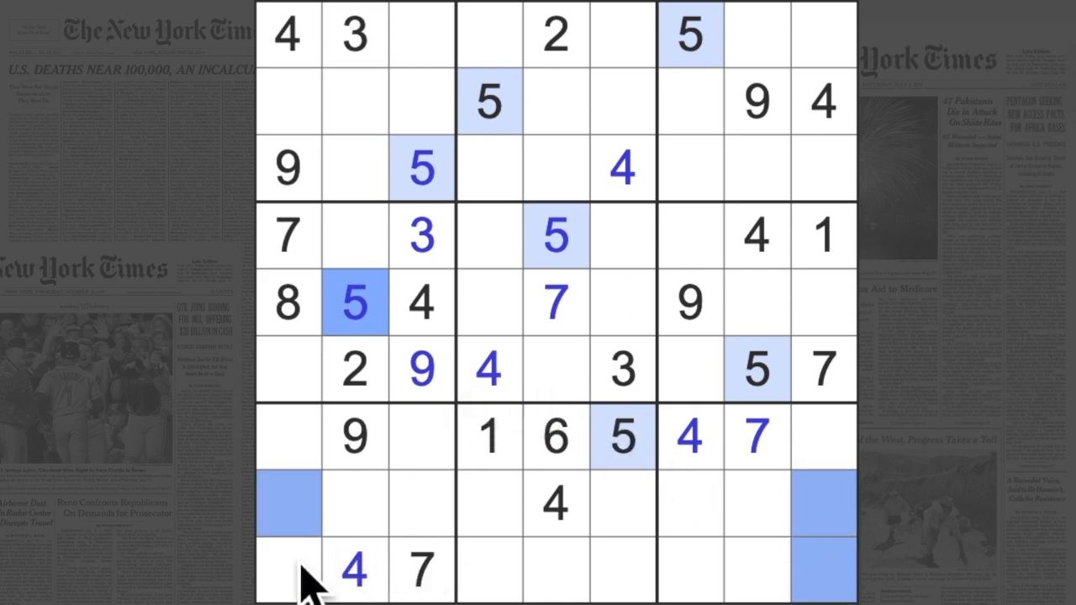
pyautogui.click(288, 570)
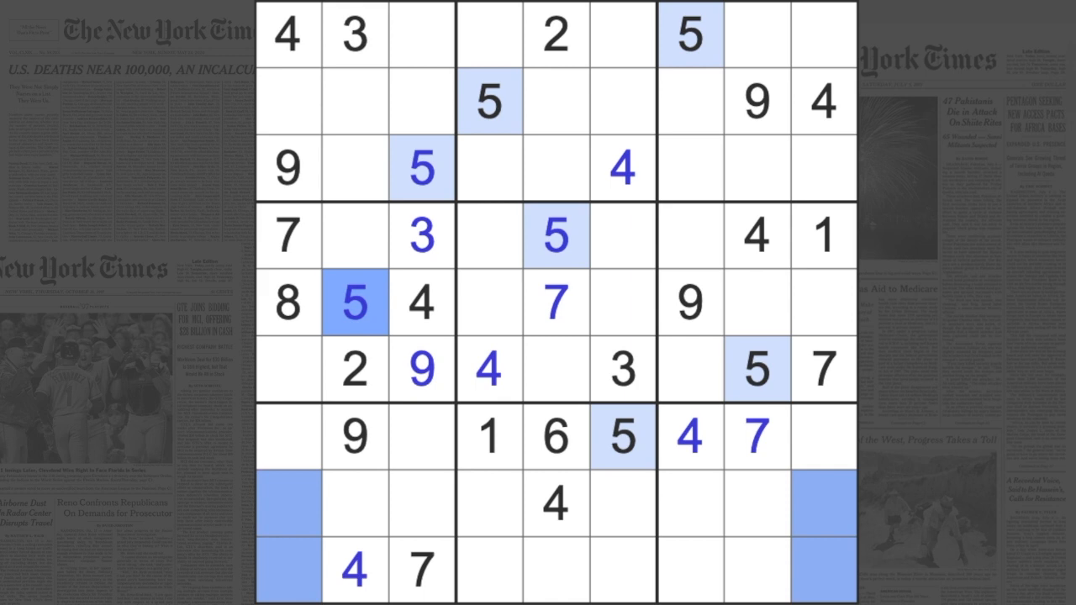
pyautogui.click(555, 437)
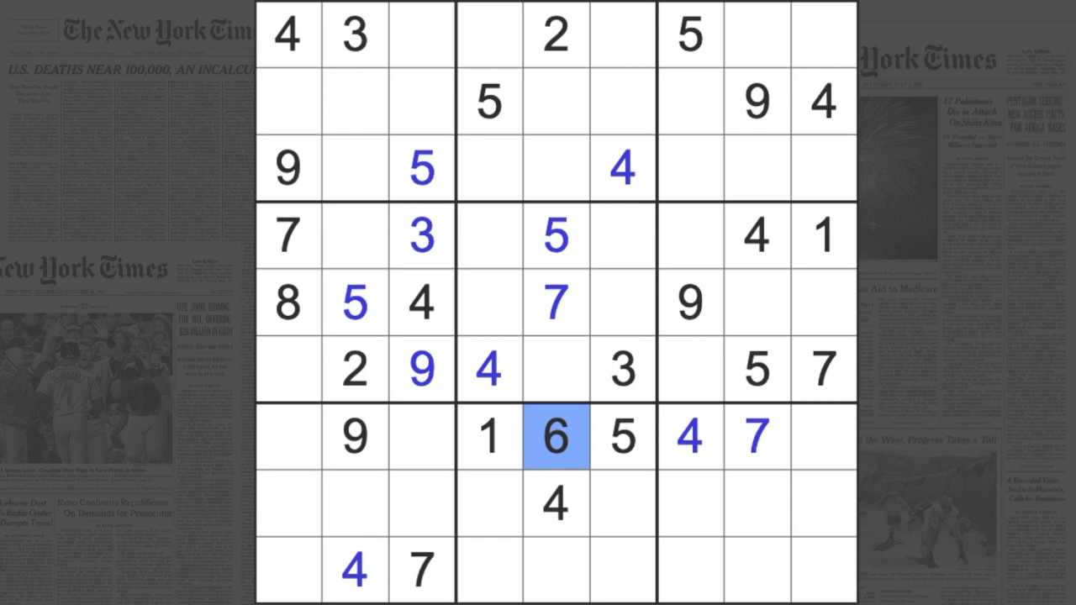
# Enter a 1 at r6c1 and 6s at r4c2 and r6c7
pyautogui.click(487, 438)
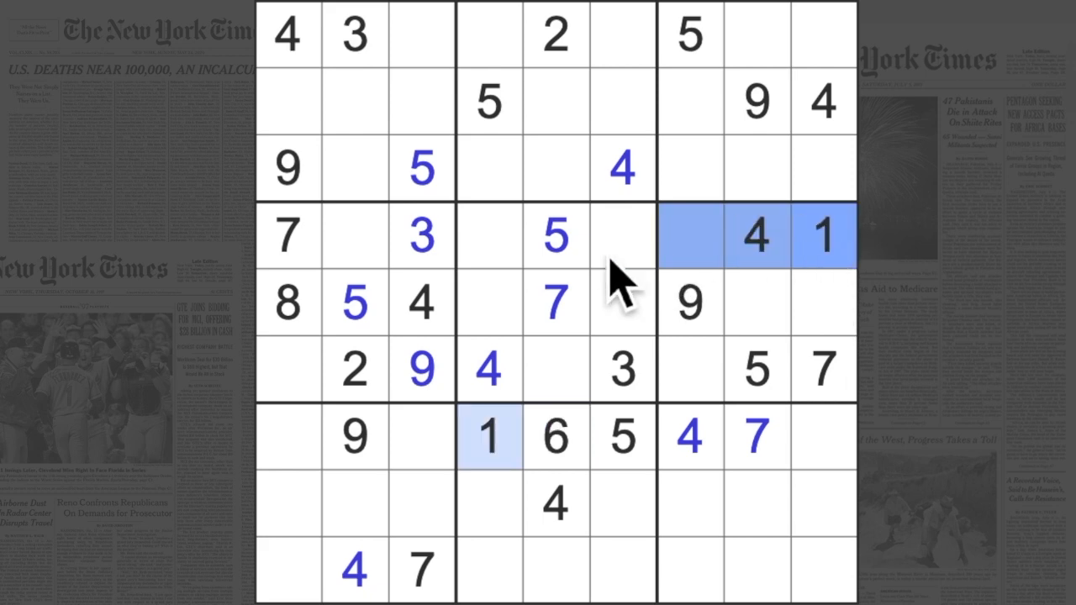
pyautogui.click(287, 370)
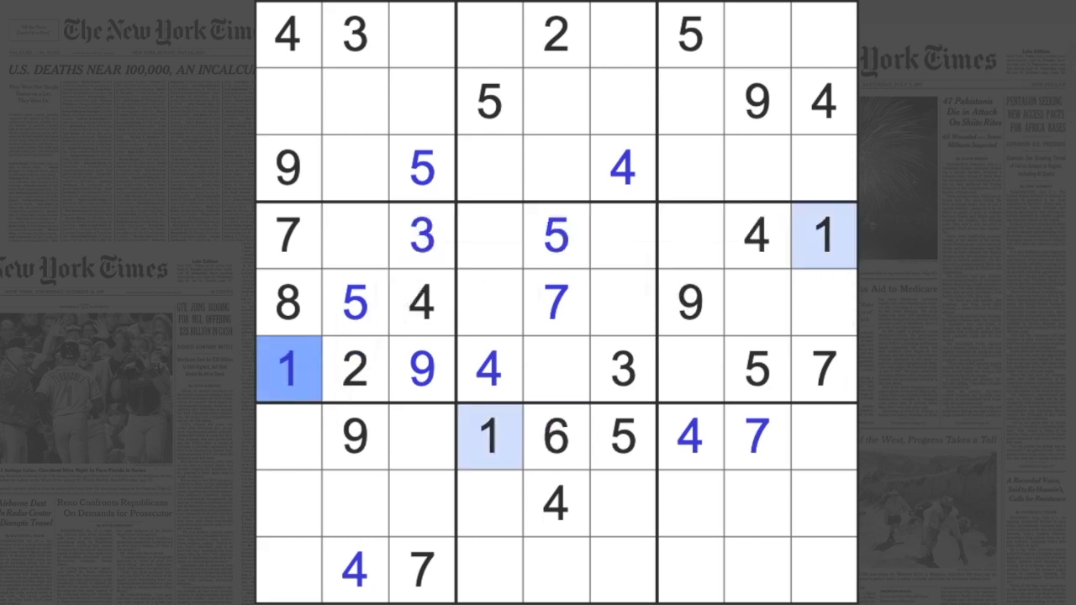
pyautogui.click(355, 236)
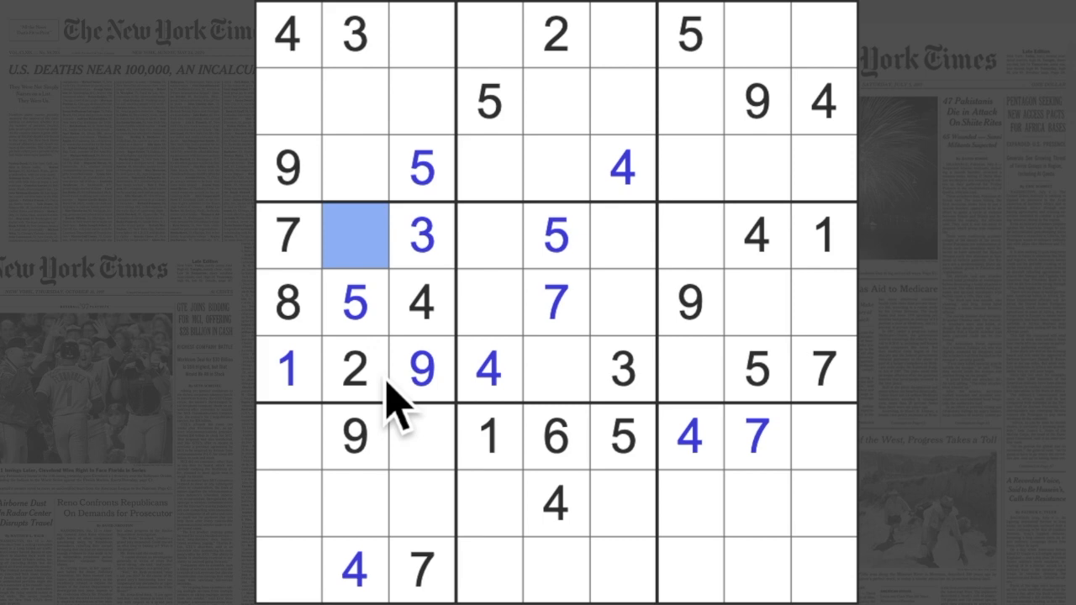
pyautogui.write('6')
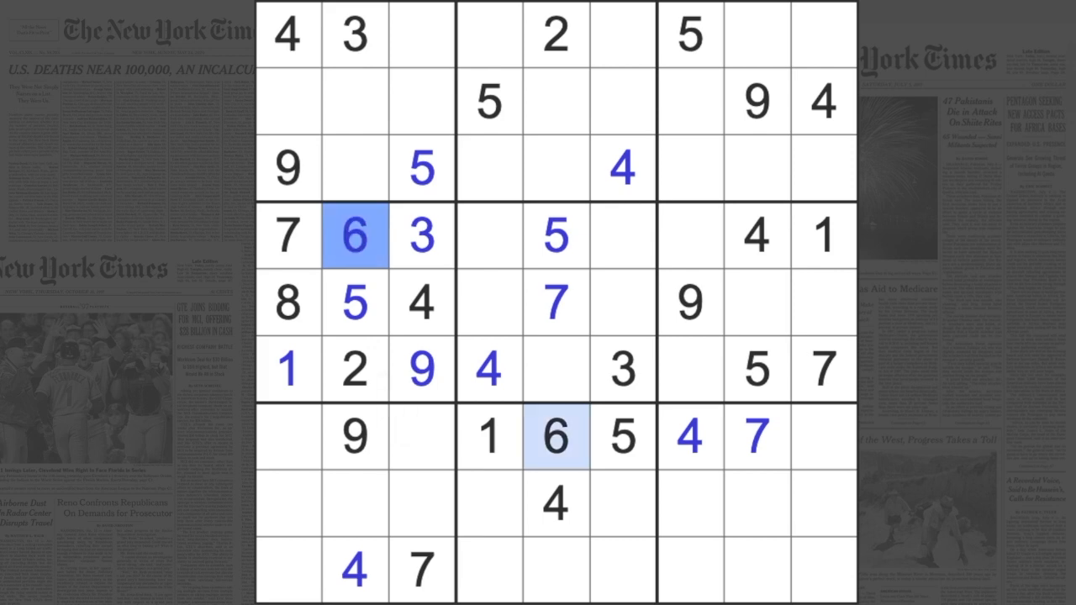
pyautogui.click(623, 235)
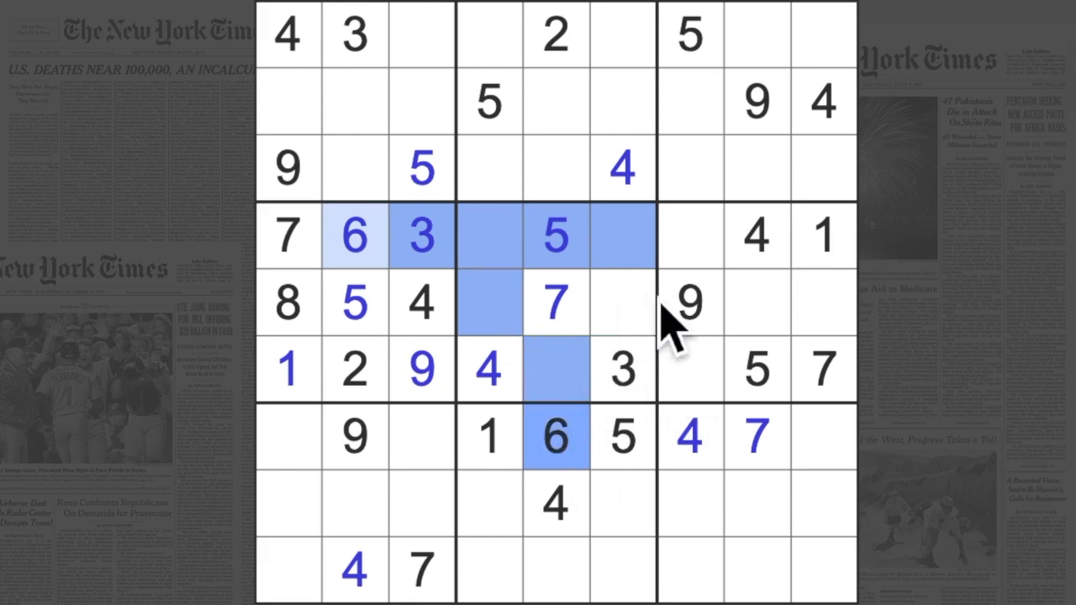
pyautogui.click(690, 370)
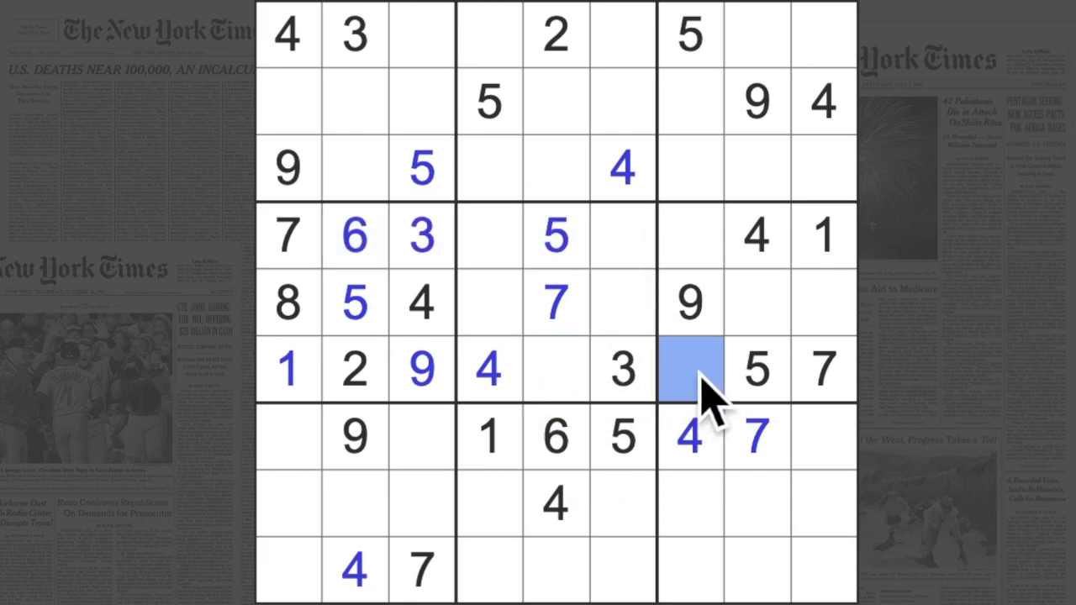
# Enter 8s at r6c5 and r4c7 and a 1 at r5c6
pyautogui.click(555, 370)
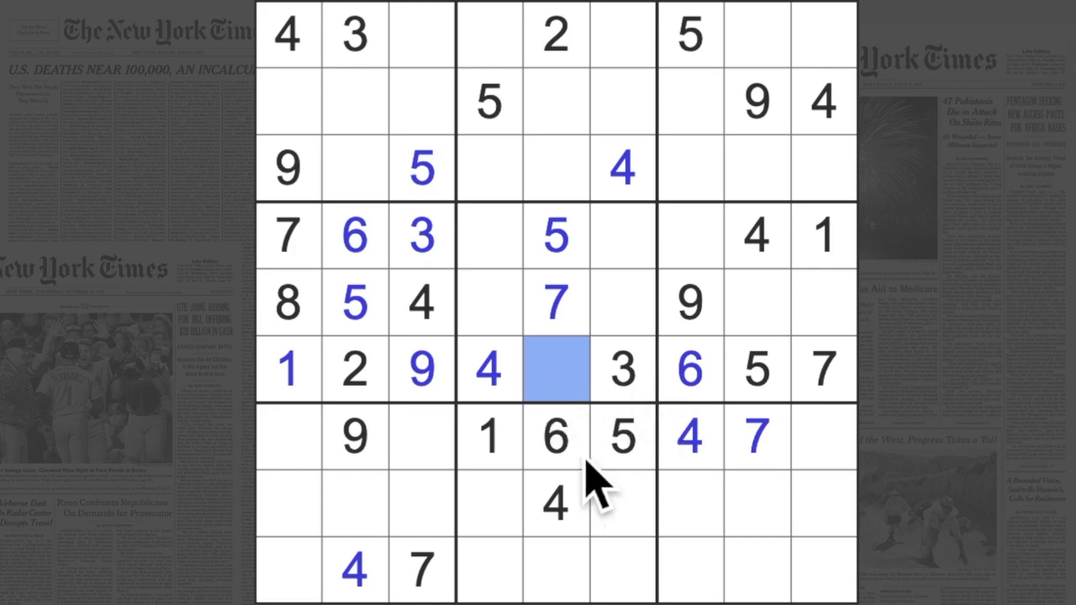
pyautogui.moveTo(597, 471)
pyautogui.write('8')
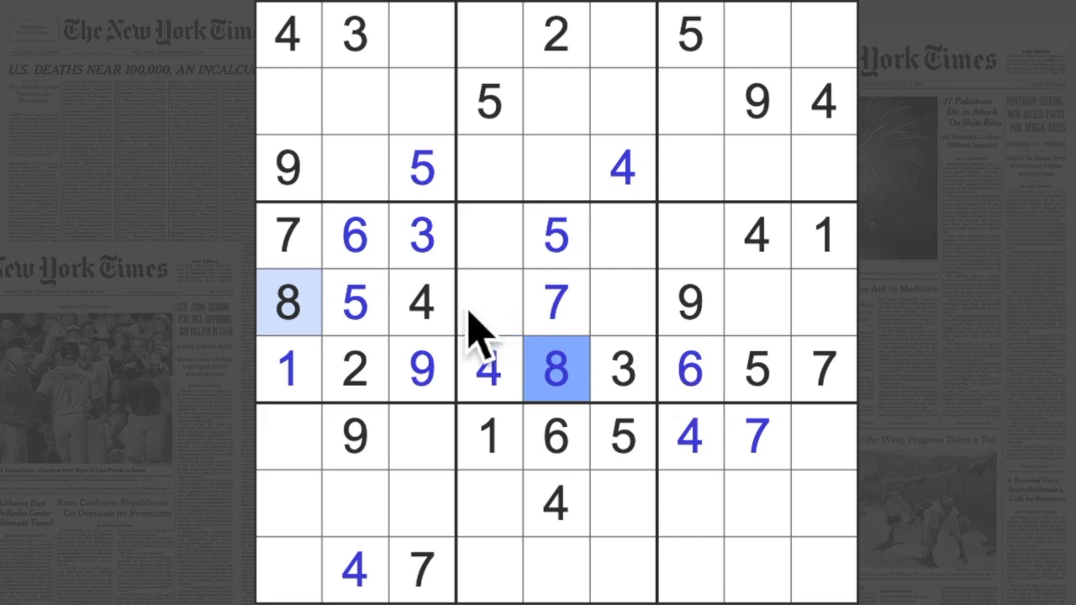
pyautogui.click(690, 236)
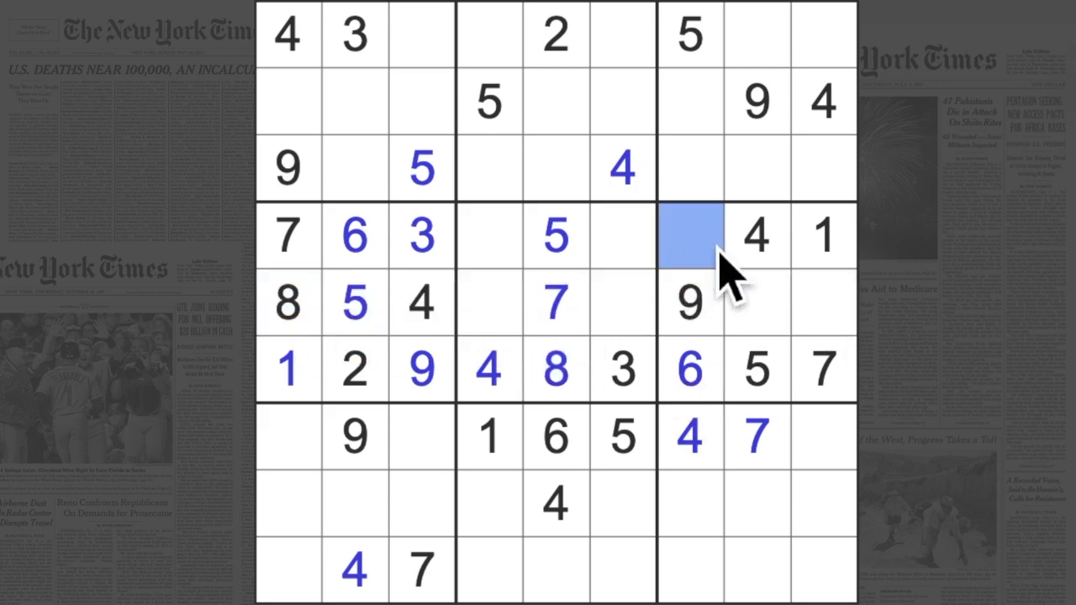
pyautogui.write('8')
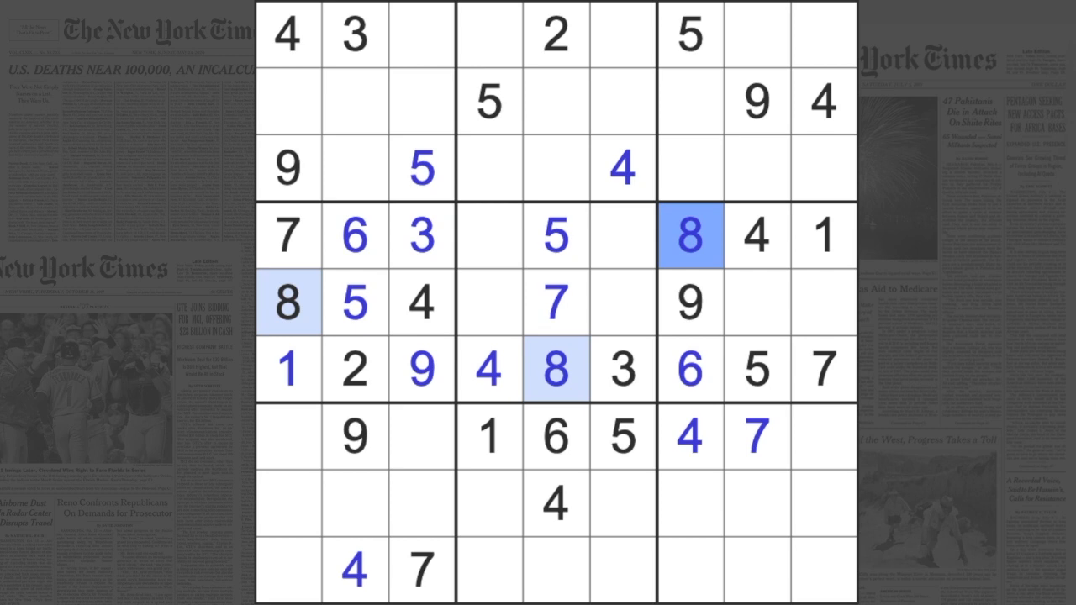
pyautogui.moveTo(660, 265)
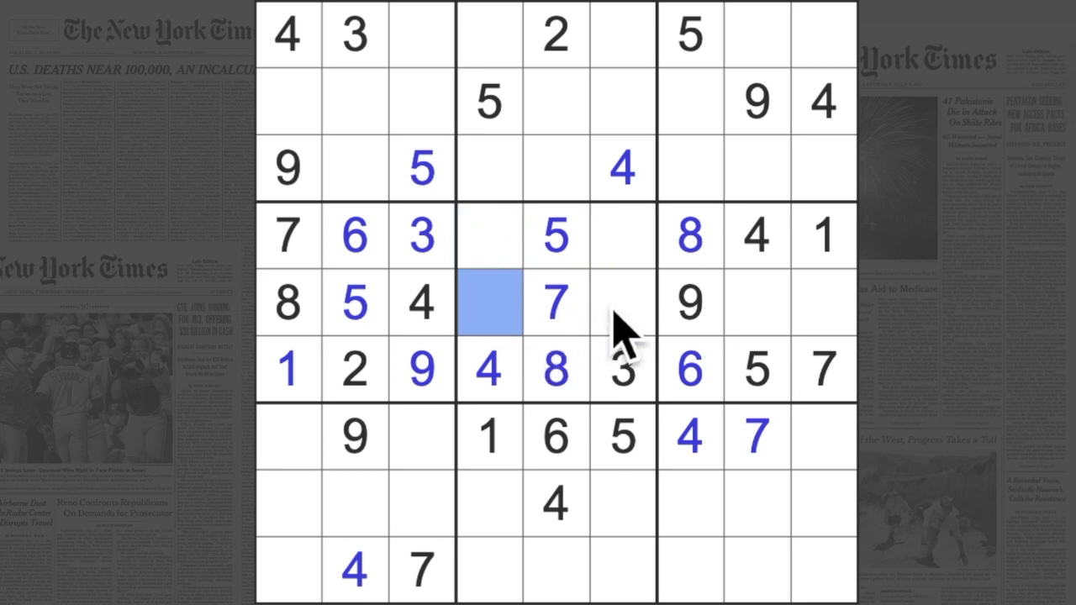
pyautogui.click(622, 303)
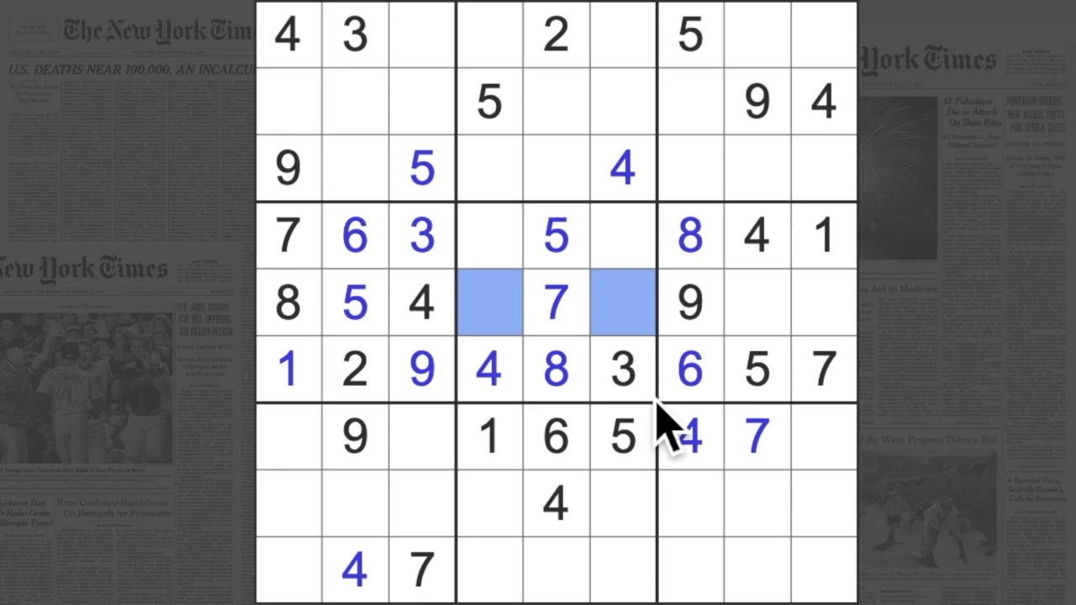
pyautogui.click(622, 302)
pyautogui.write('1')
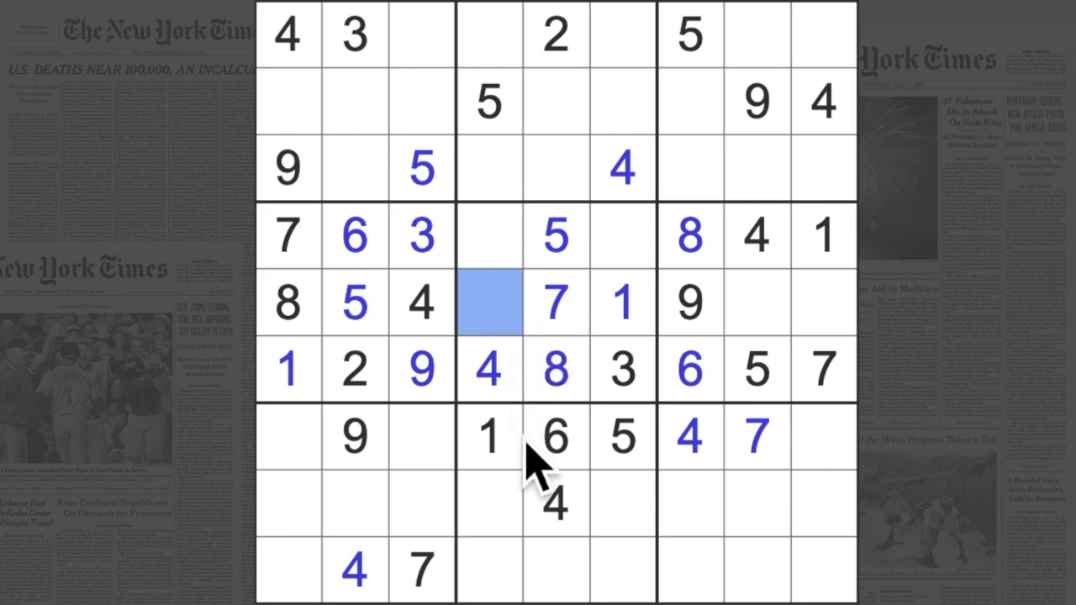
# Enter a 6 at row 5, column 4, completing the centre box, and mark further candidates
pyautogui.write('6')
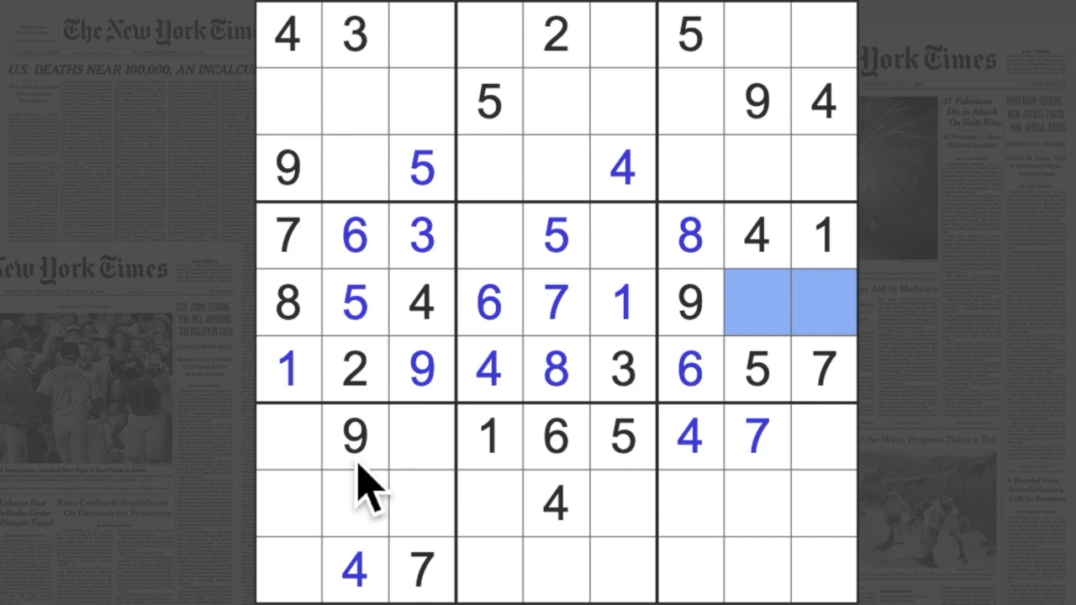
pyautogui.click(387, 504)
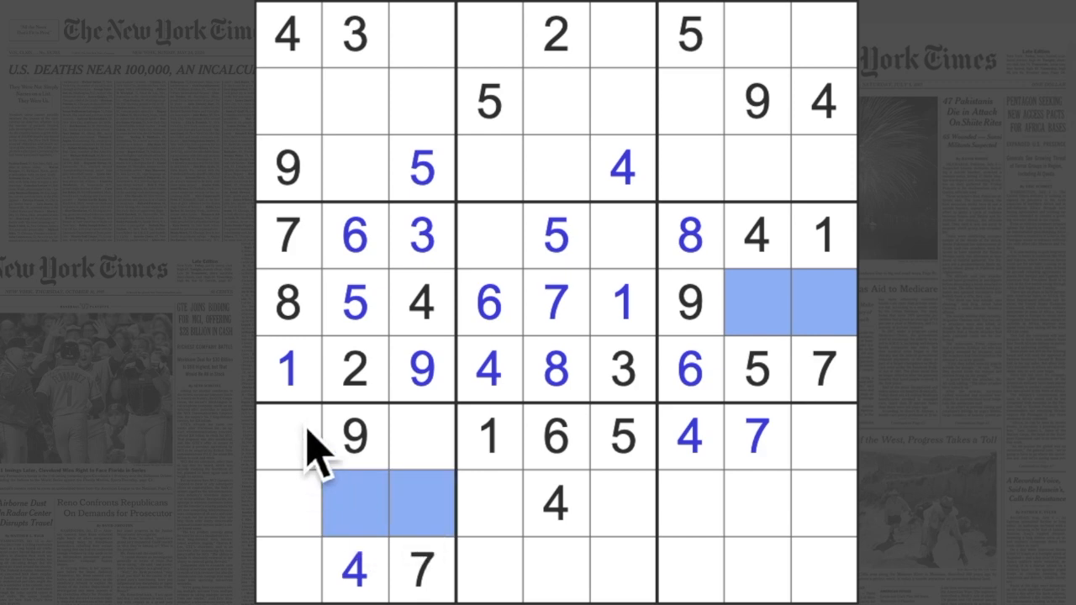
pyautogui.click(489, 437)
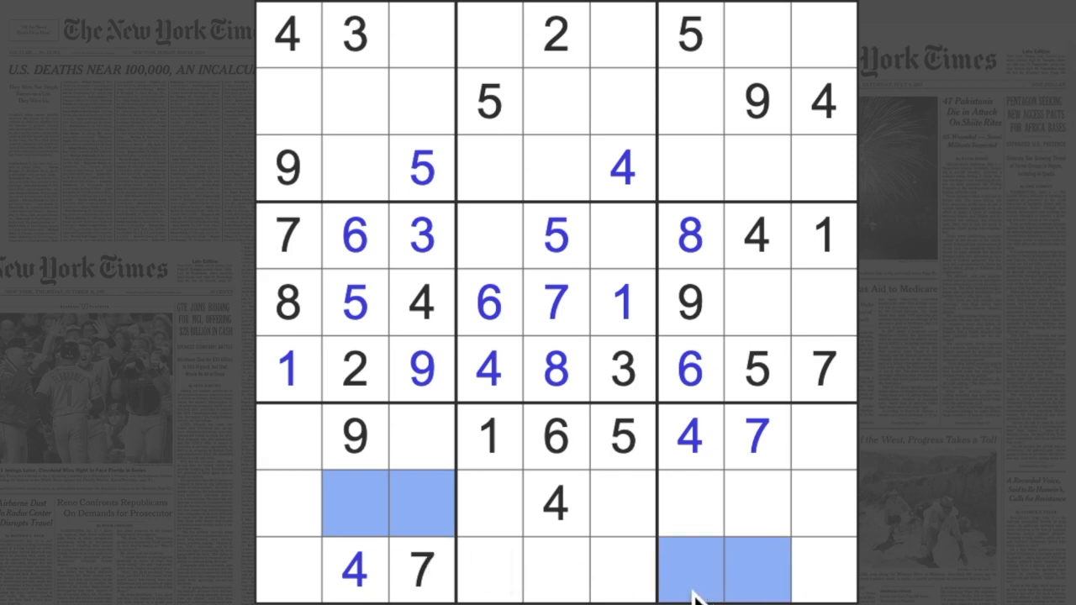
pyautogui.moveTo(807, 235)
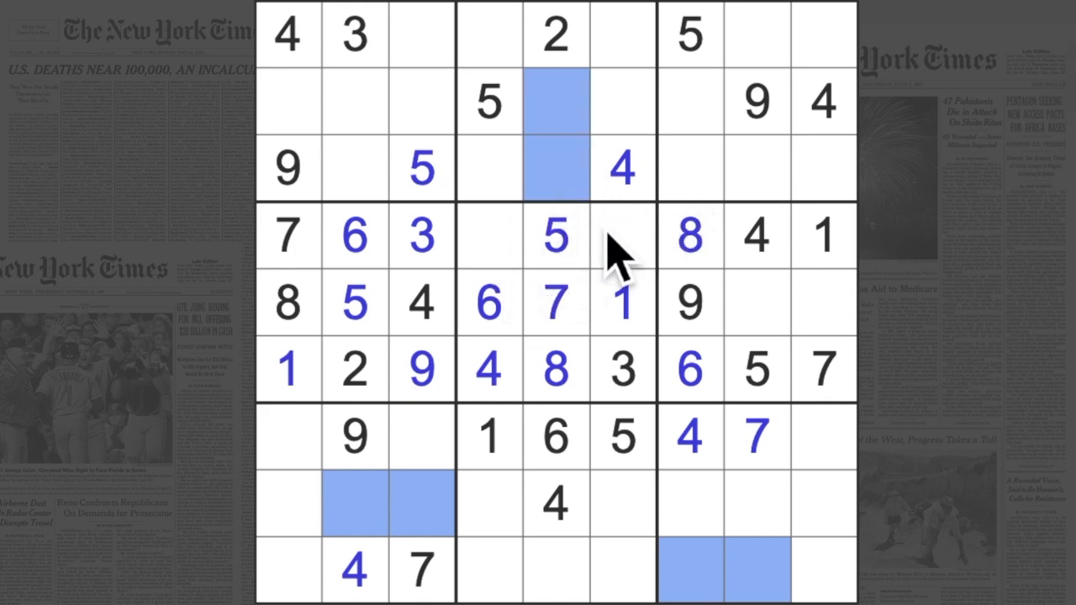
pyautogui.moveTo(491, 71)
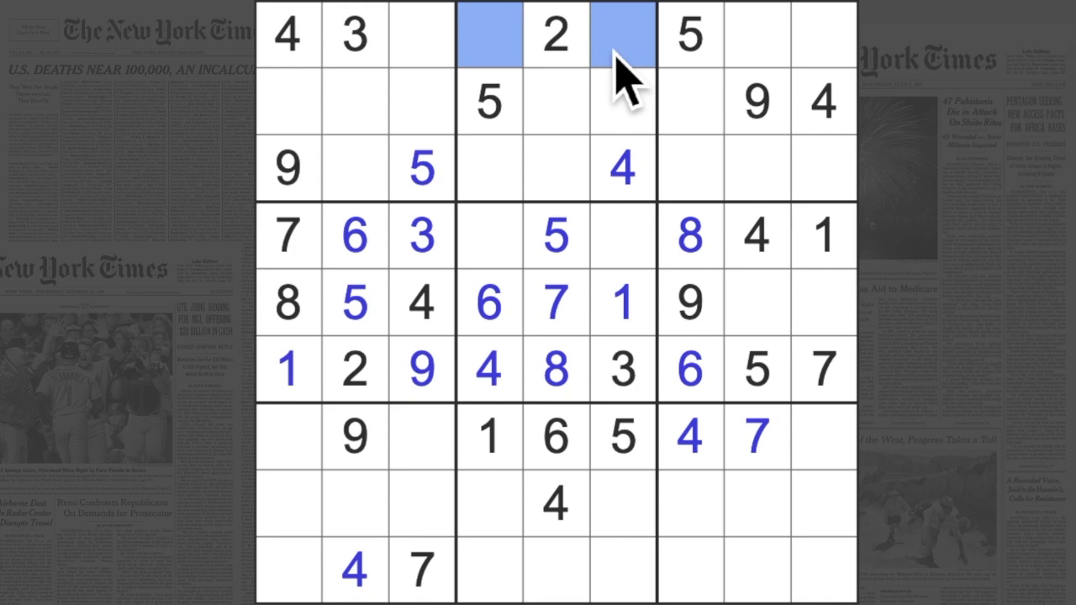
pyautogui.moveTo(589, 148)
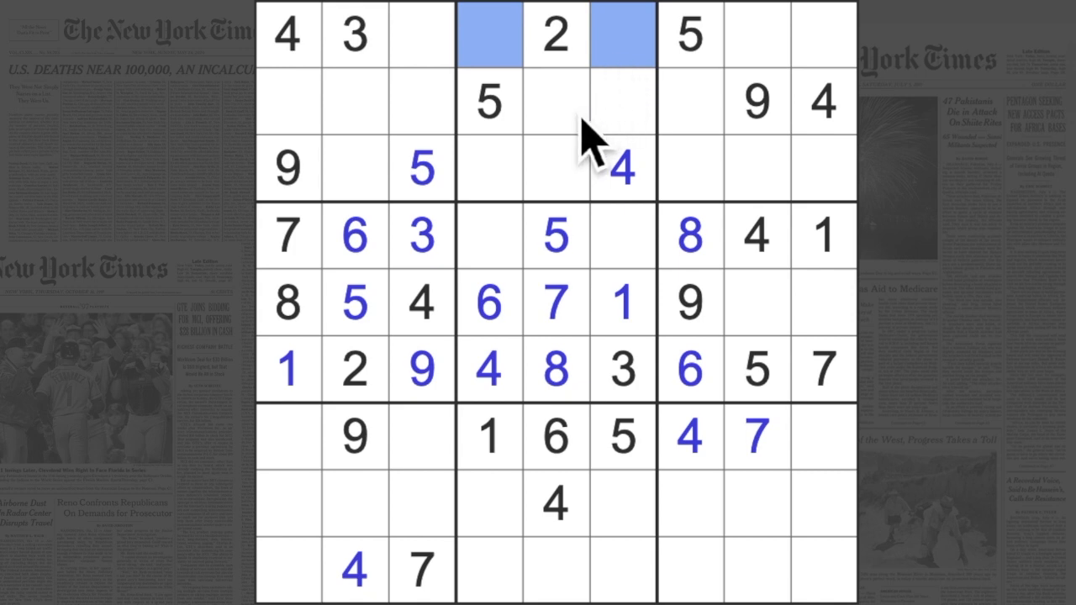
pyautogui.moveTo(585, 165)
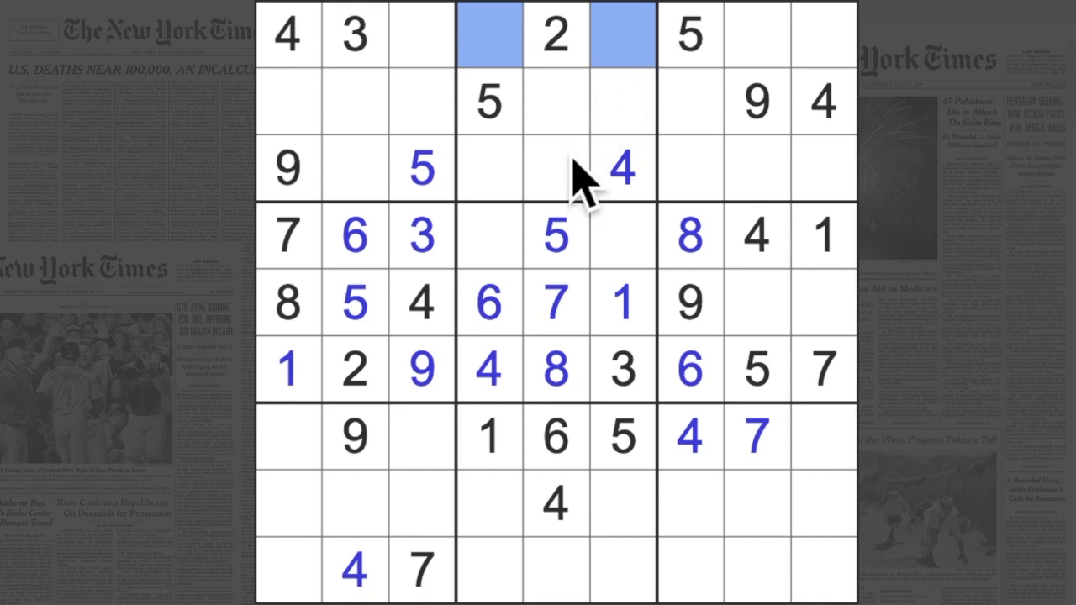
# Enter a 9 in the bottom cell of column 5 after marking its candidate cells
pyautogui.click(555, 302)
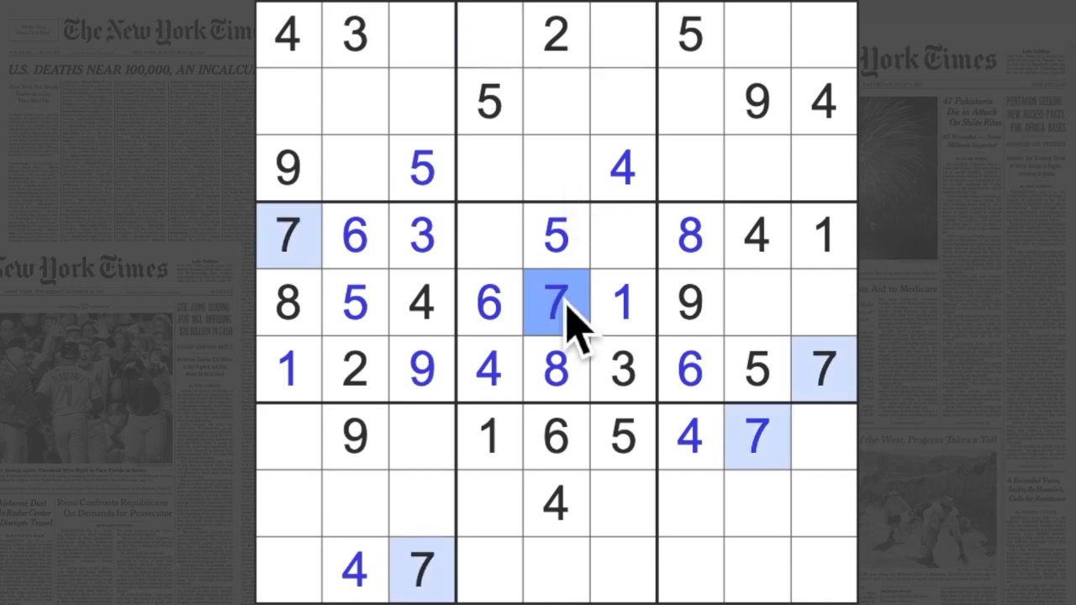
pyautogui.moveTo(622, 160)
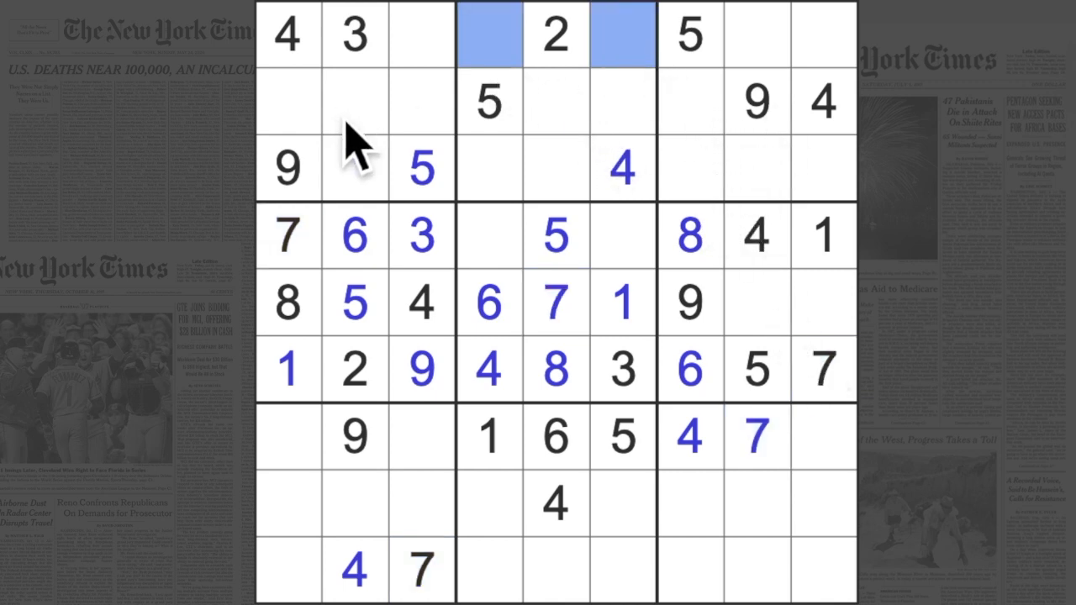
pyautogui.moveTo(605, 92)
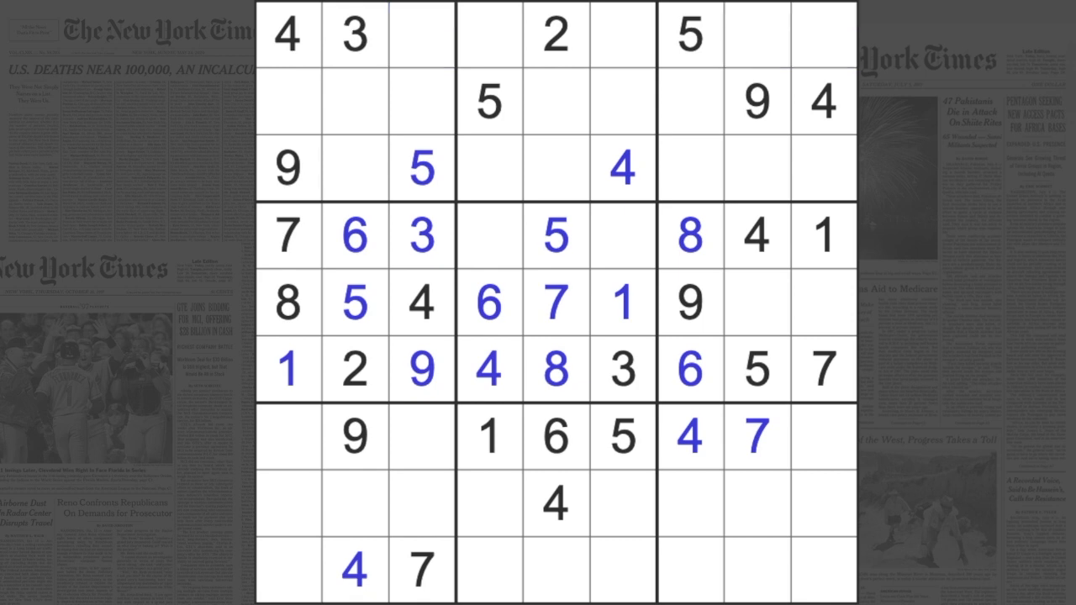
pyautogui.click(622, 36)
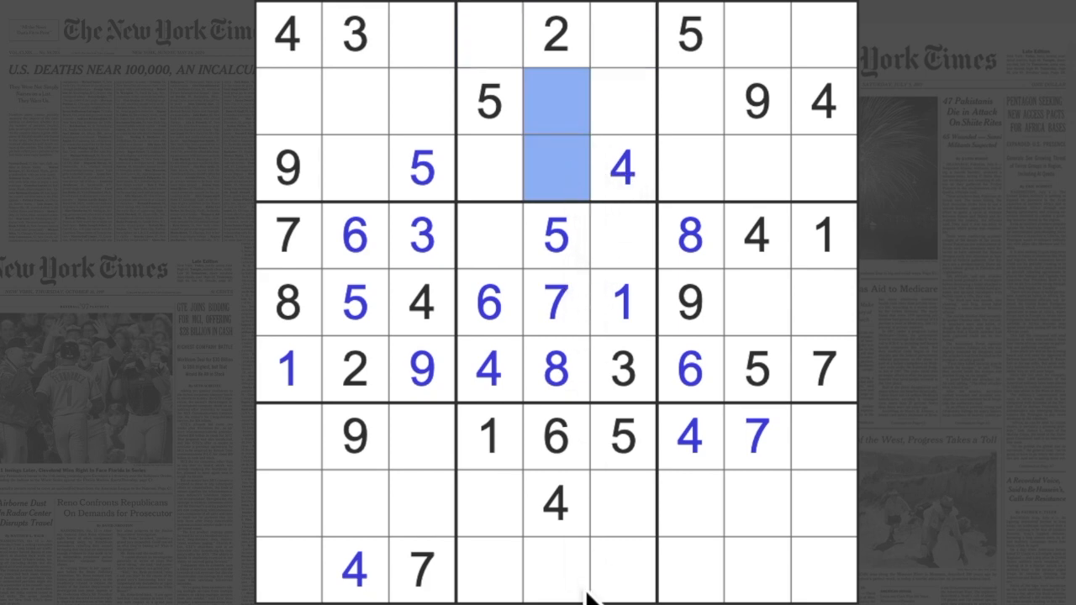
pyautogui.click(555, 570)
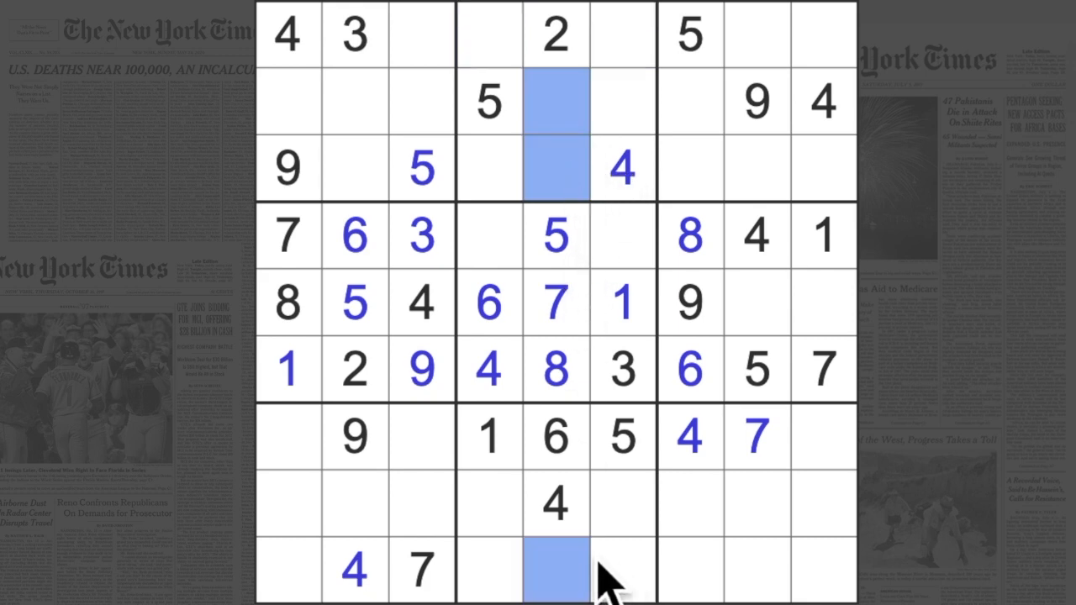
pyautogui.moveTo(589, 176)
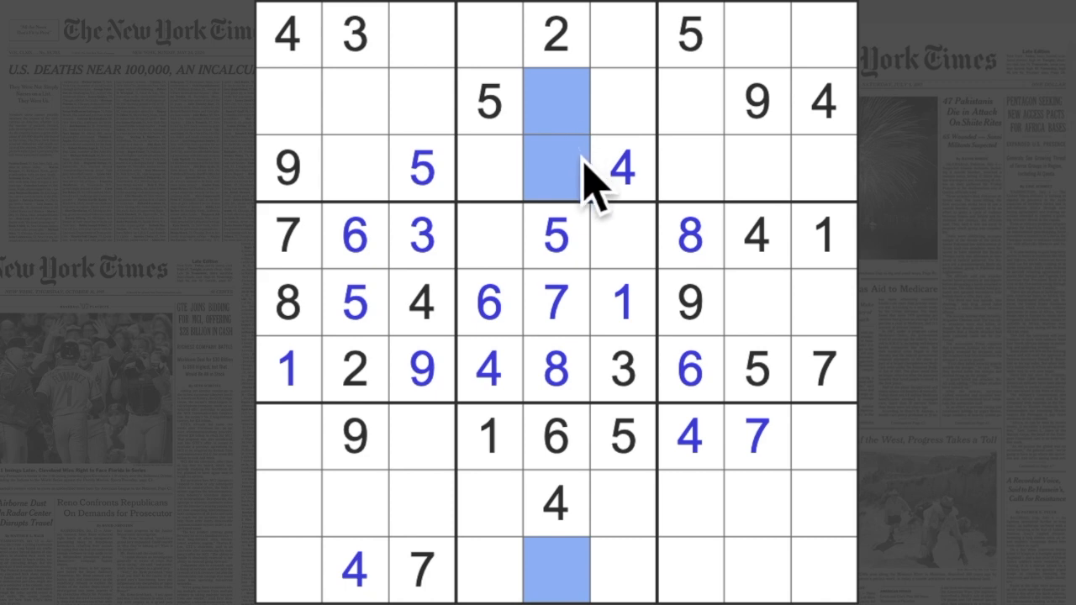
pyautogui.moveTo(636, 218)
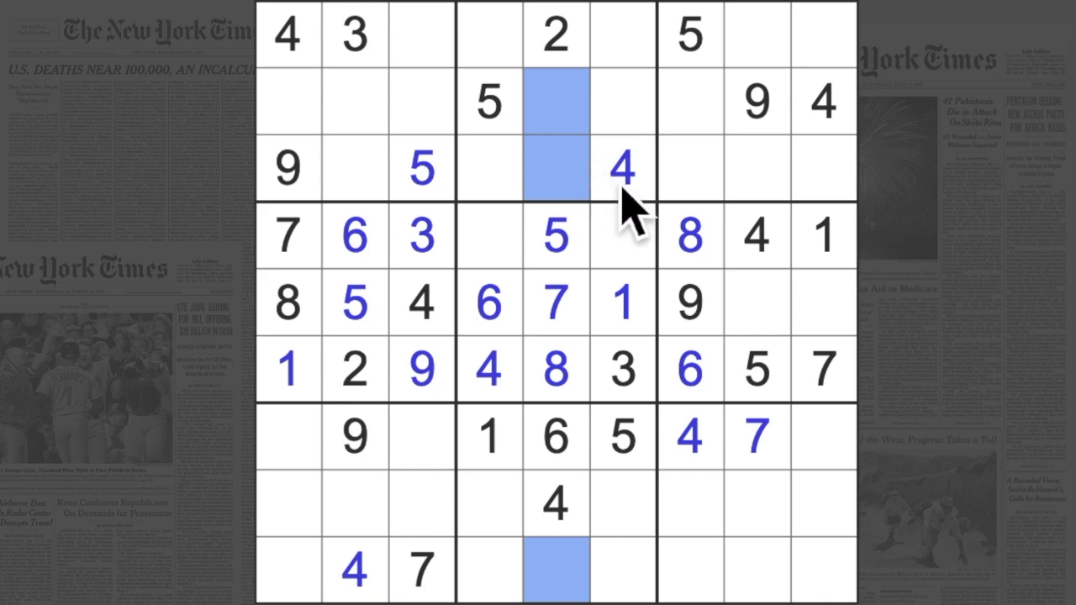
pyautogui.moveTo(648, 210)
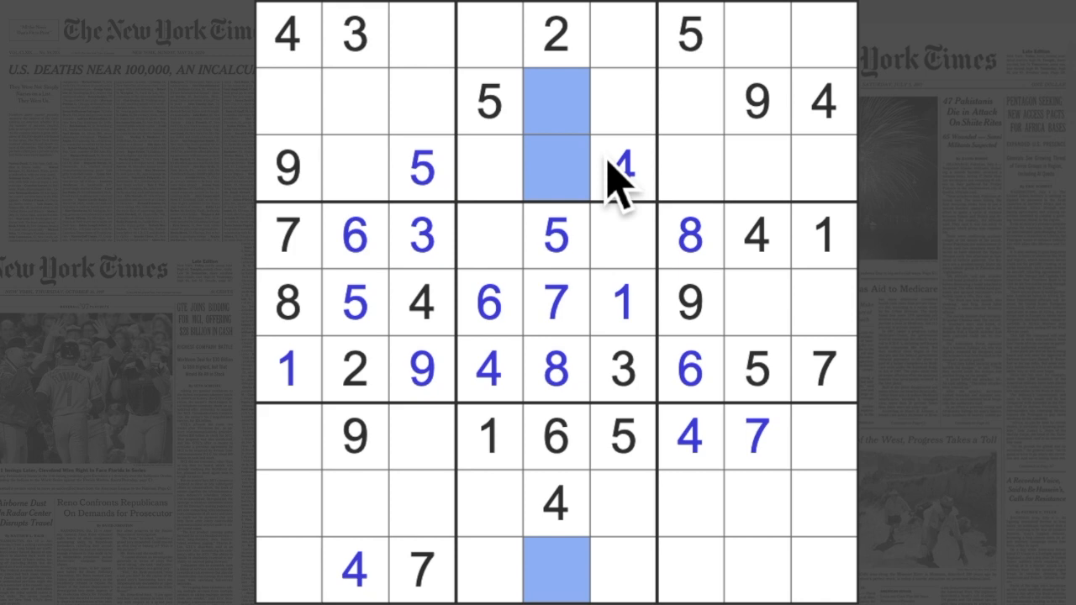
pyautogui.moveTo(760, 132)
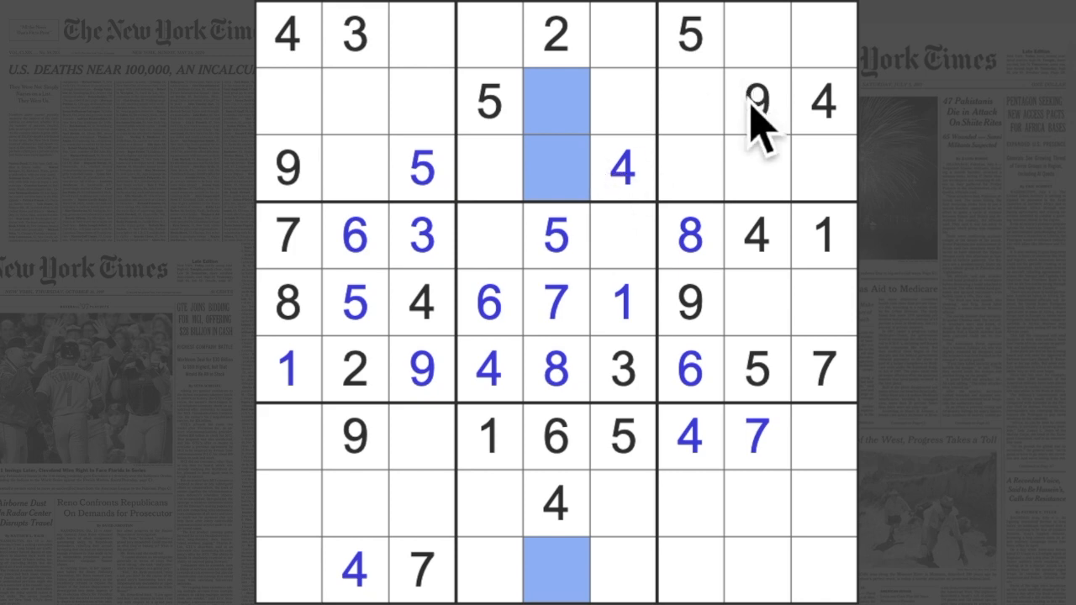
pyautogui.moveTo(673, 244)
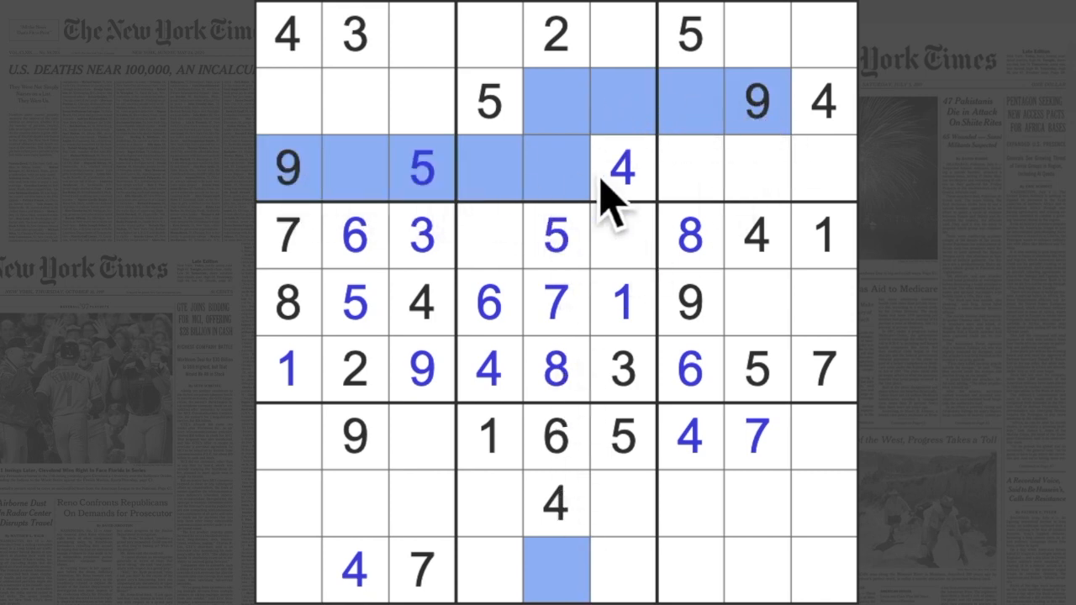
pyautogui.click(555, 570)
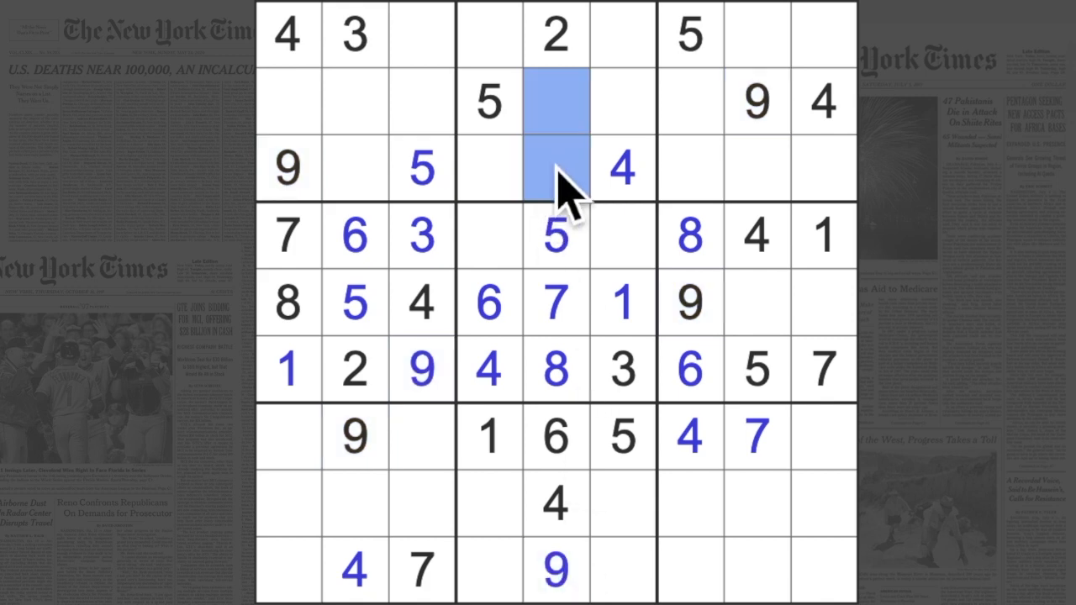
pyautogui.moveTo(564, 194)
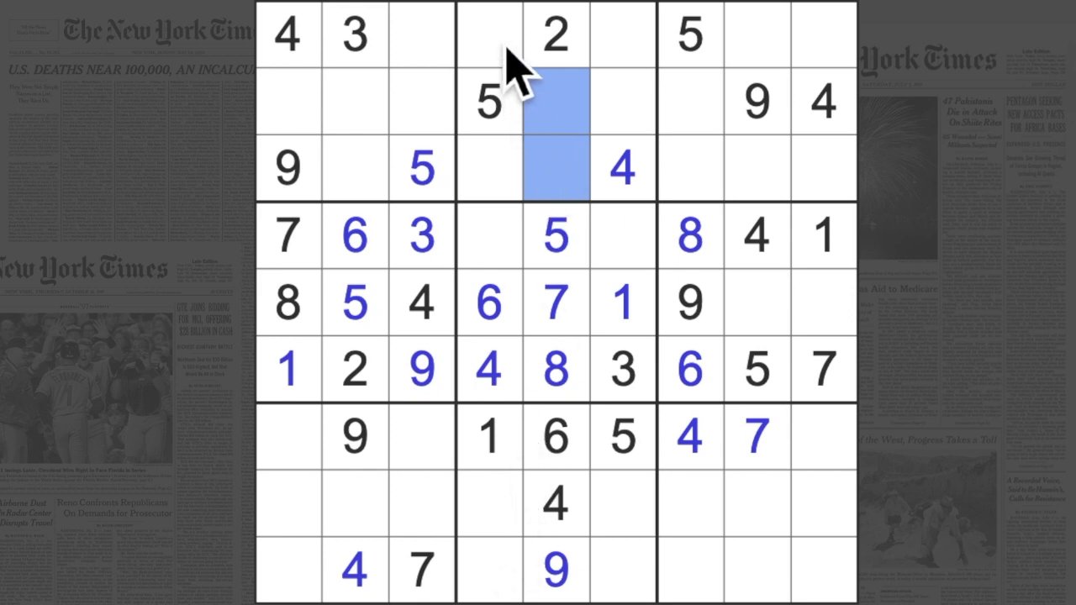
pyautogui.click(622, 34)
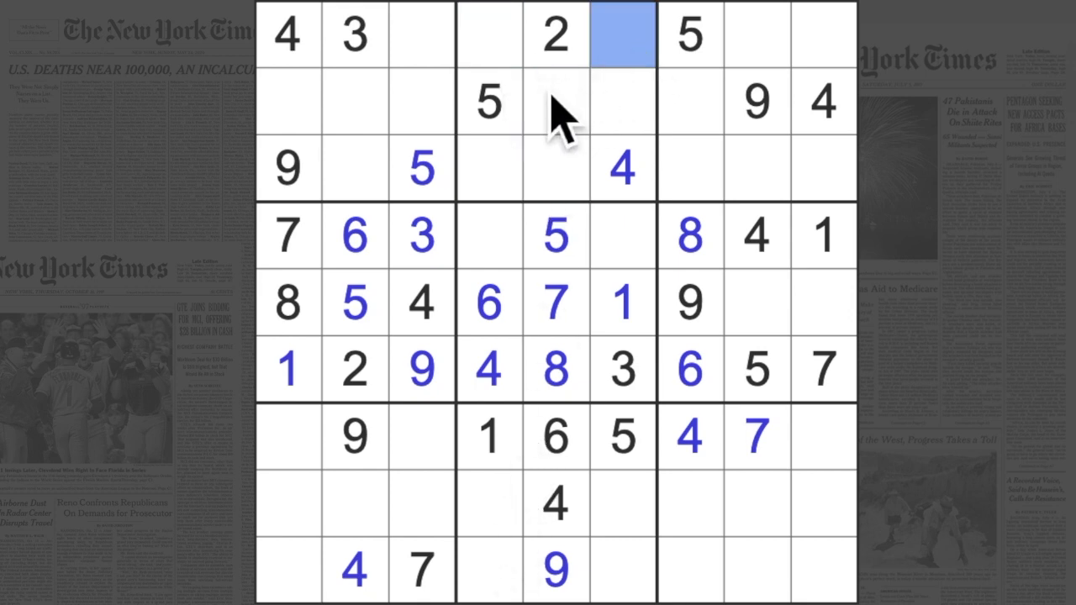
pyautogui.click(554, 101)
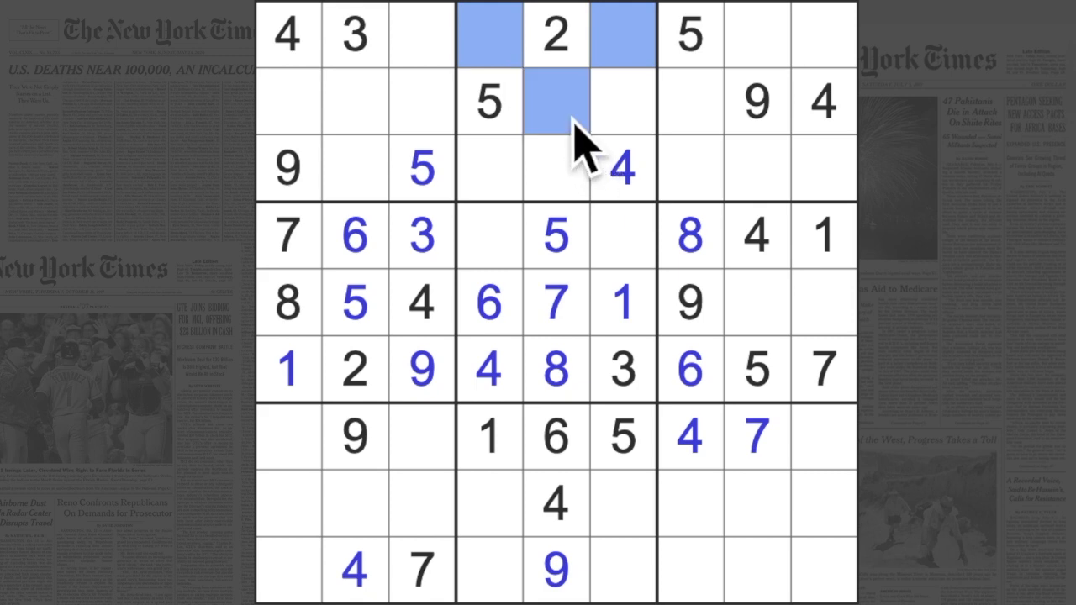
pyautogui.click(487, 168)
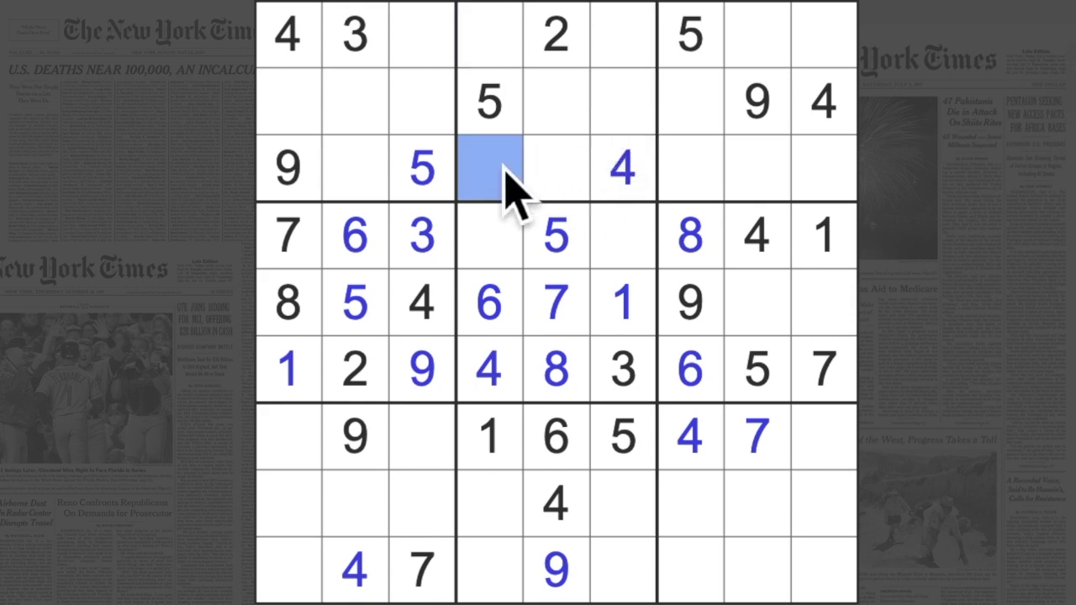
pyautogui.click(622, 101)
pyautogui.write('6')
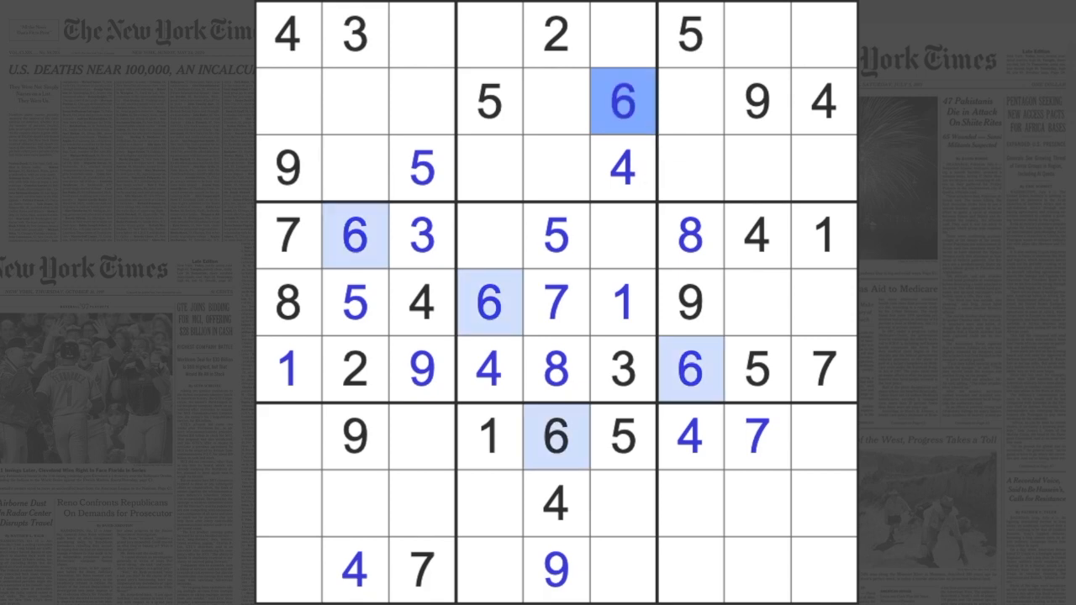
# Enter a 6 at row 2, column 6 and an 8 at row 3, column 4
pyautogui.click(489, 303)
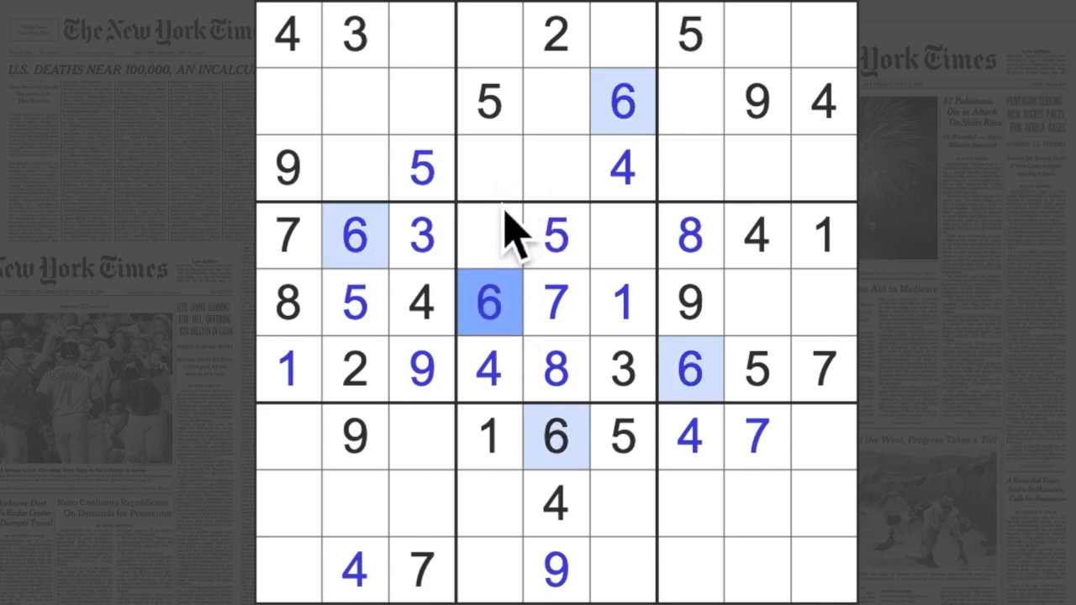
pyautogui.click(489, 168)
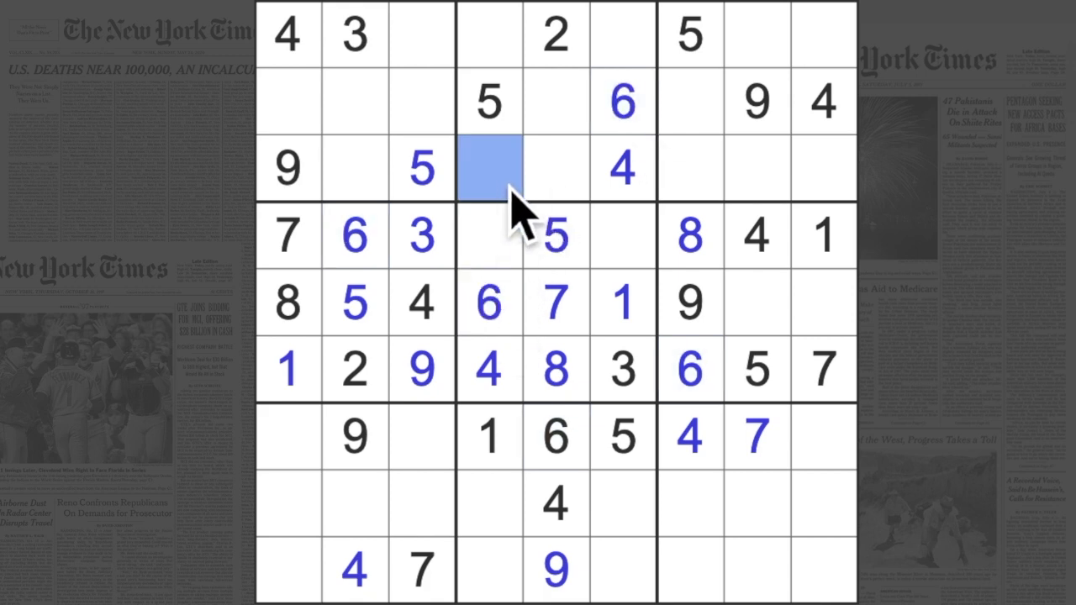
pyautogui.write('8')
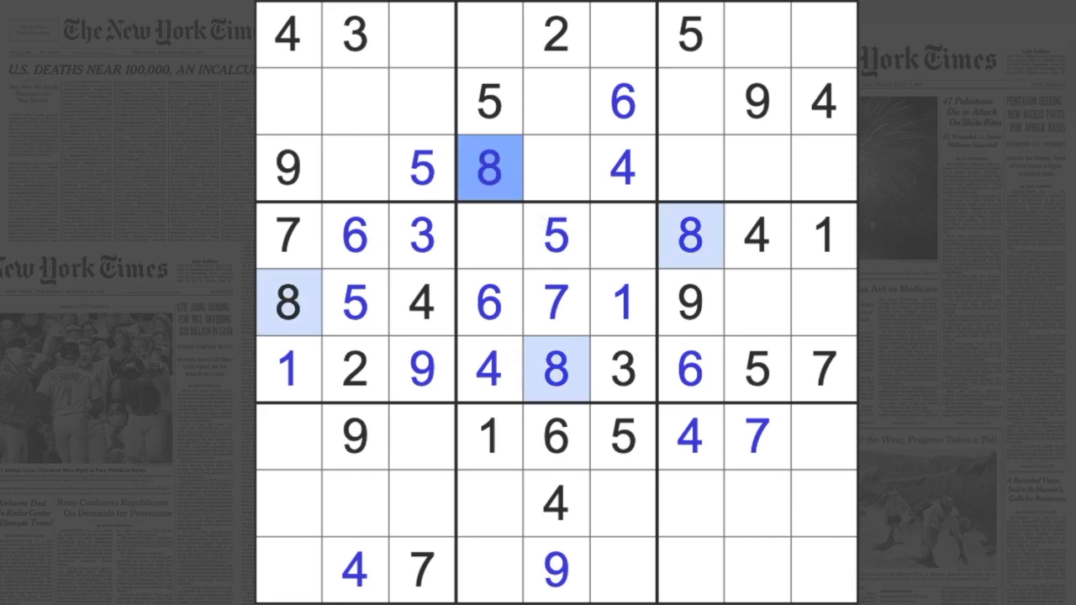
pyautogui.moveTo(555, 160)
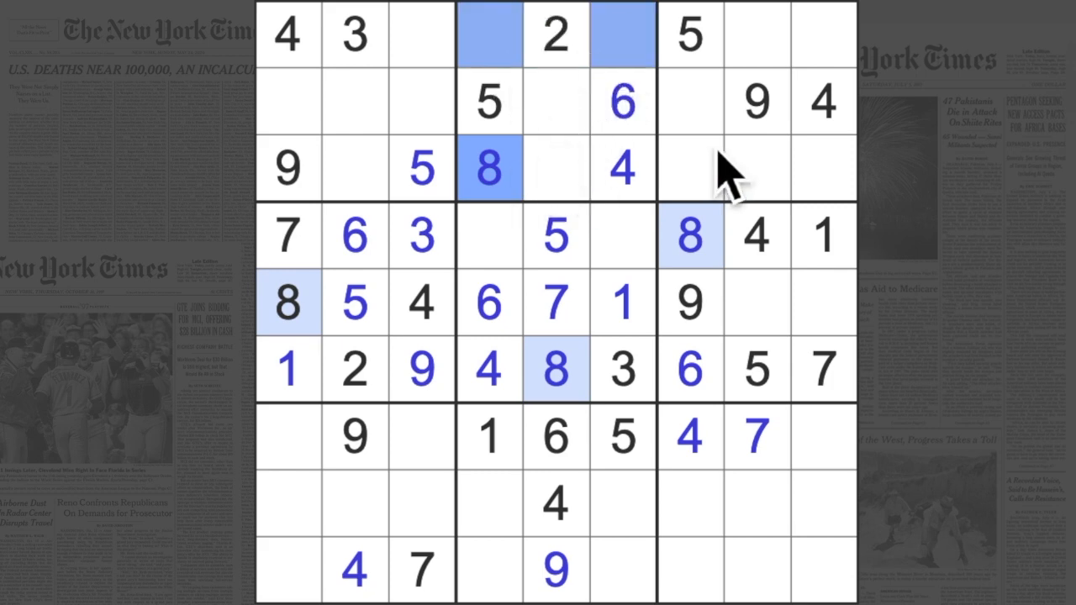
pyautogui.click(790, 36)
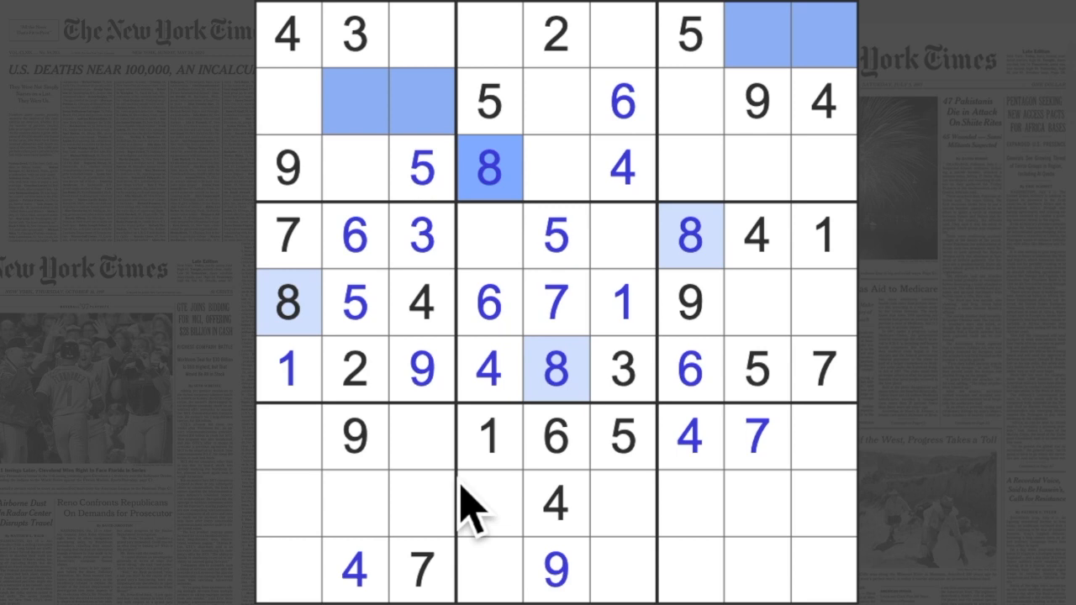
pyautogui.moveTo(652, 525)
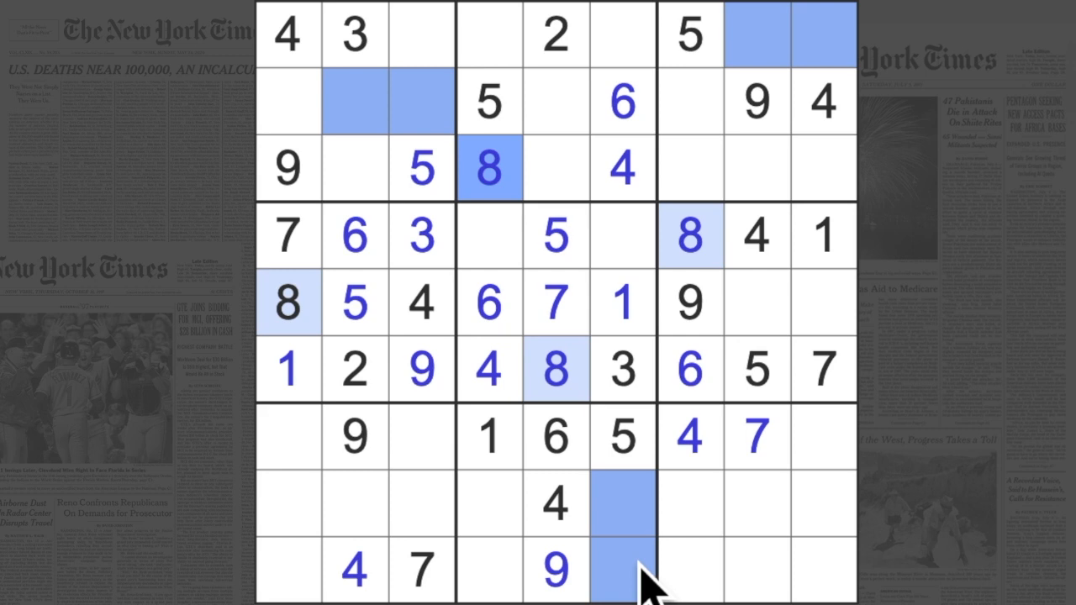
pyautogui.moveTo(496, 513)
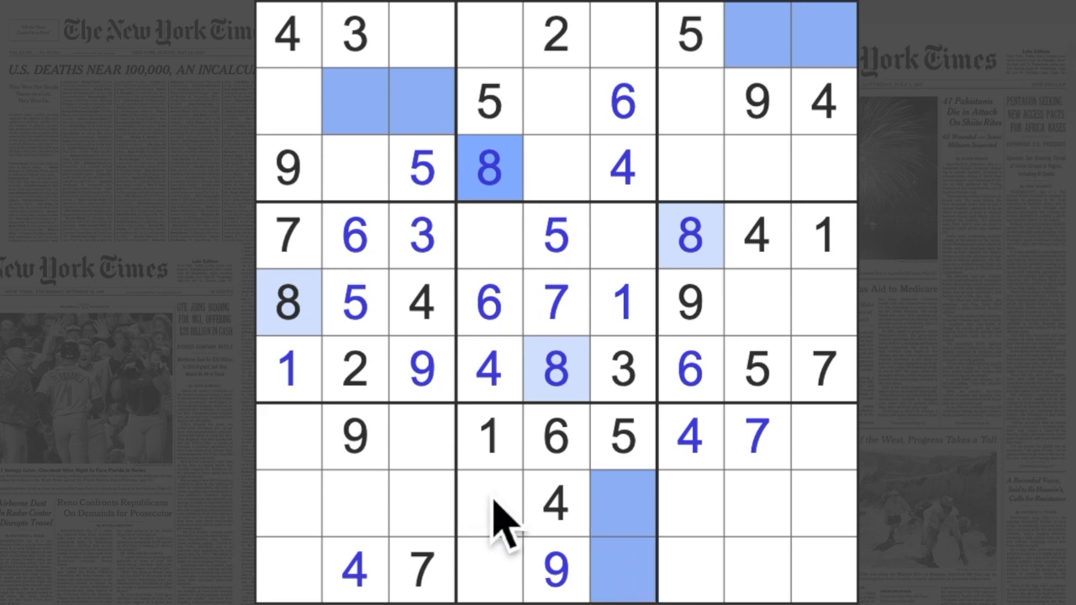
pyautogui.moveTo(530, 235)
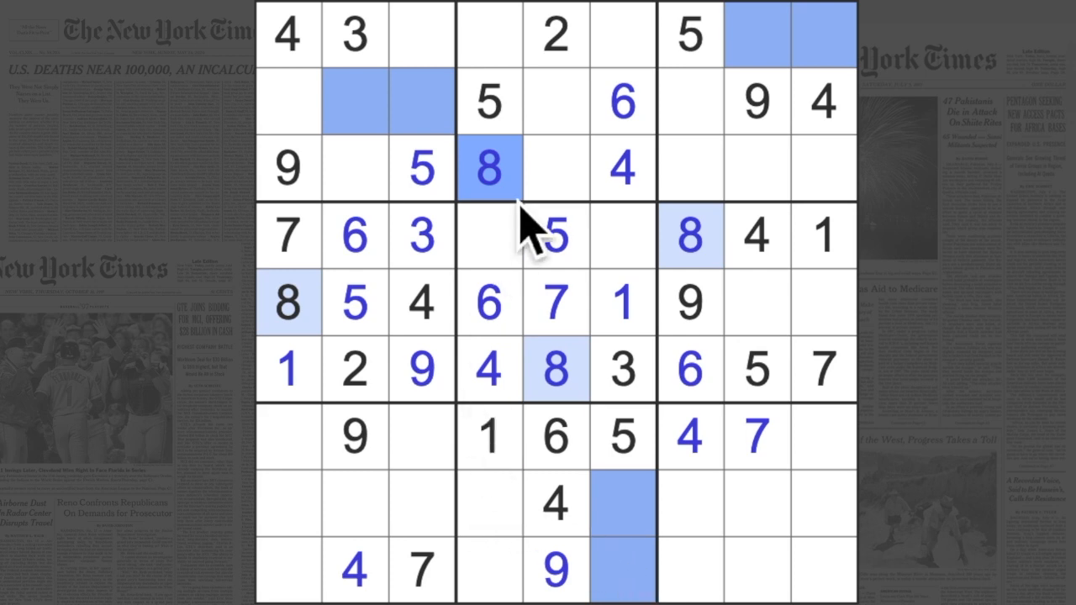
pyautogui.moveTo(585, 188)
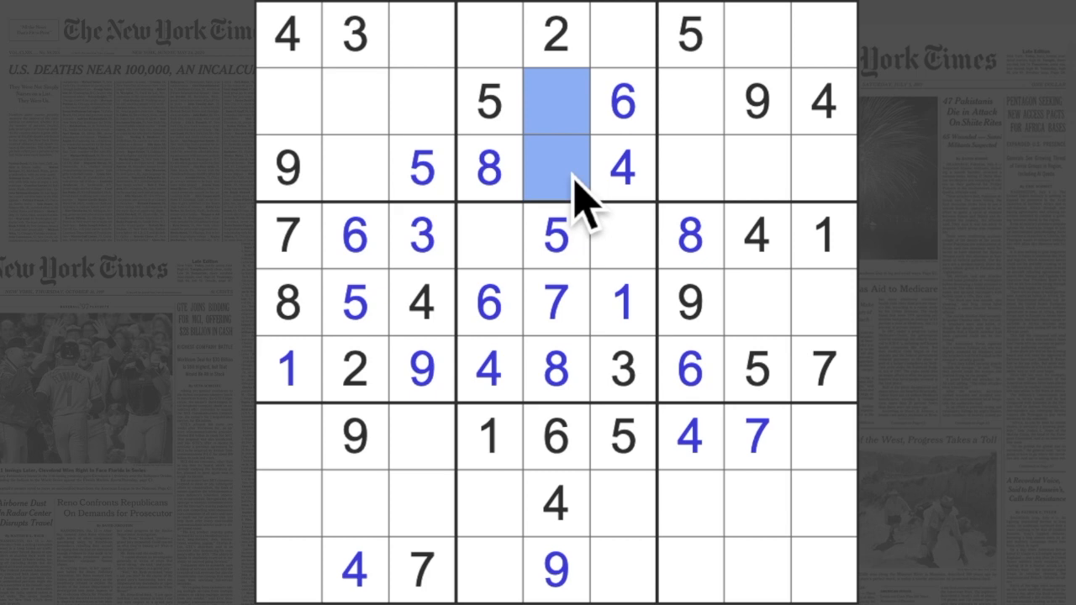
pyautogui.moveTo(514, 47)
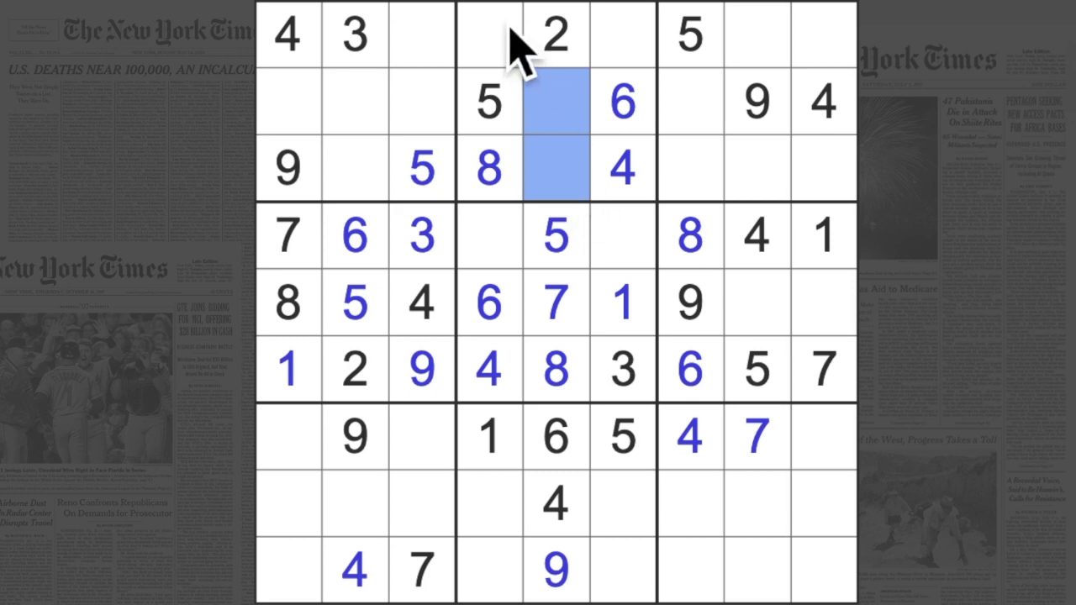
pyautogui.click(623, 35)
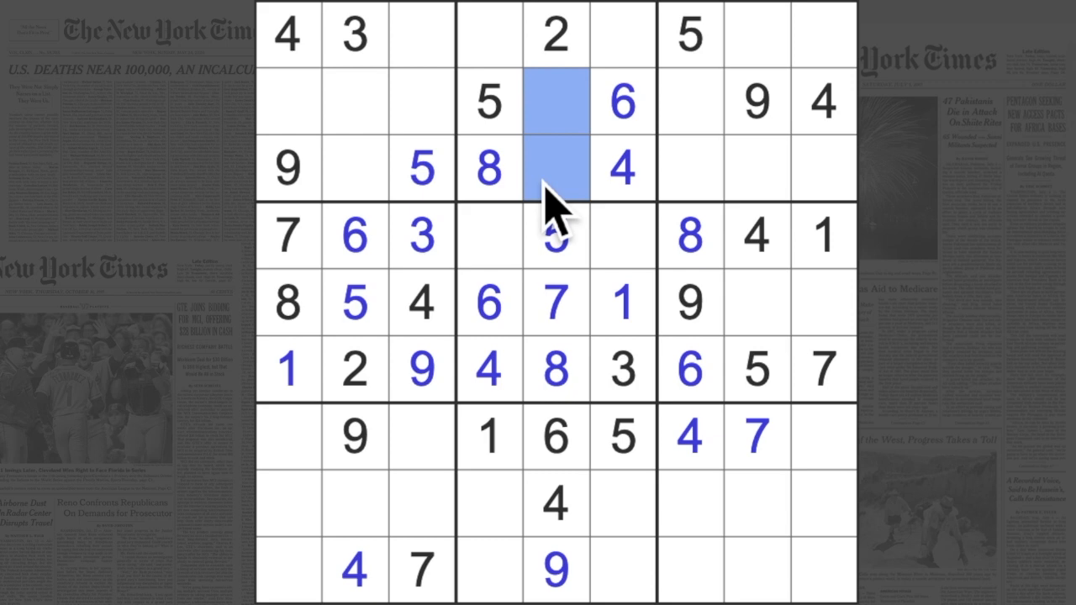
pyautogui.moveTo(719, 193)
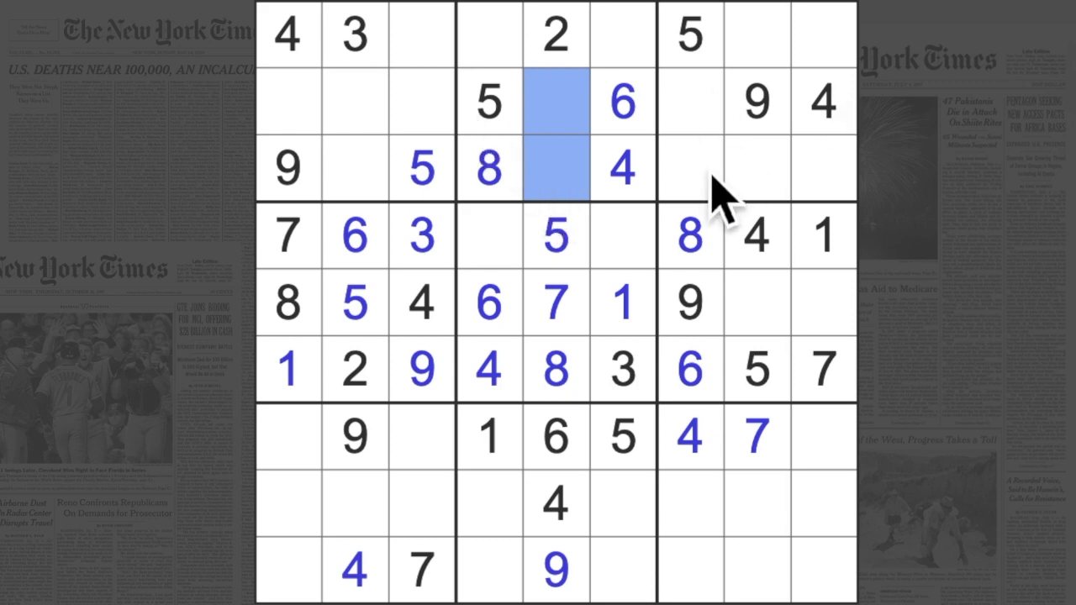
pyautogui.moveTo(794, 362)
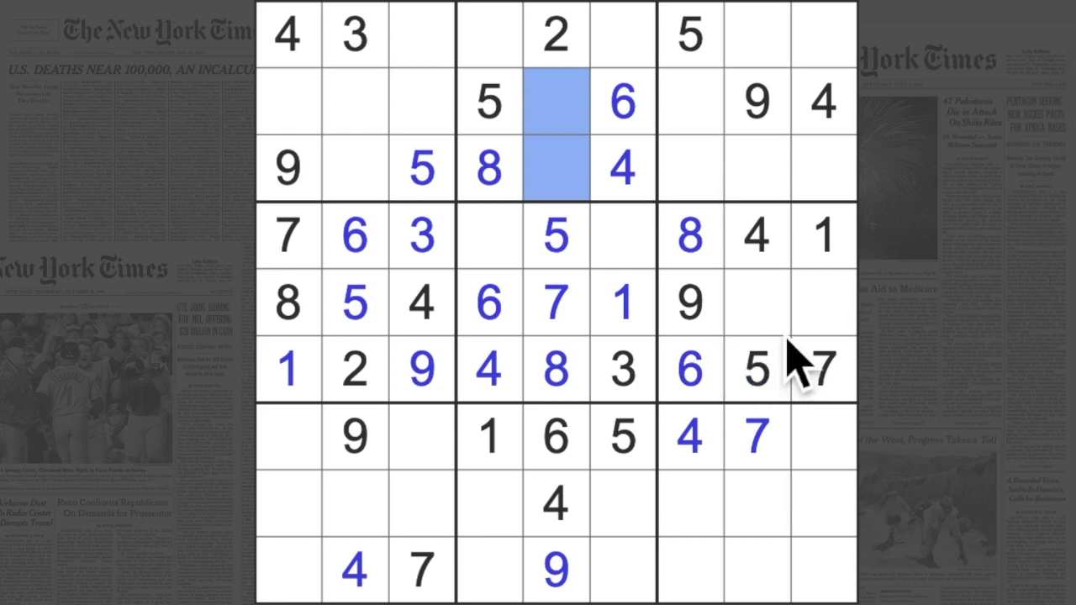
pyautogui.moveTo(782, 458)
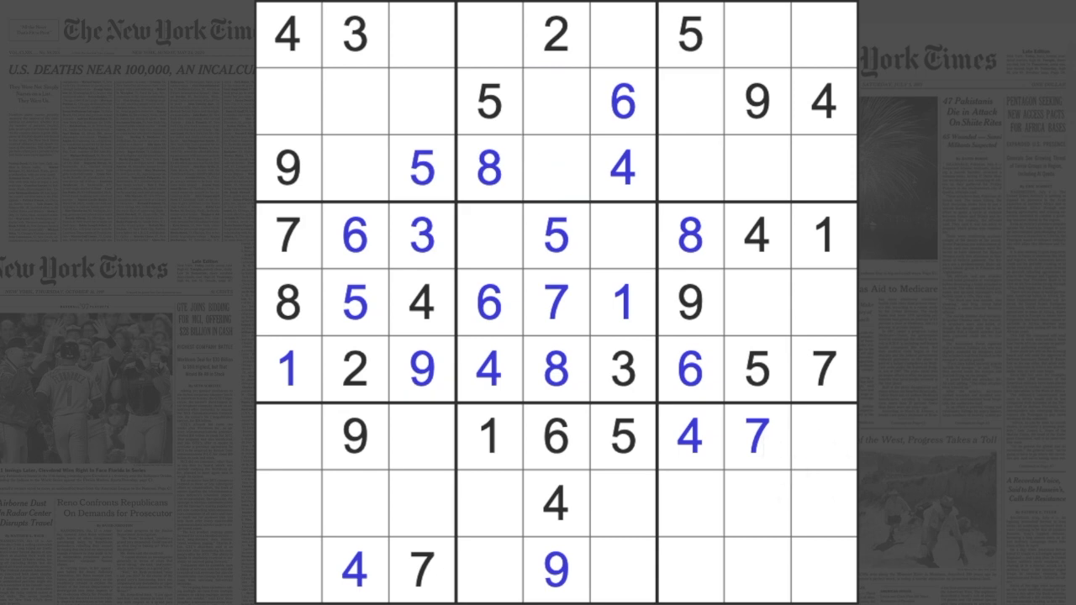
pyautogui.moveTo(841, 277)
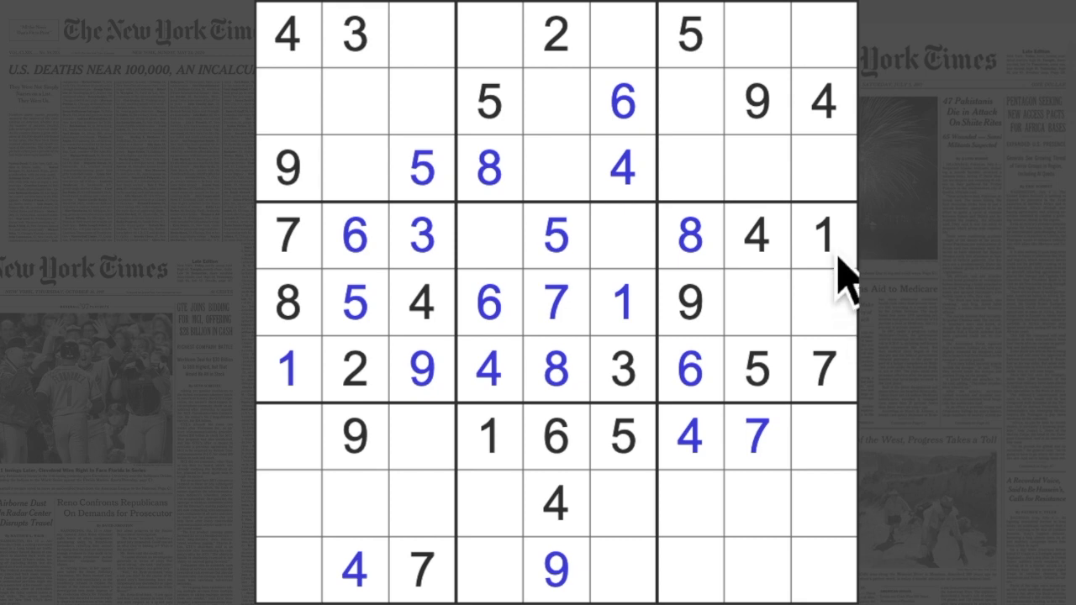
pyautogui.click(824, 235)
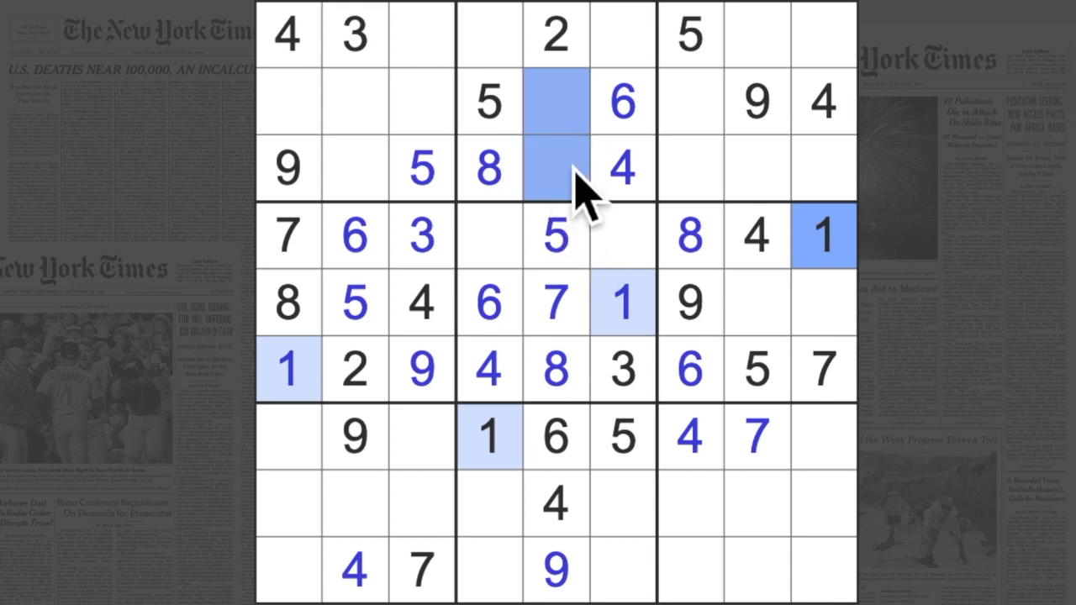
pyautogui.click(353, 505)
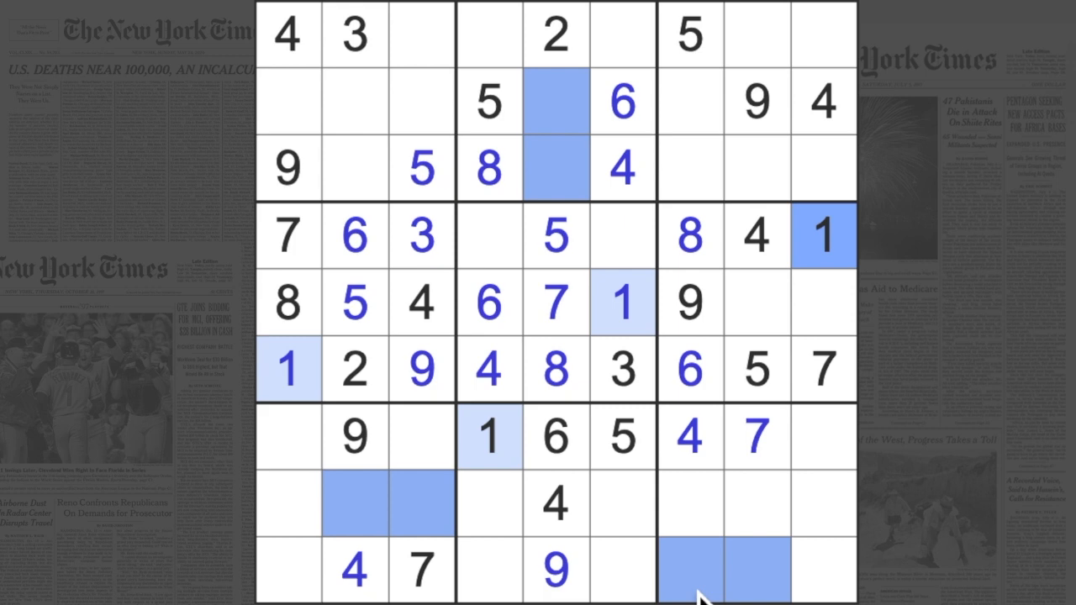
pyautogui.moveTo(659, 261)
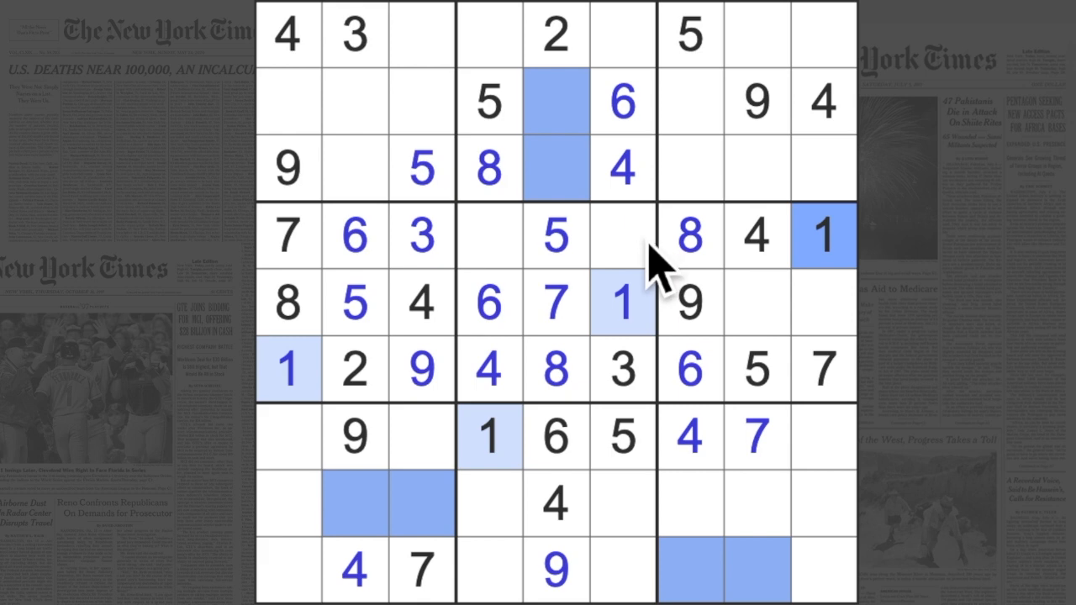
pyautogui.moveTo(664, 252)
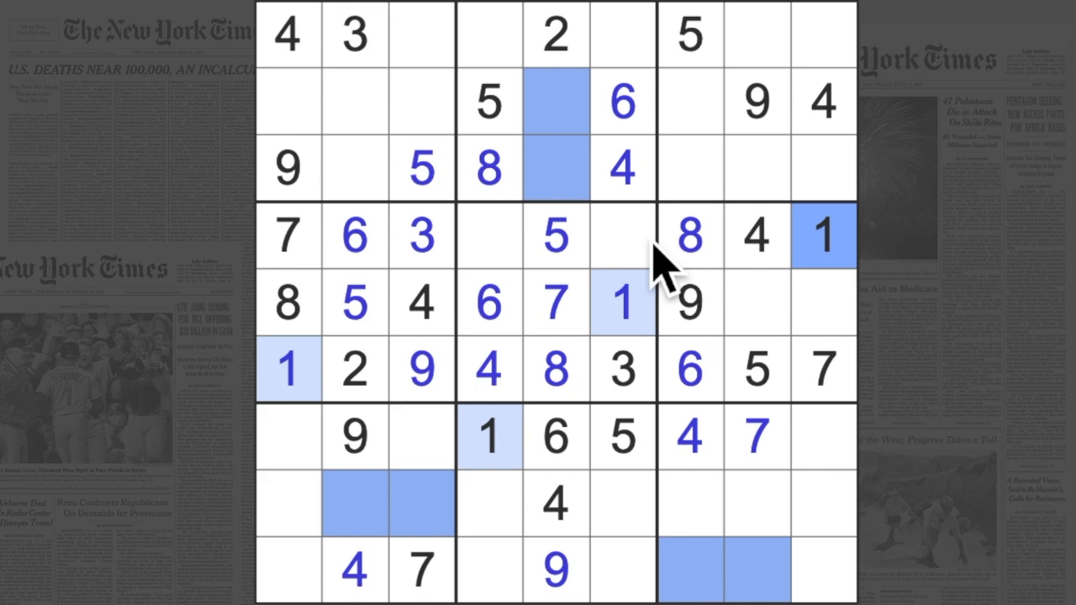
pyautogui.click(554, 35)
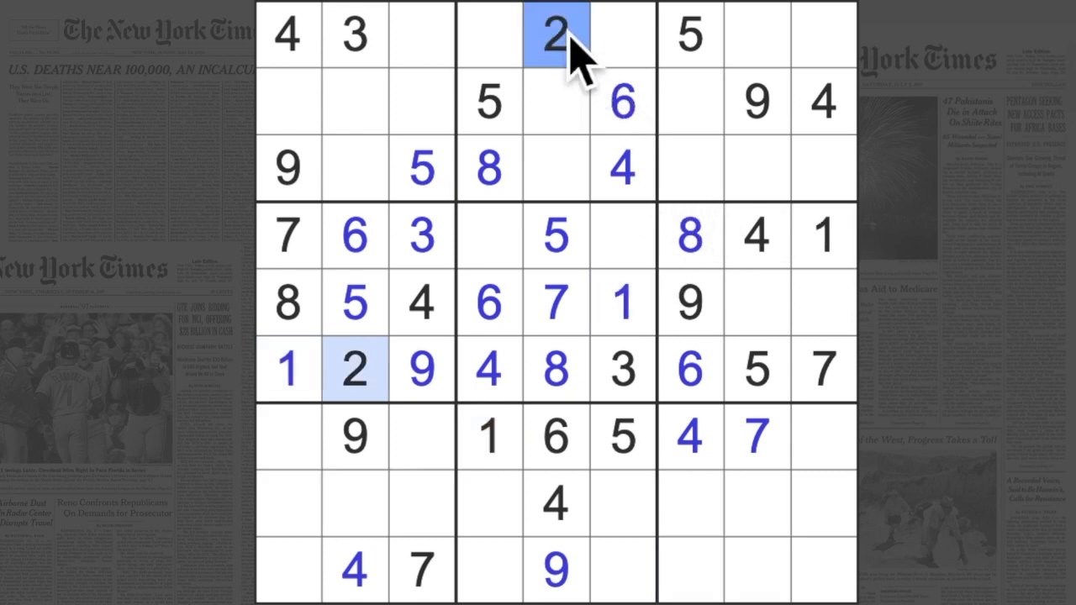
pyautogui.moveTo(643, 222)
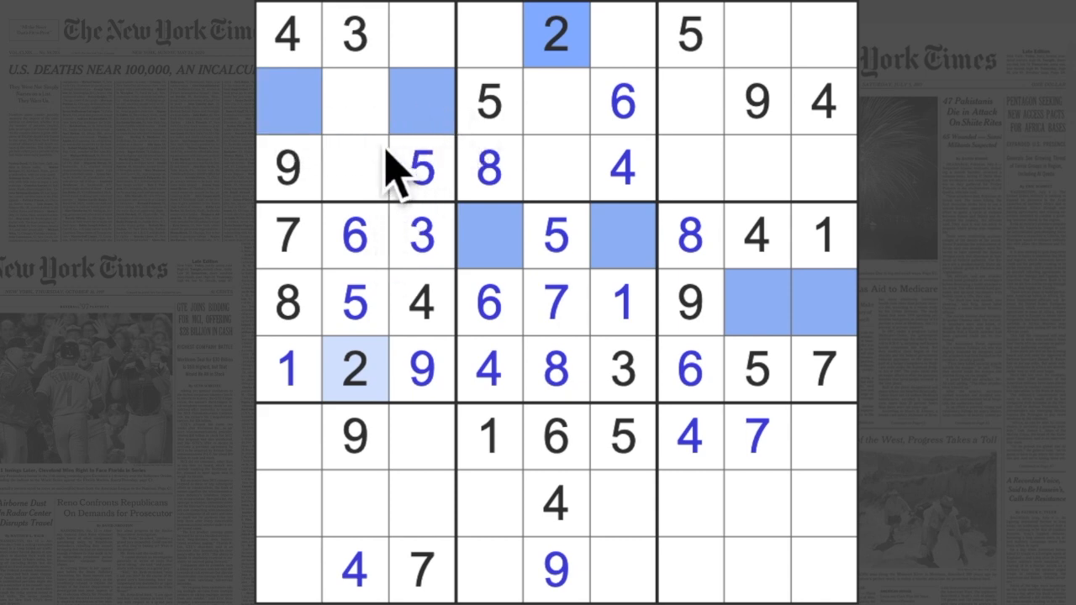
pyautogui.click(691, 168)
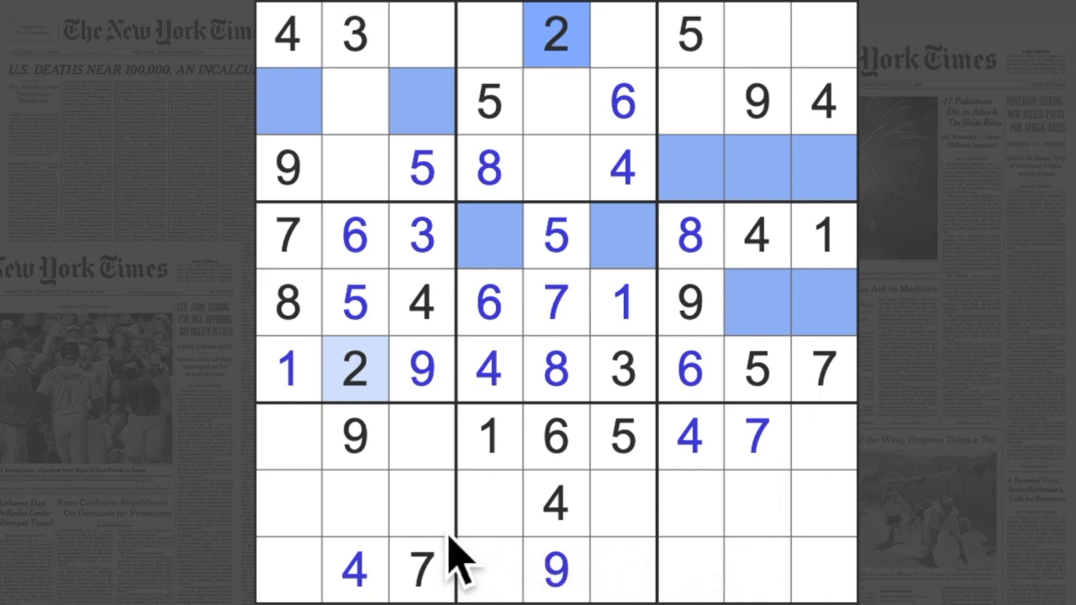
pyautogui.moveTo(824, 571)
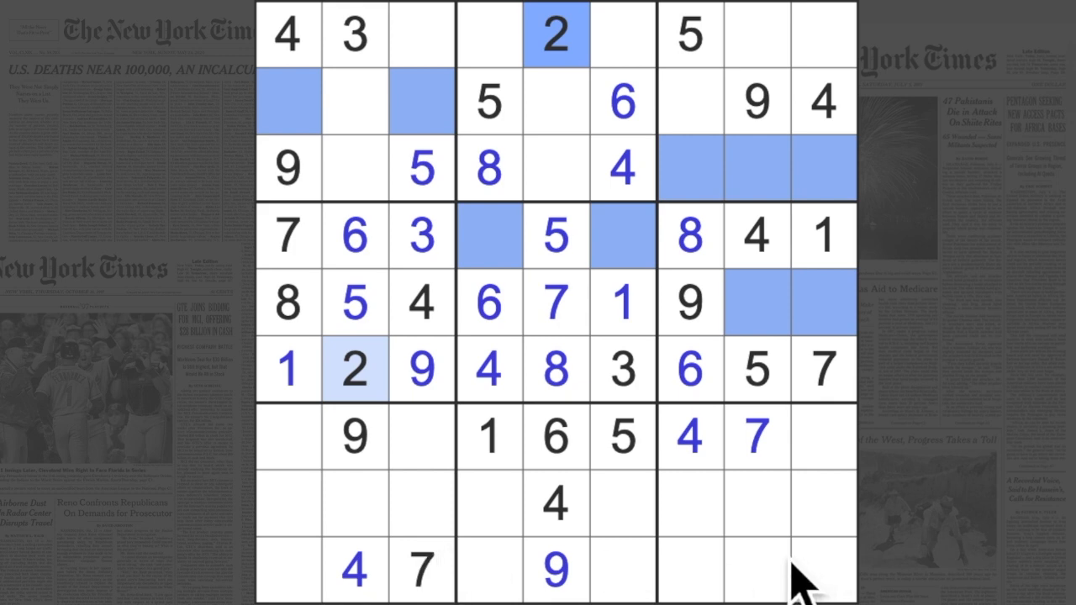
pyautogui.moveTo(816, 546)
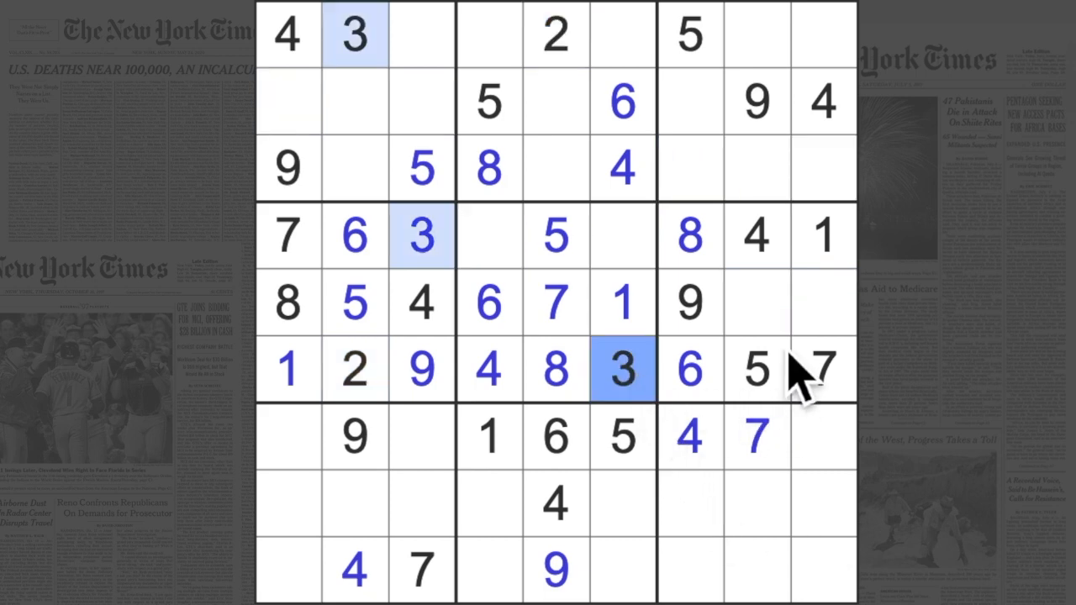
pyautogui.click(822, 304)
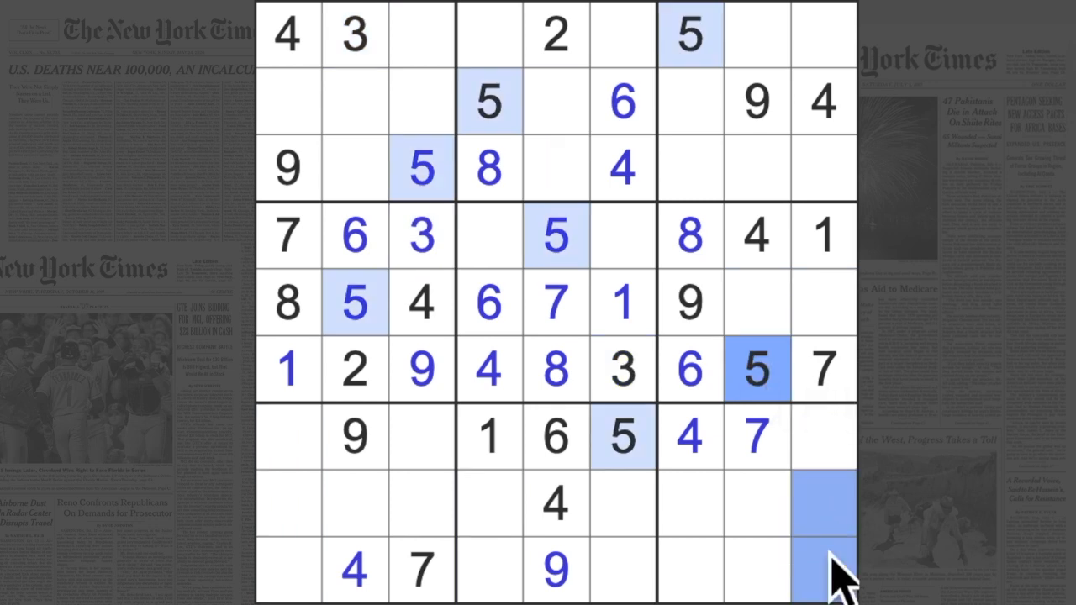
pyautogui.moveTo(311, 538)
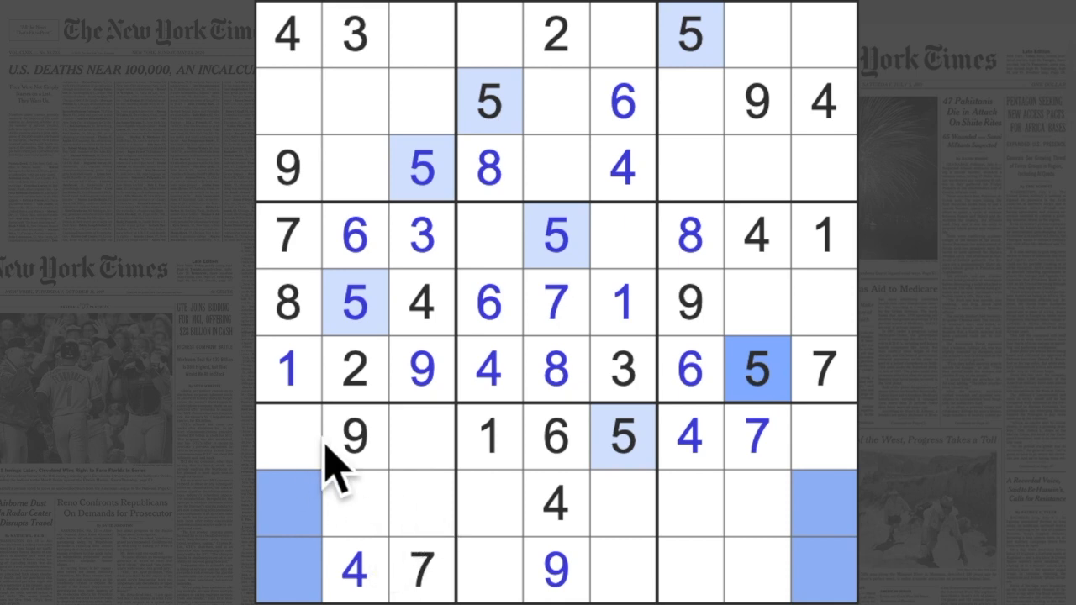
# Enter a 6 at row 1, column 3 and a 3 at row 7, column 1
pyautogui.click(555, 437)
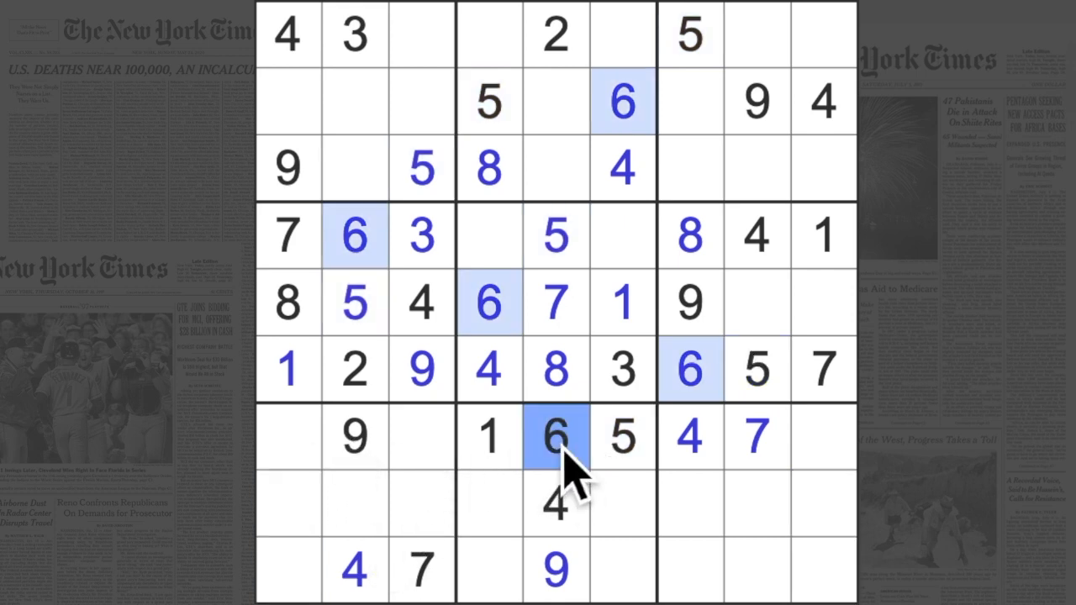
pyautogui.click(289, 570)
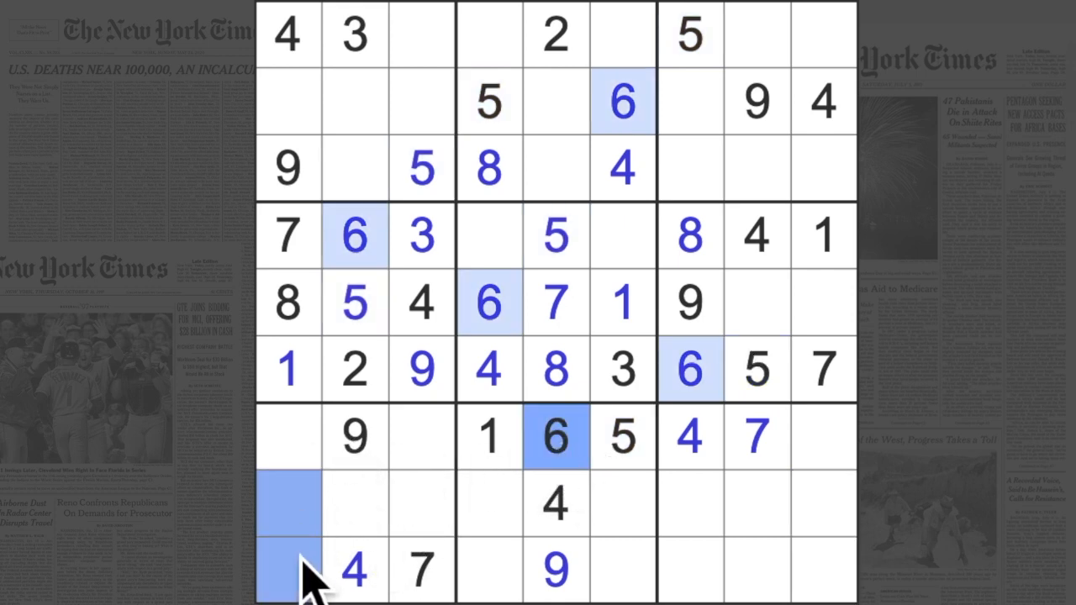
pyautogui.click(421, 505)
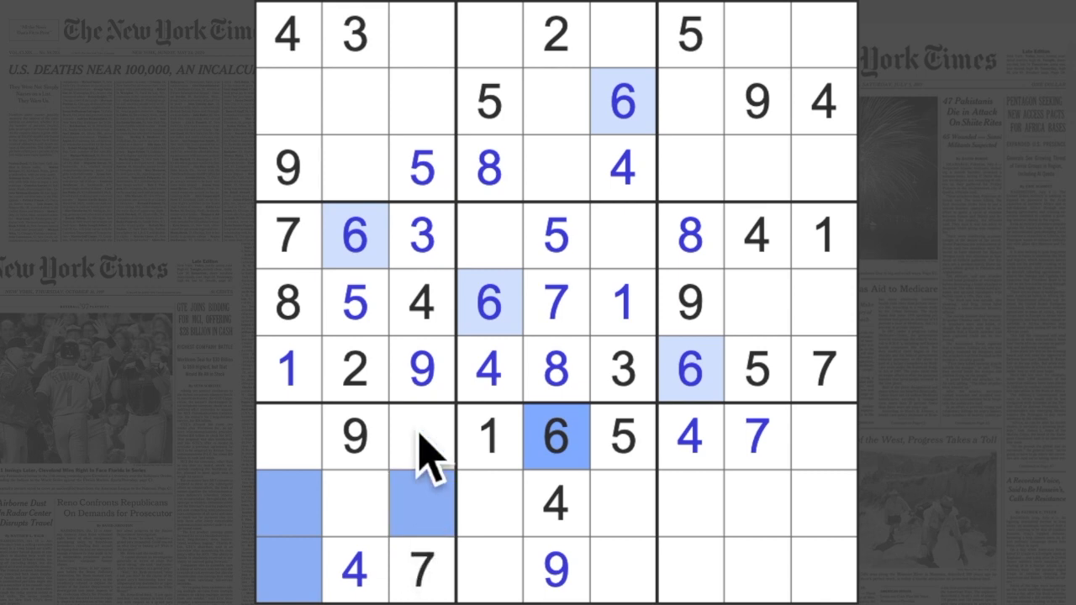
pyautogui.click(353, 101)
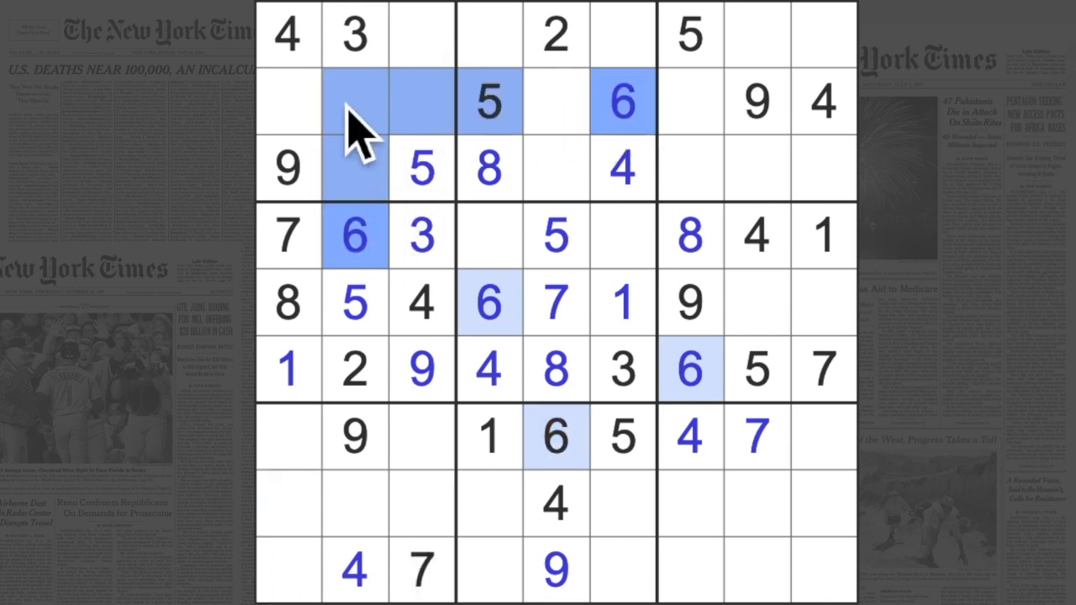
pyautogui.click(422, 34)
pyautogui.write('6')
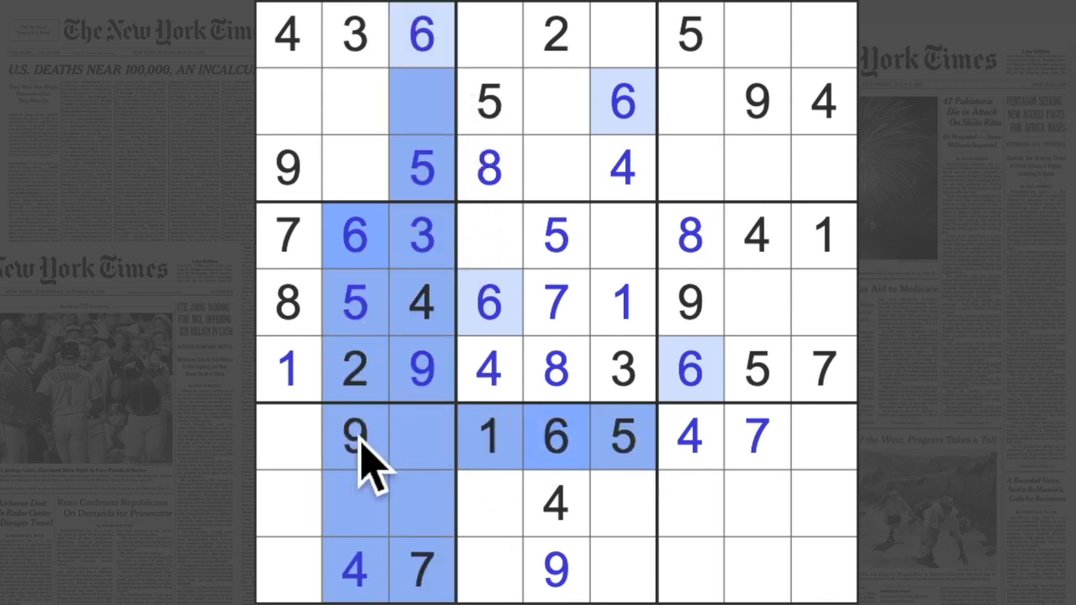
pyautogui.click(288, 505)
pyautogui.write('3')
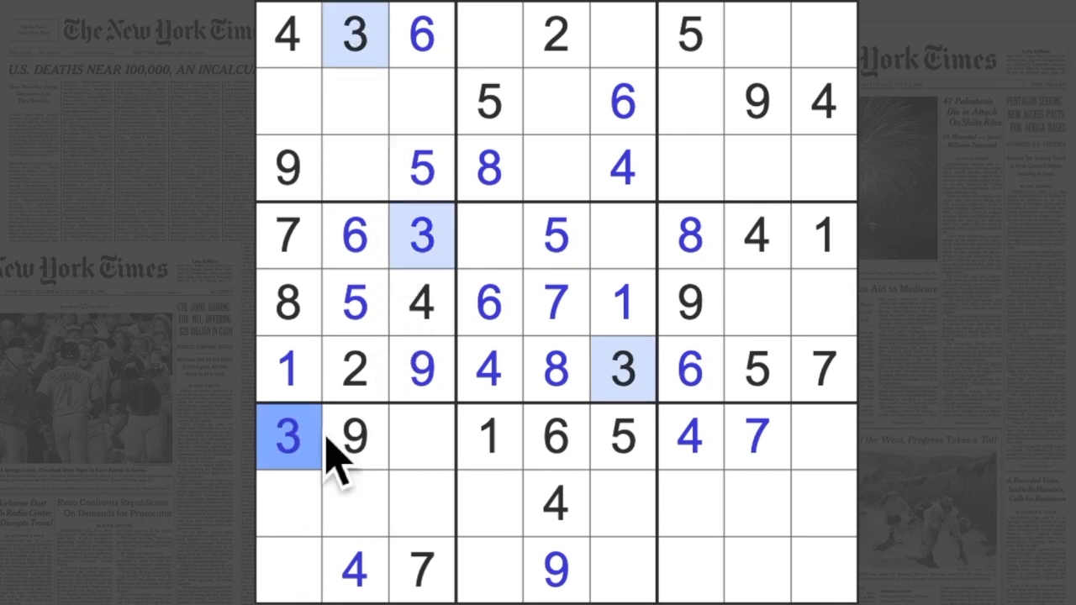
pyautogui.moveTo(328, 538)
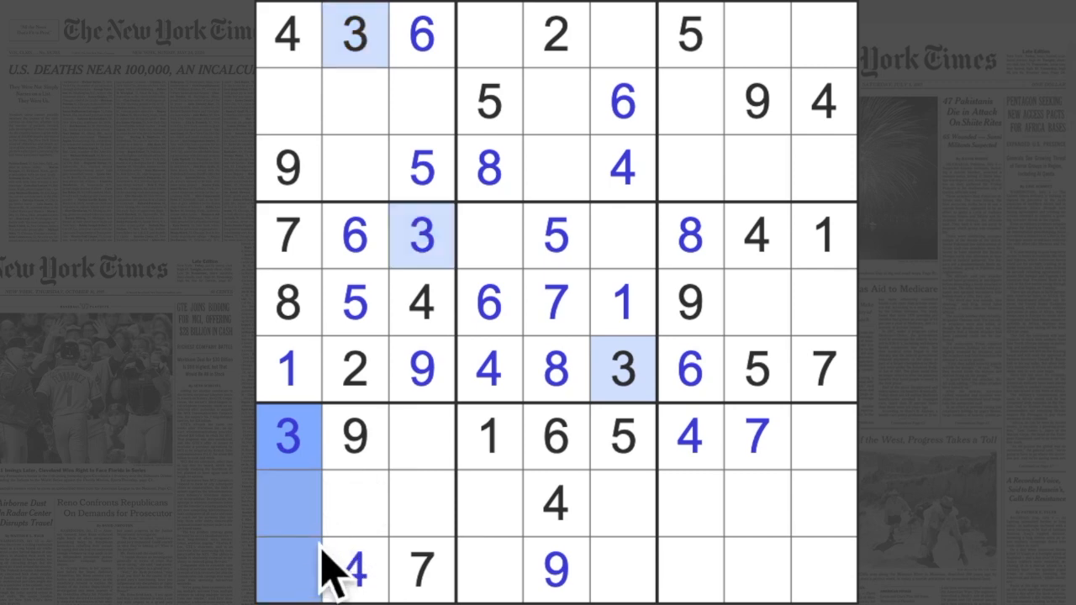
pyautogui.moveTo(323, 491)
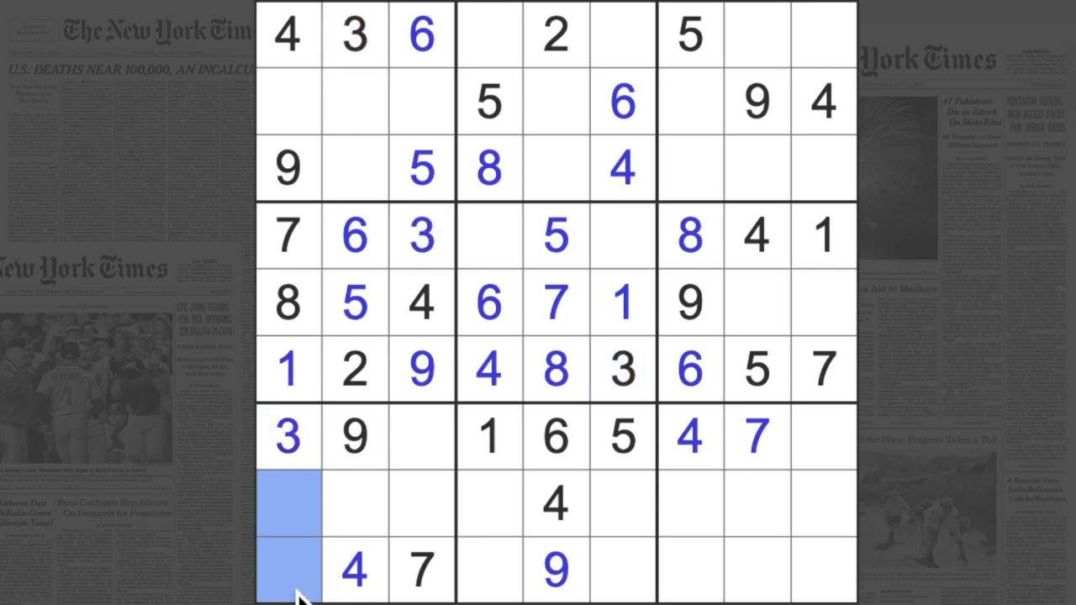
# Enter a 2 at row 2, column 1 of the top-left box
pyautogui.click(353, 504)
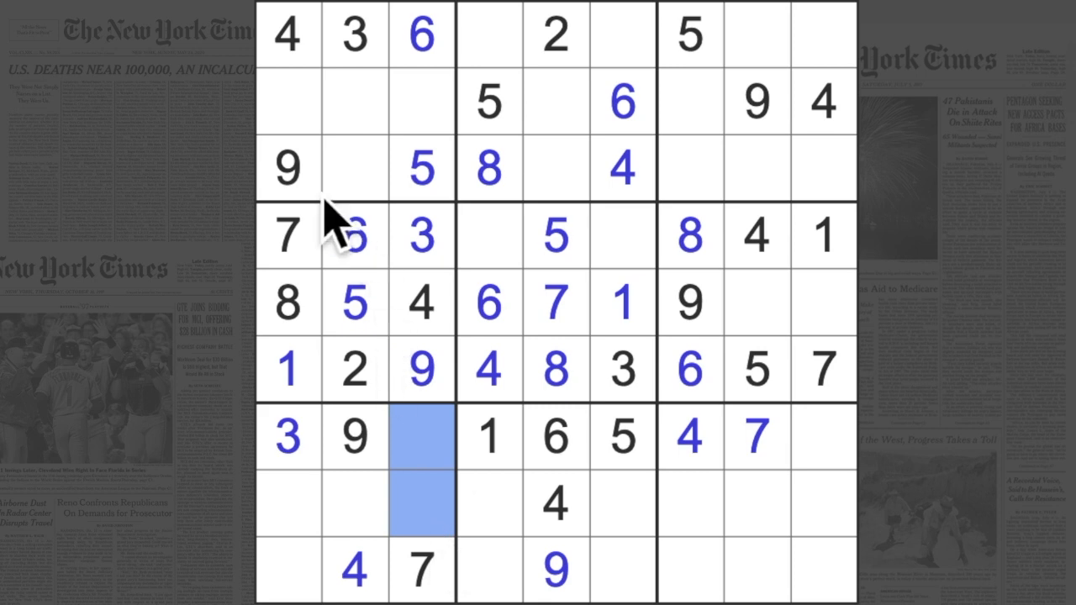
pyautogui.click(289, 105)
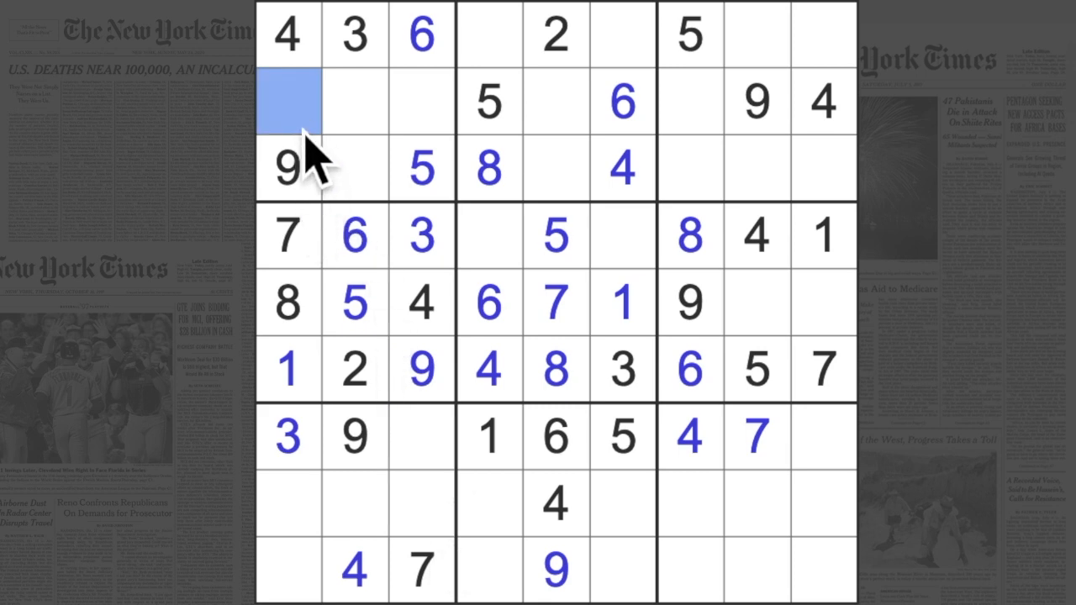
pyautogui.write('2')
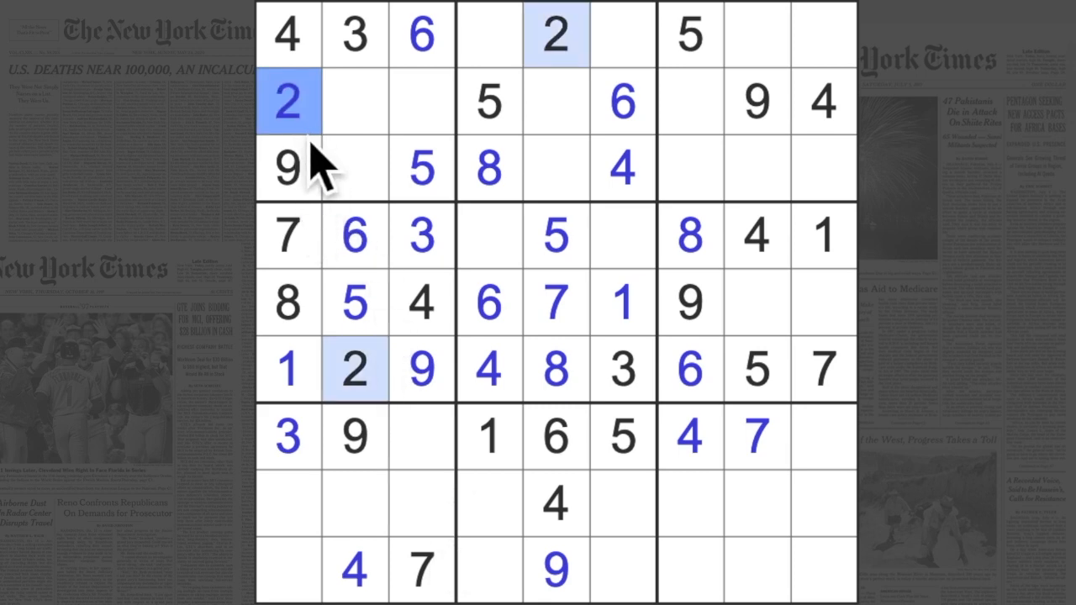
pyautogui.moveTo(328, 521)
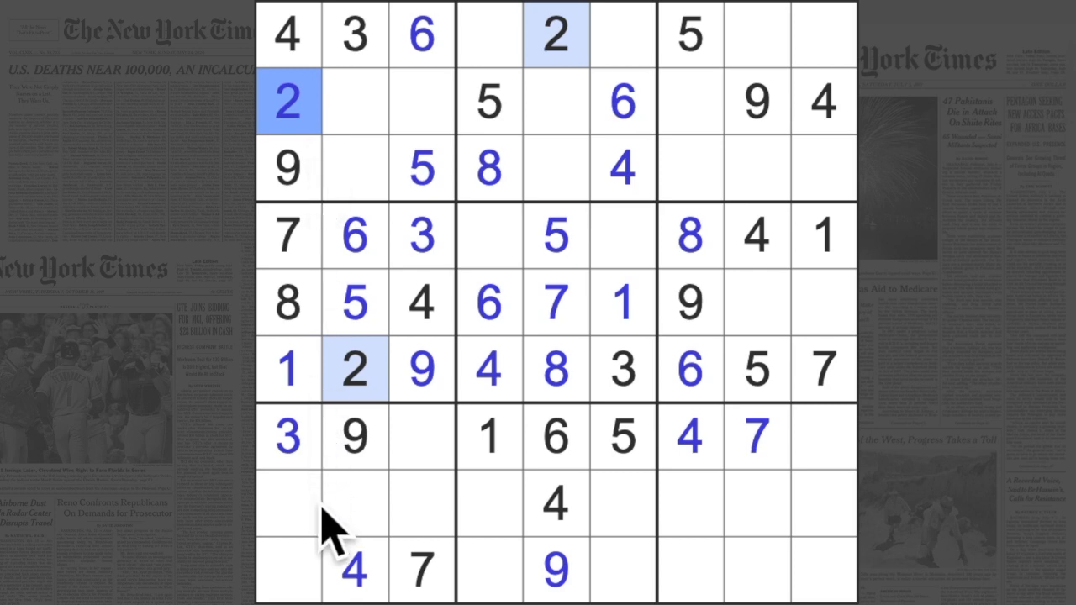
pyautogui.moveTo(349, 538)
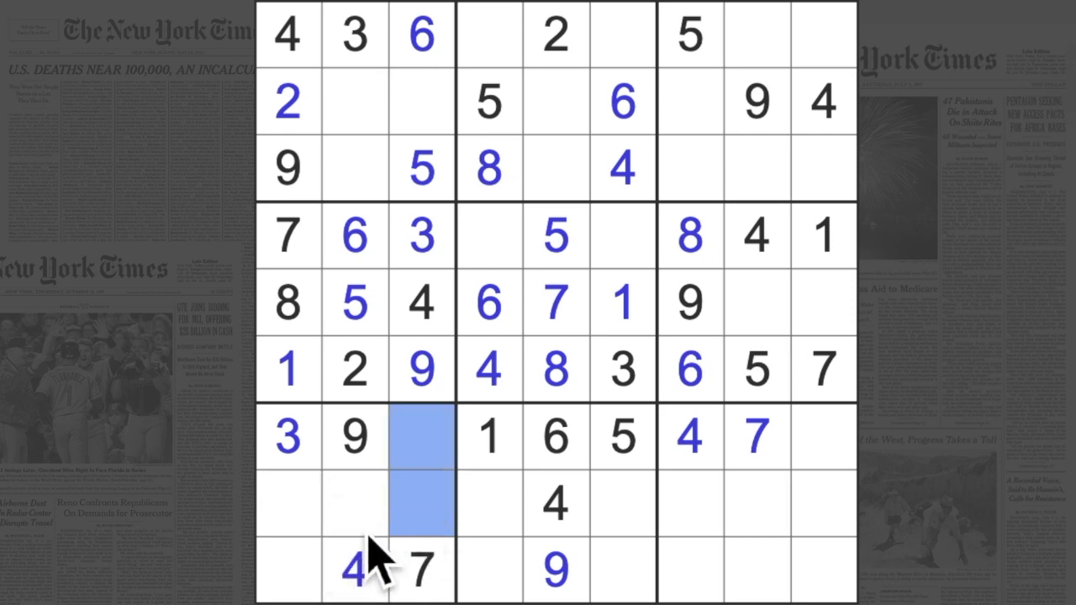
pyautogui.click(354, 504)
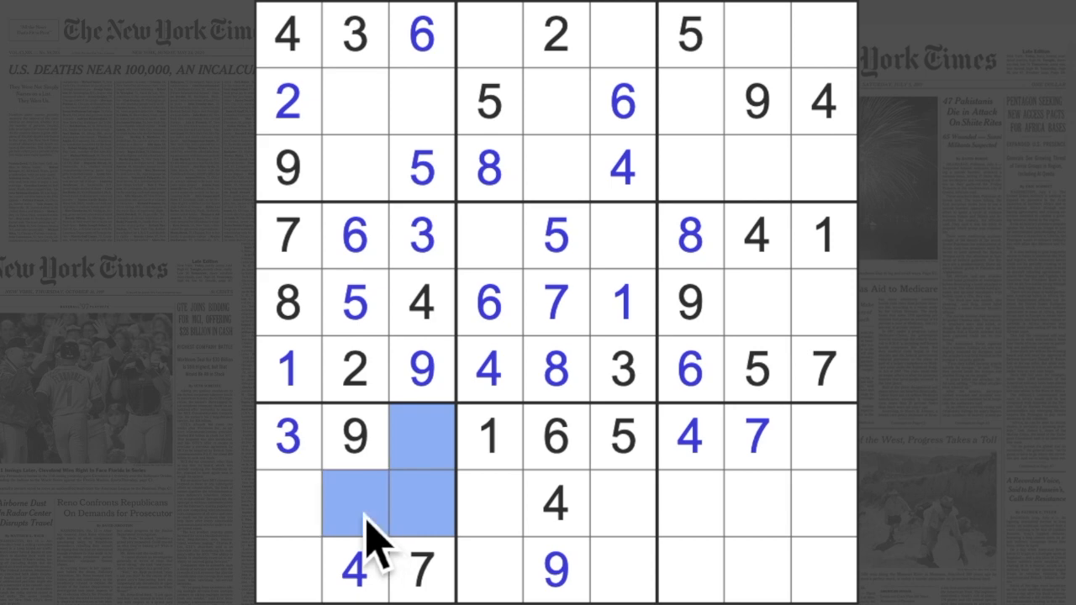
pyautogui.moveTo(424, 530)
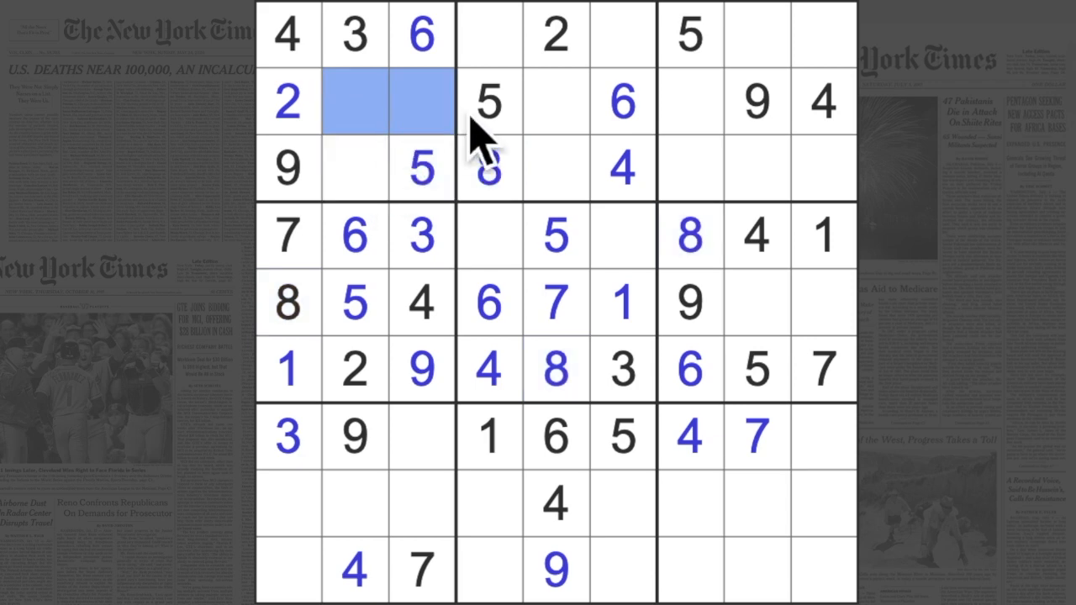
pyautogui.click(757, 33)
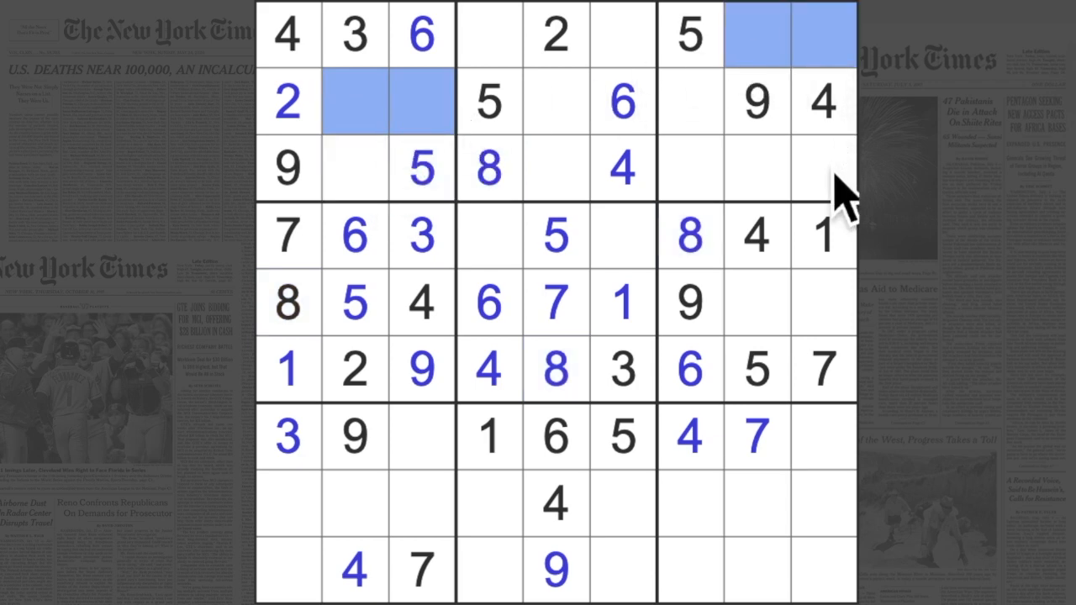
pyautogui.moveTo(690, 564)
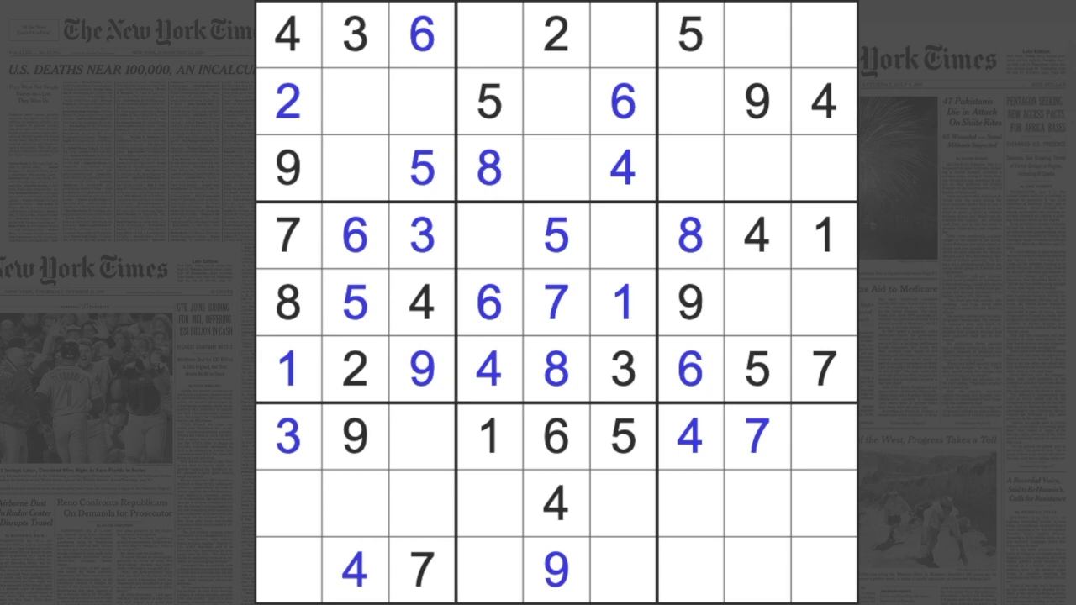
pyautogui.moveTo(639, 205)
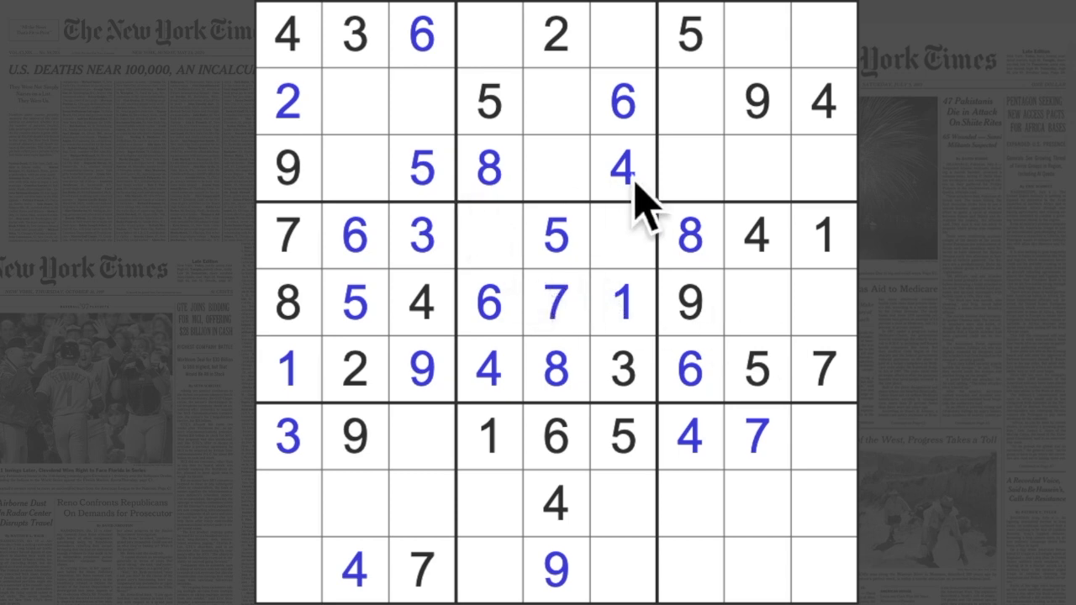
pyautogui.moveTo(833, 252)
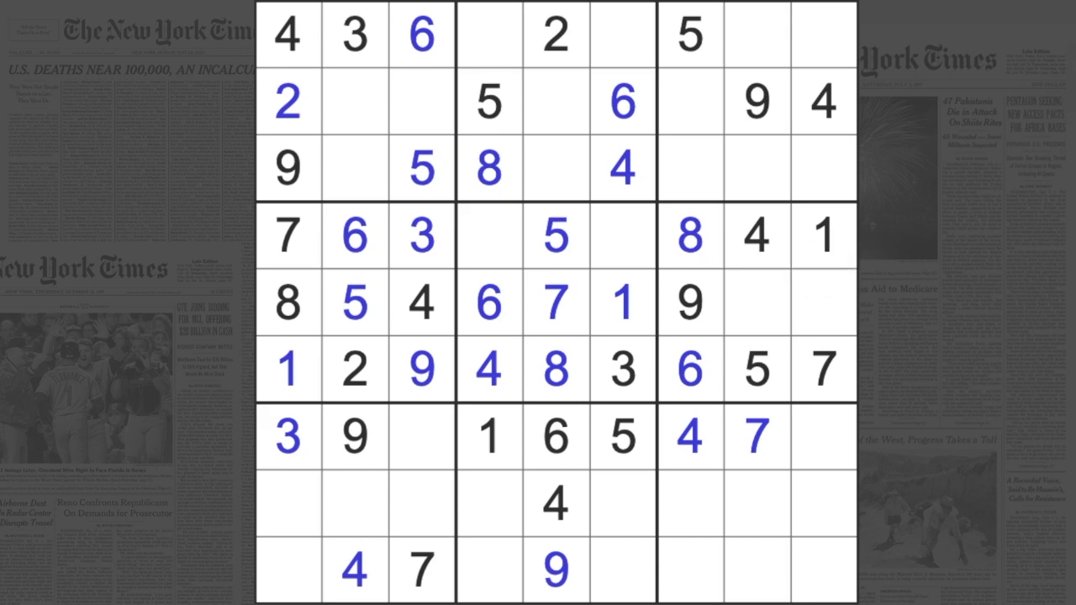
pyautogui.moveTo(563, 588)
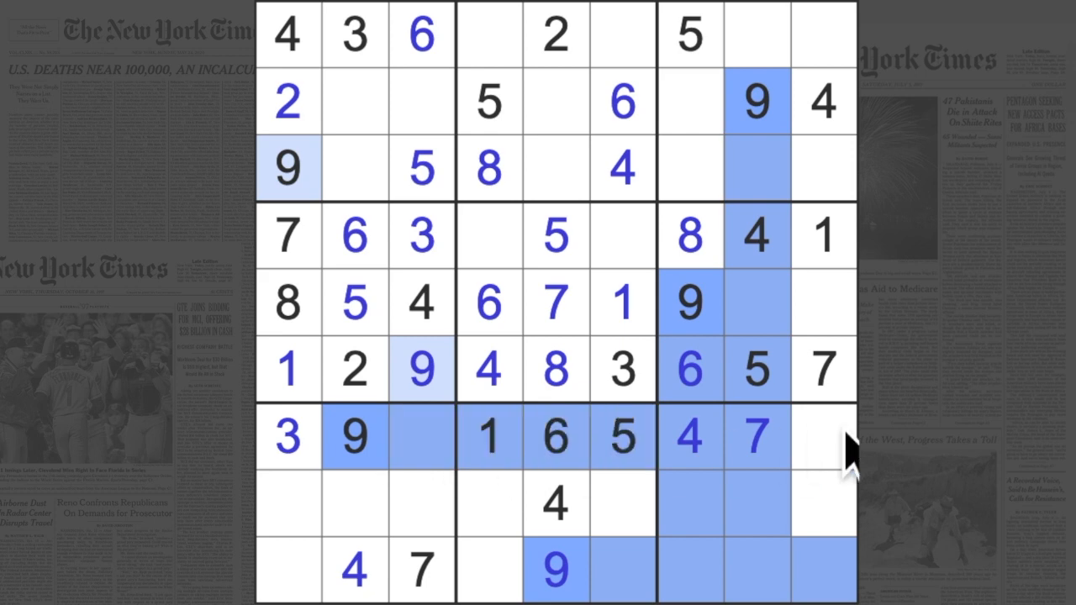
# Enter a 9 at r8c9, then highlight the existing 6s and 5s to scout placements
pyautogui.click(824, 504)
pyautogui.write('9')
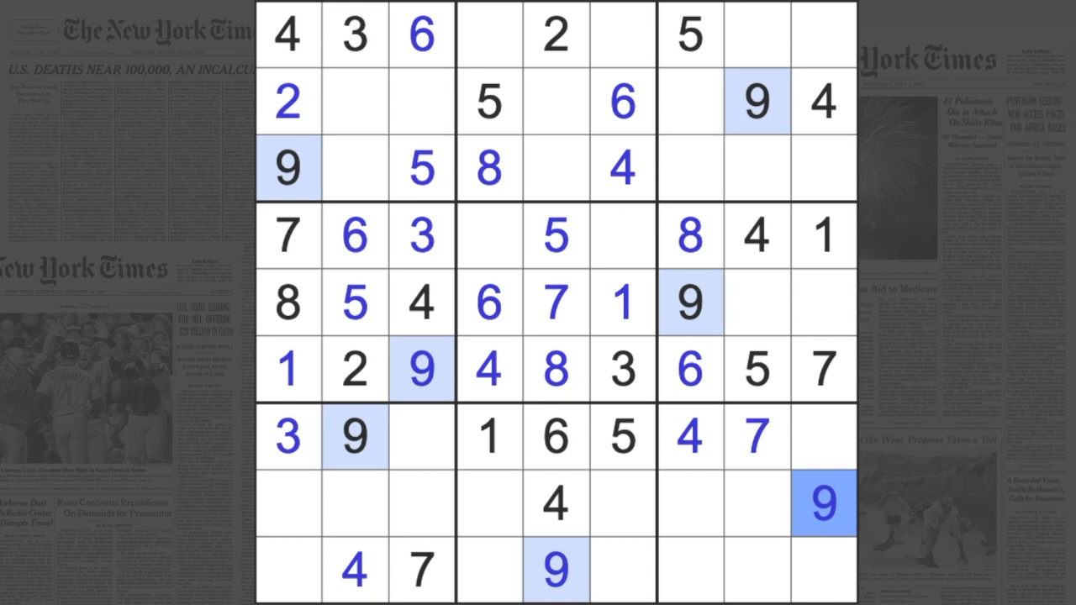
pyautogui.click(690, 370)
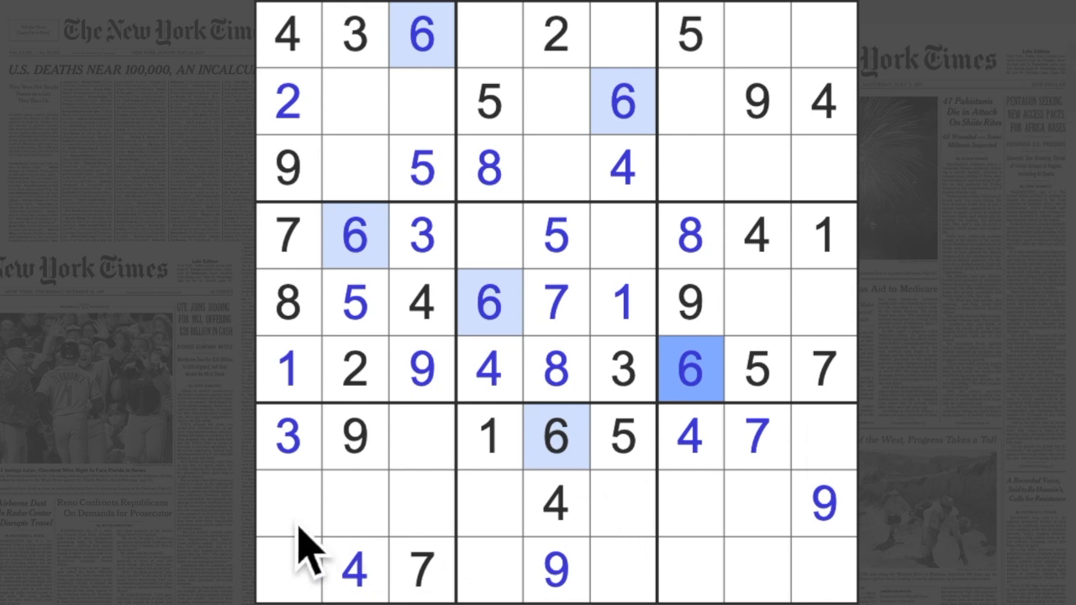
pyautogui.click(287, 571)
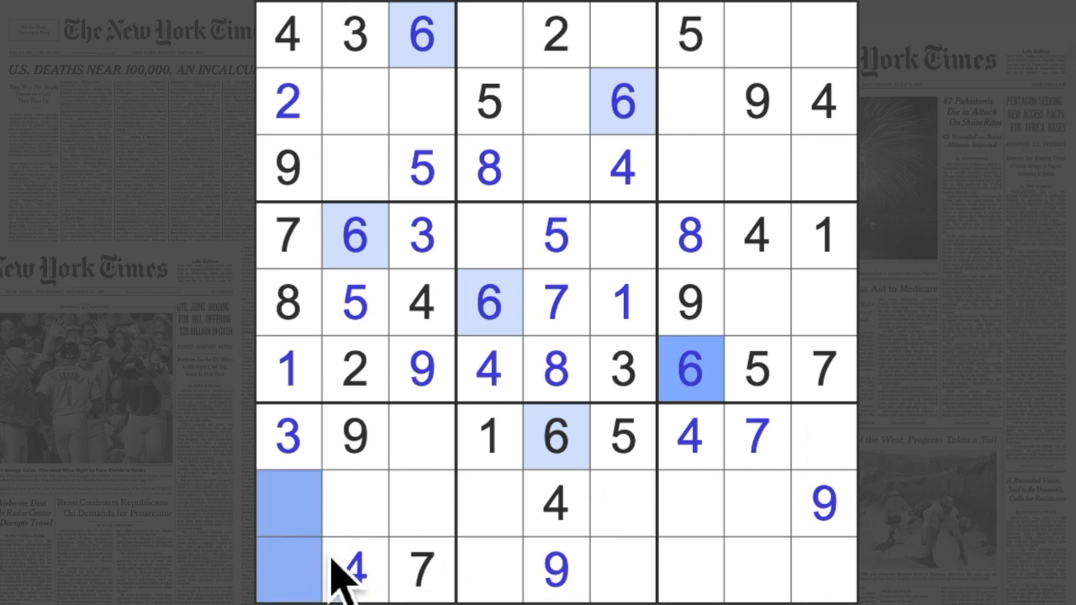
pyautogui.click(756, 168)
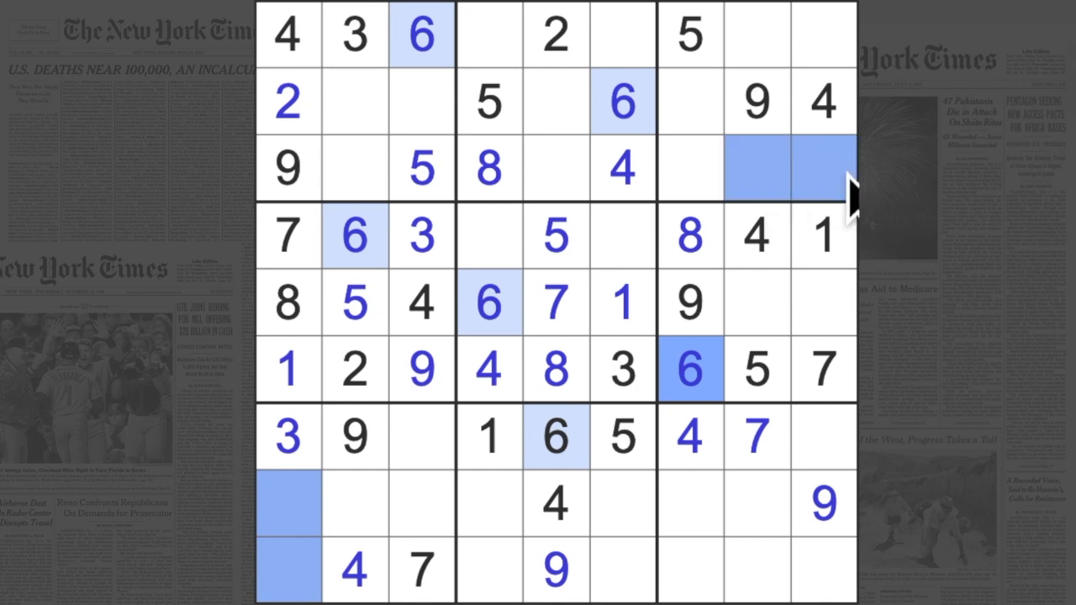
pyautogui.moveTo(791, 219)
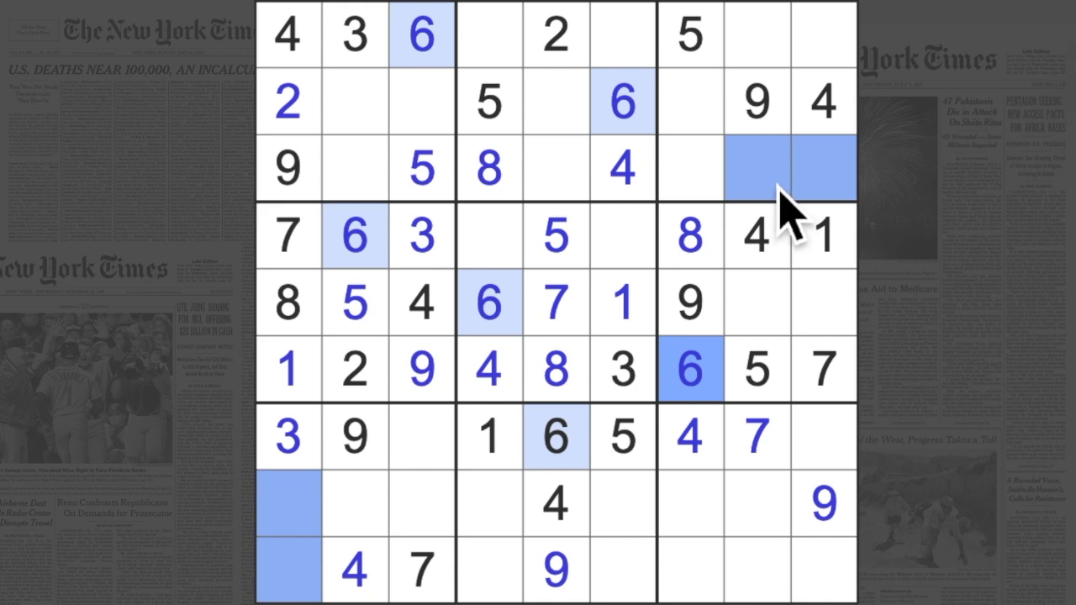
pyautogui.moveTo(790, 210)
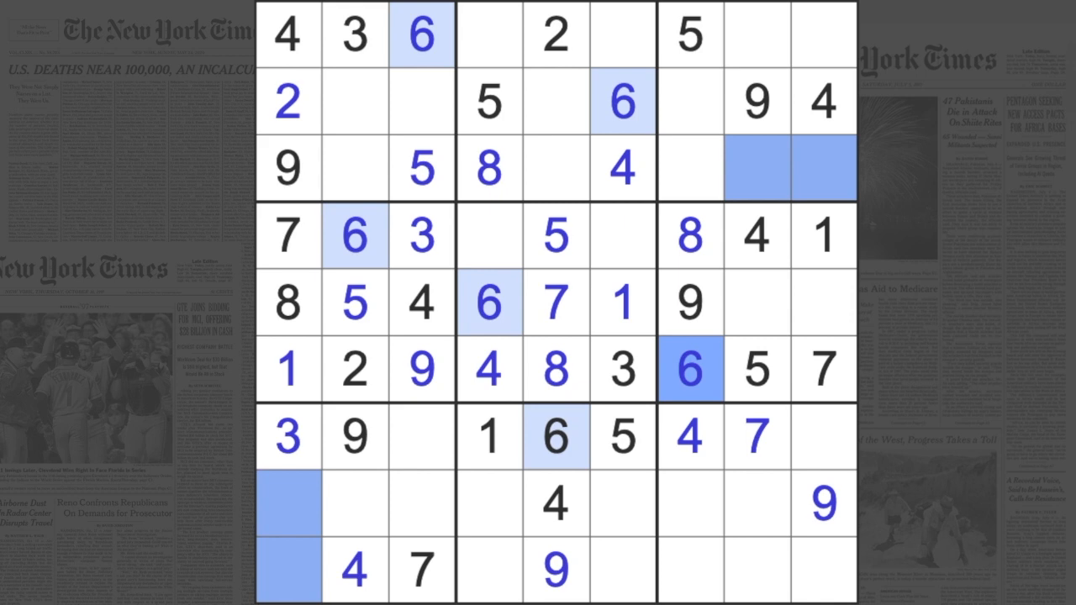
pyautogui.click(753, 370)
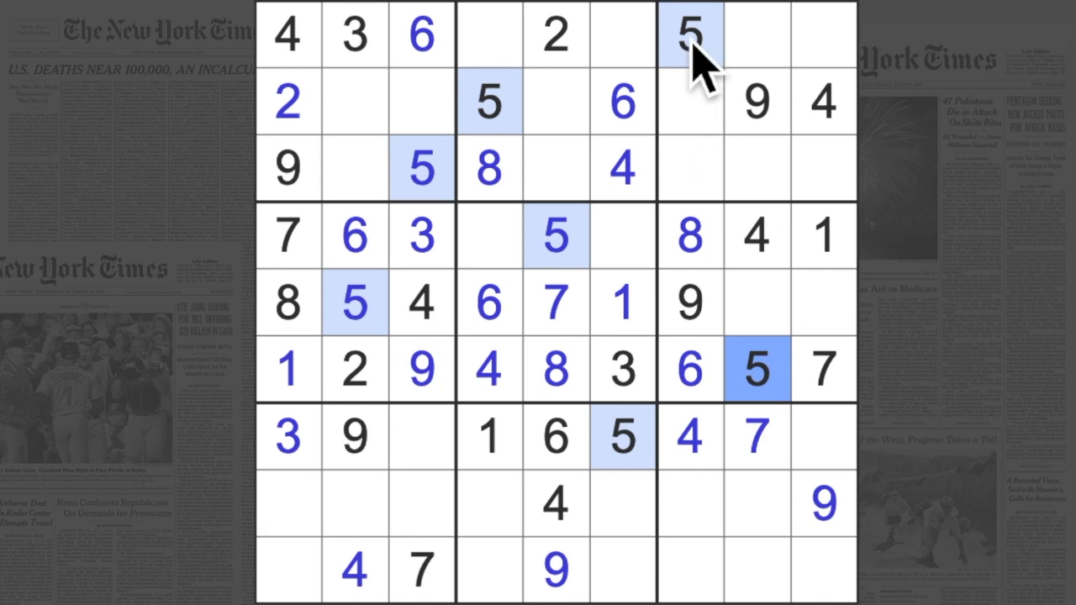
# Enter a 6 in the empty last cell of row 3 (r3c9)
pyautogui.click(622, 437)
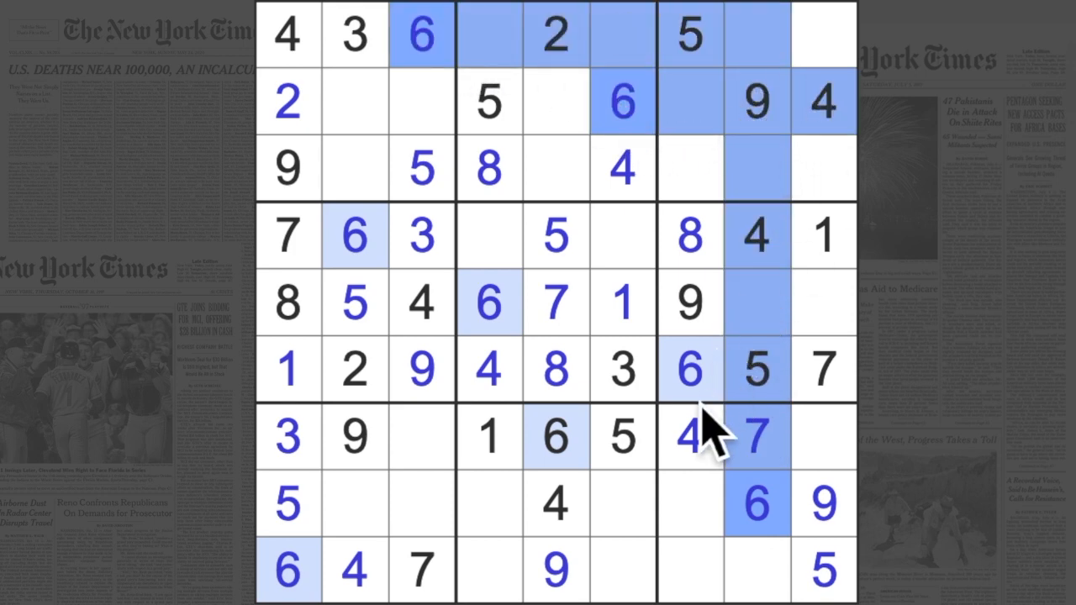
pyautogui.click(822, 168)
pyautogui.write('6')
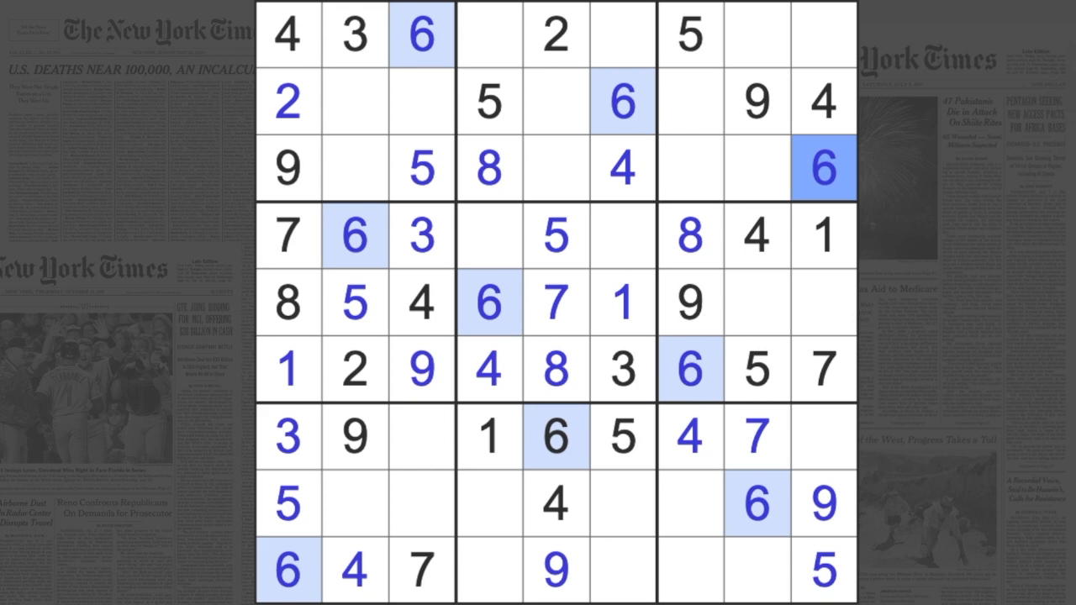
# Place 8s at r1c9, r2c2, r7c3, r8c6 and r9c8, checking the 2s along the way
pyautogui.click(824, 437)
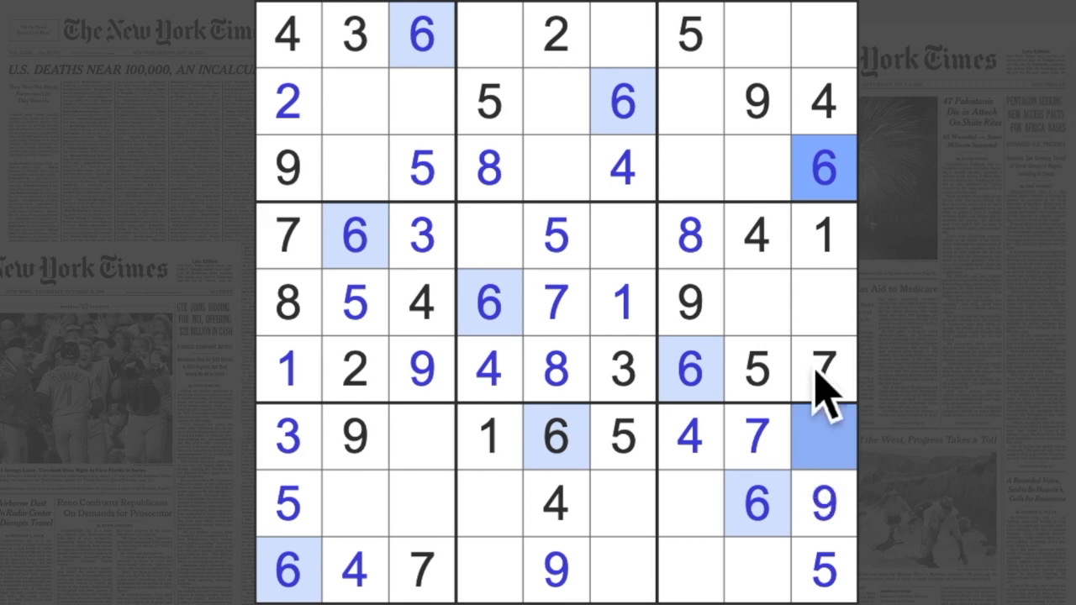
pyautogui.click(824, 33)
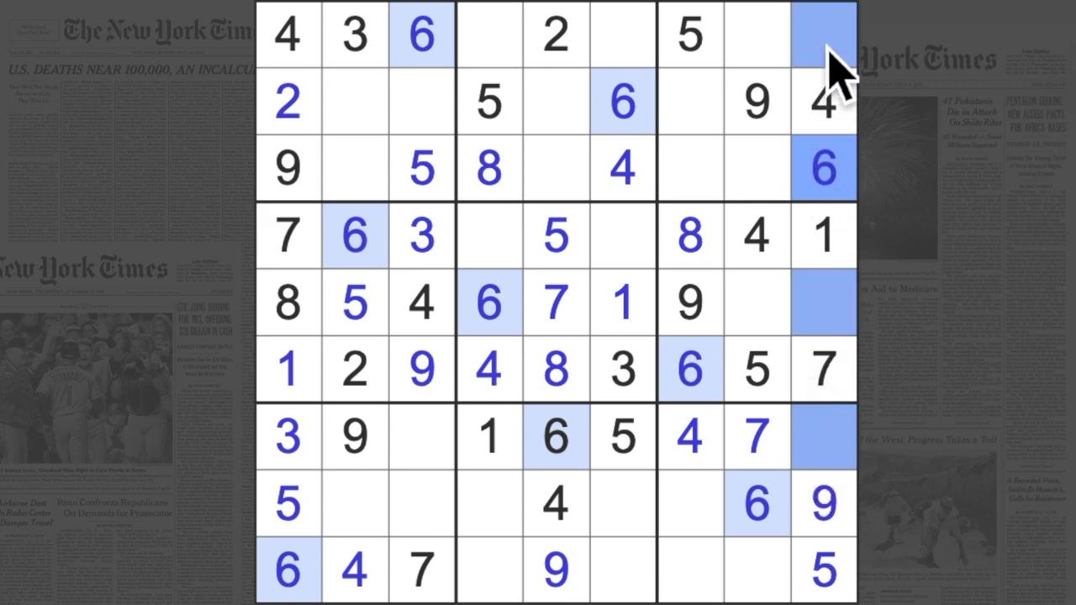
pyautogui.click(557, 34)
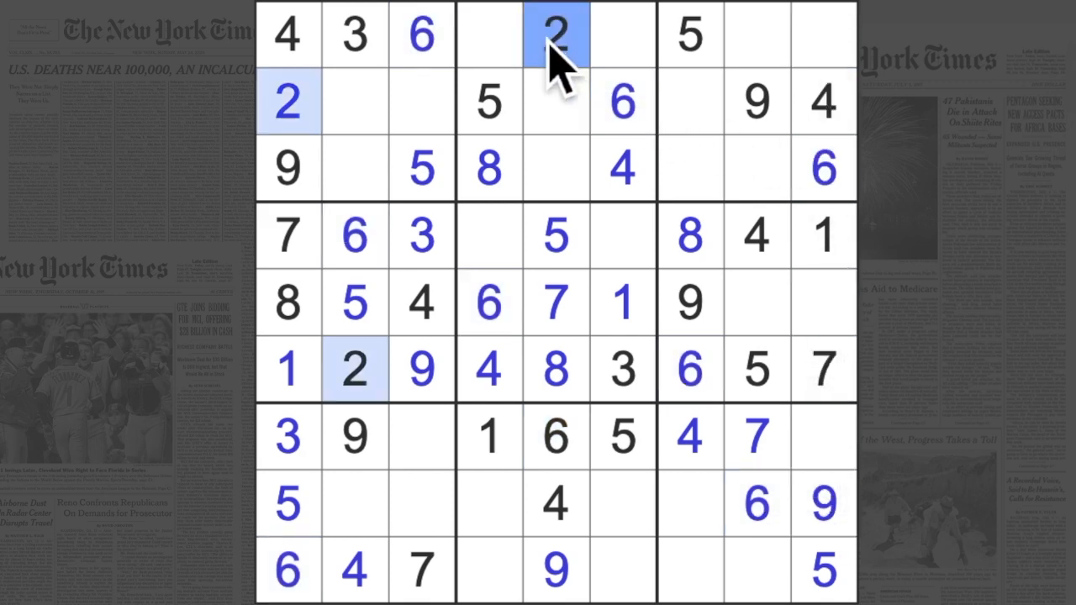
pyautogui.click(824, 36)
pyautogui.write('8')
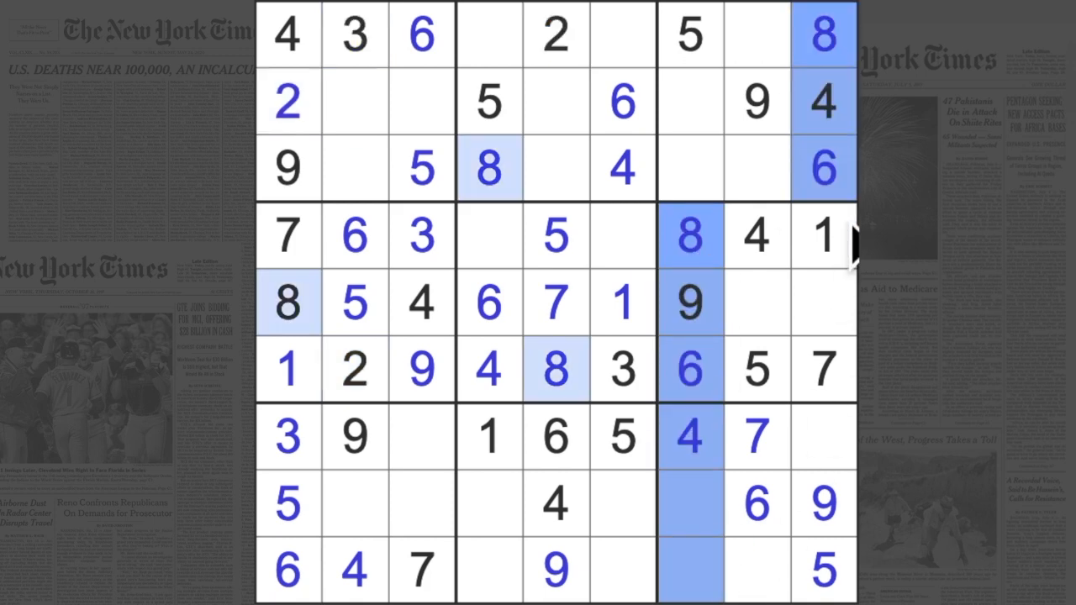
pyautogui.click(757, 572)
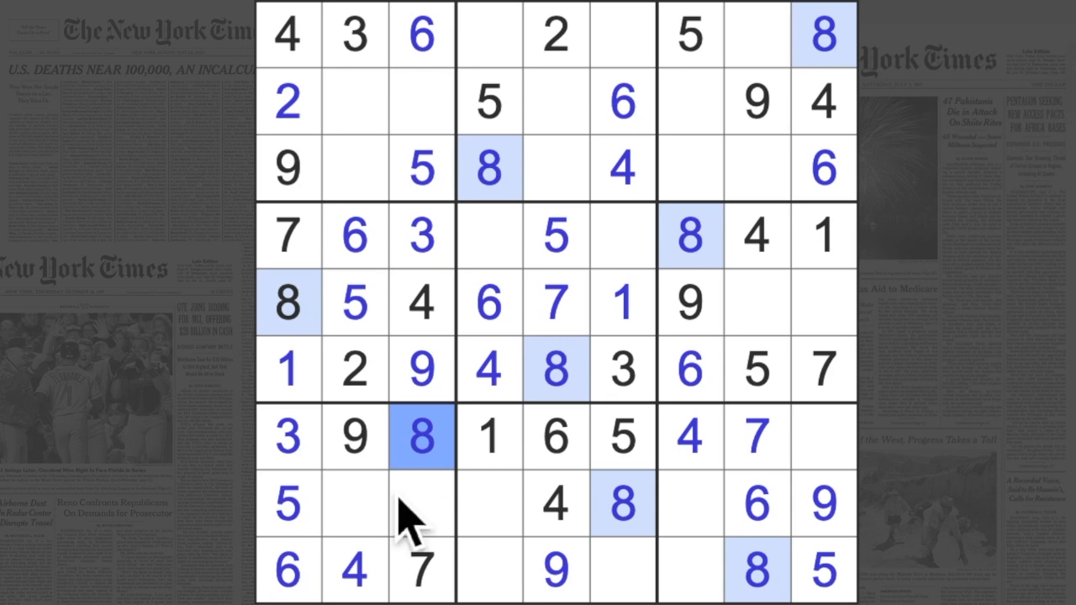
pyautogui.click(490, 168)
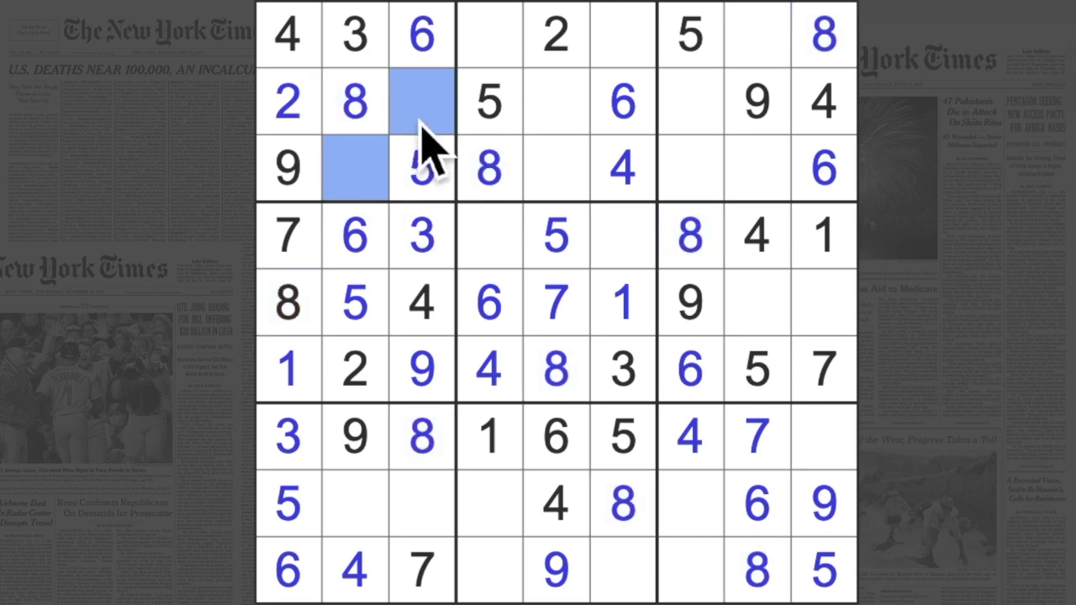
# Add a 7 in row 3 and complete row 2 with its missing 1, 7 and 3
pyautogui.click(422, 570)
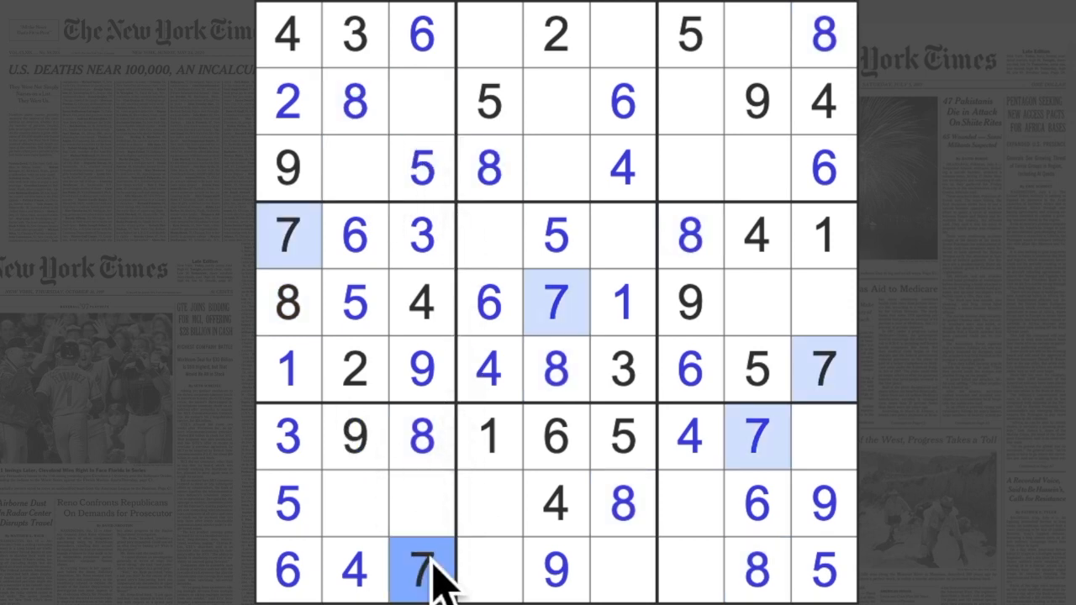
pyautogui.click(354, 168)
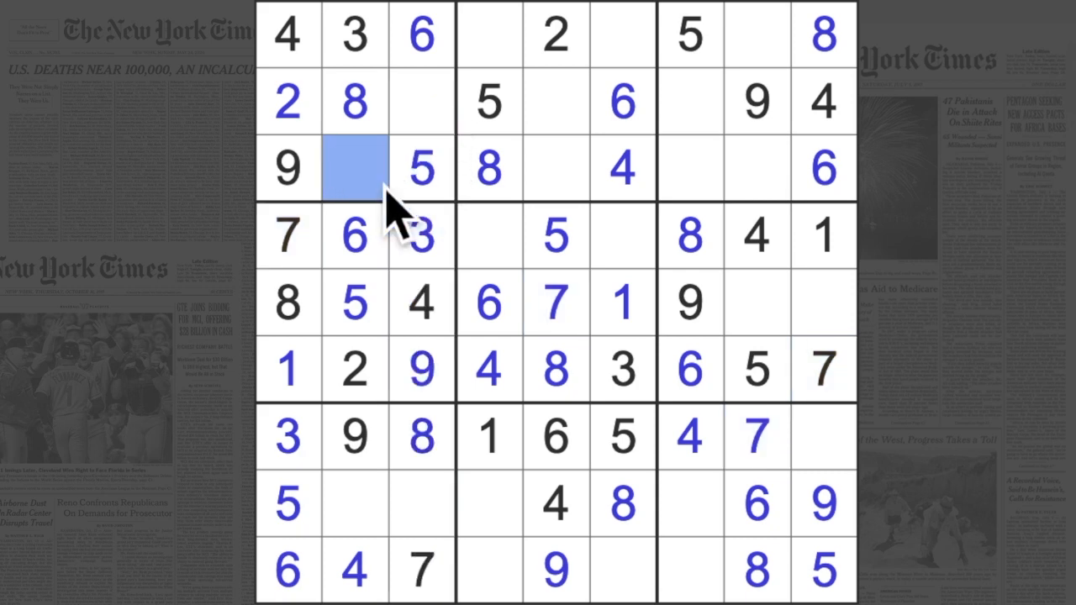
pyautogui.click(420, 102)
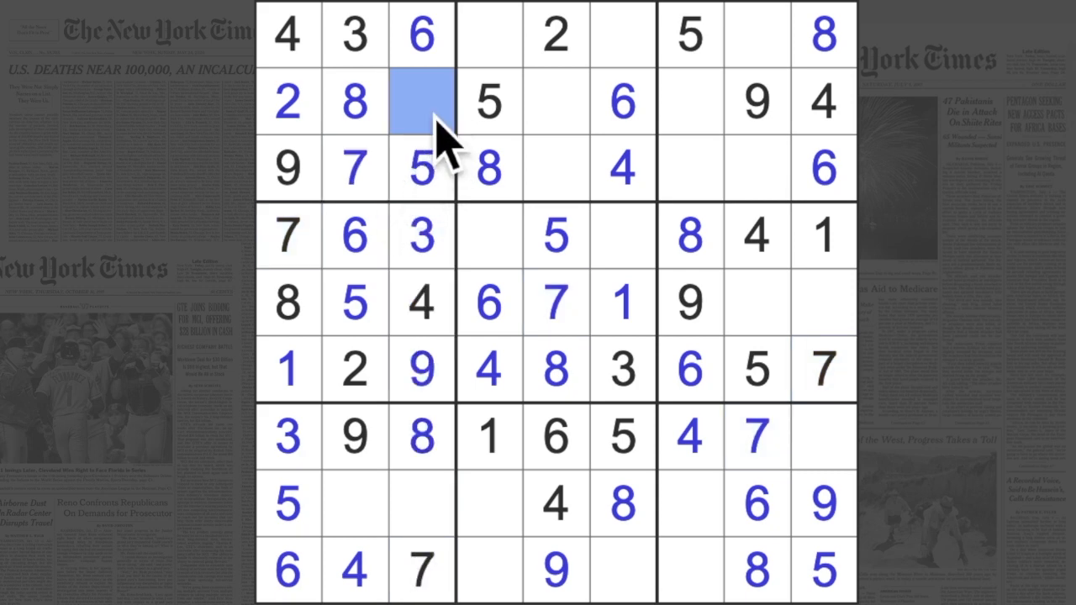
pyautogui.write('1')
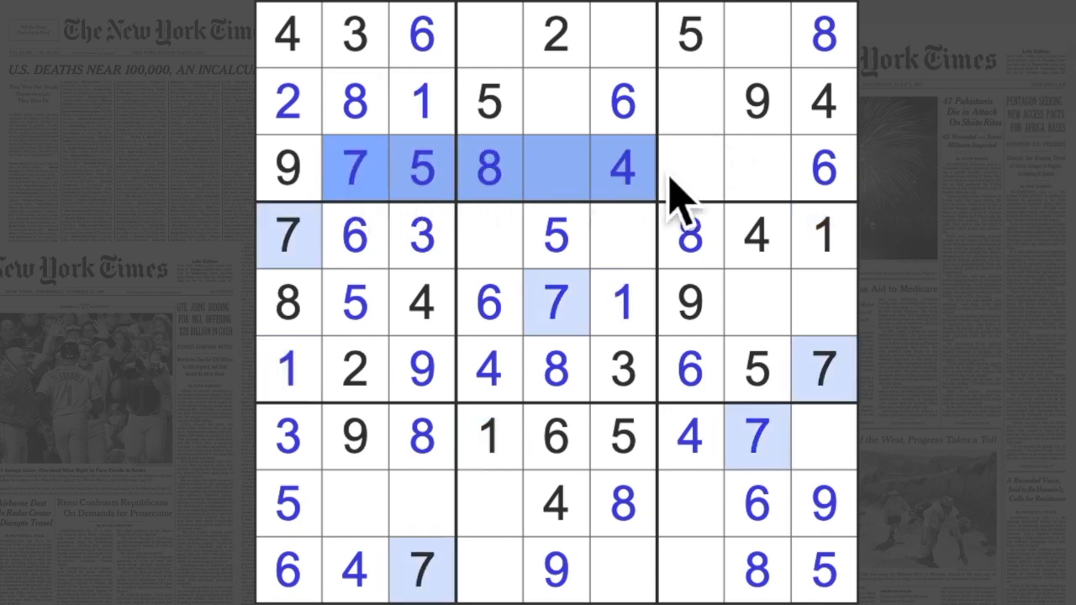
pyautogui.click(757, 103)
pyautogui.write('7')
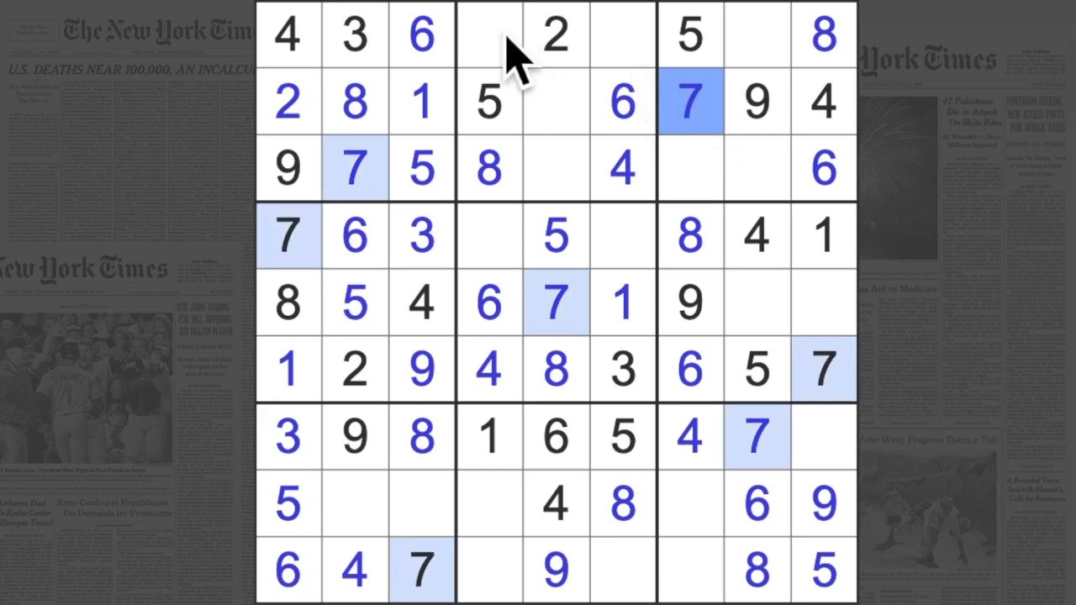
pyautogui.click(622, 101)
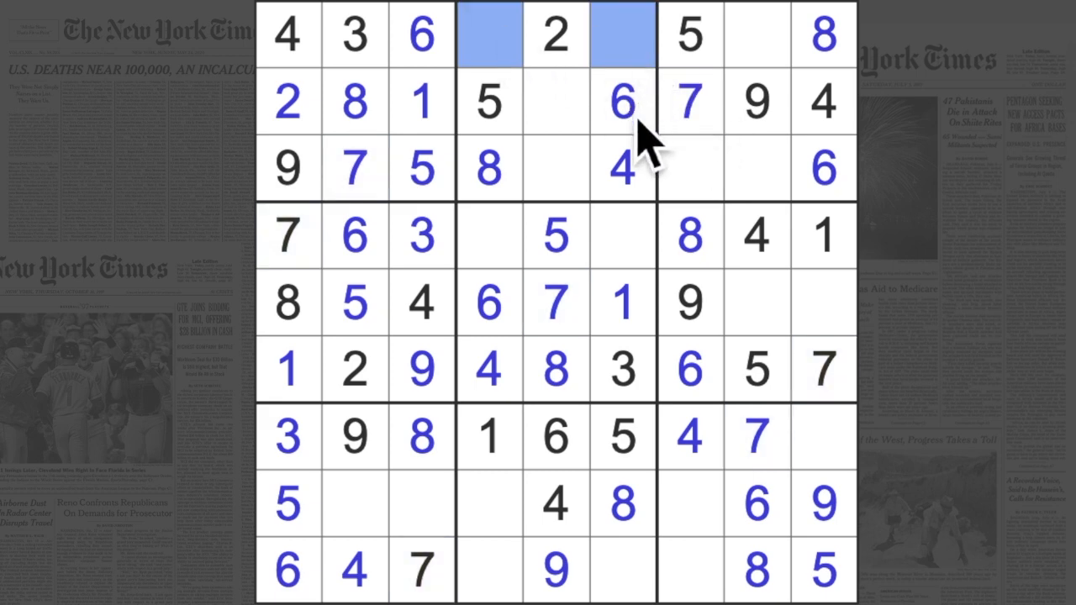
pyautogui.click(555, 101)
pyautogui.write('3')
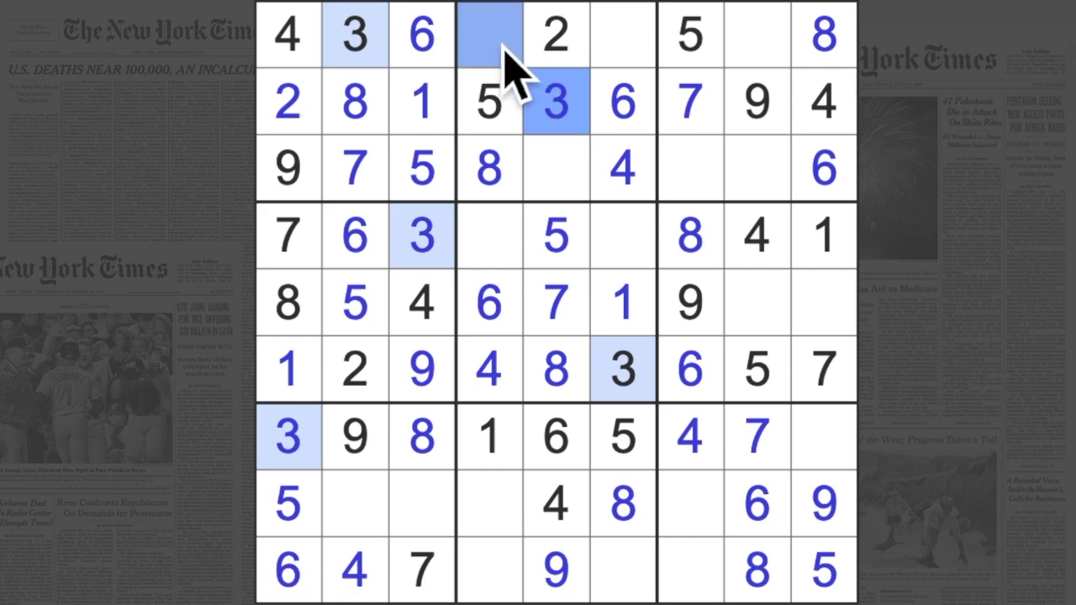
# Enter 1s at r3c5, r8c2 and r9c7, and a 2 at r8c3
pyautogui.click(555, 169)
pyautogui.write('1')
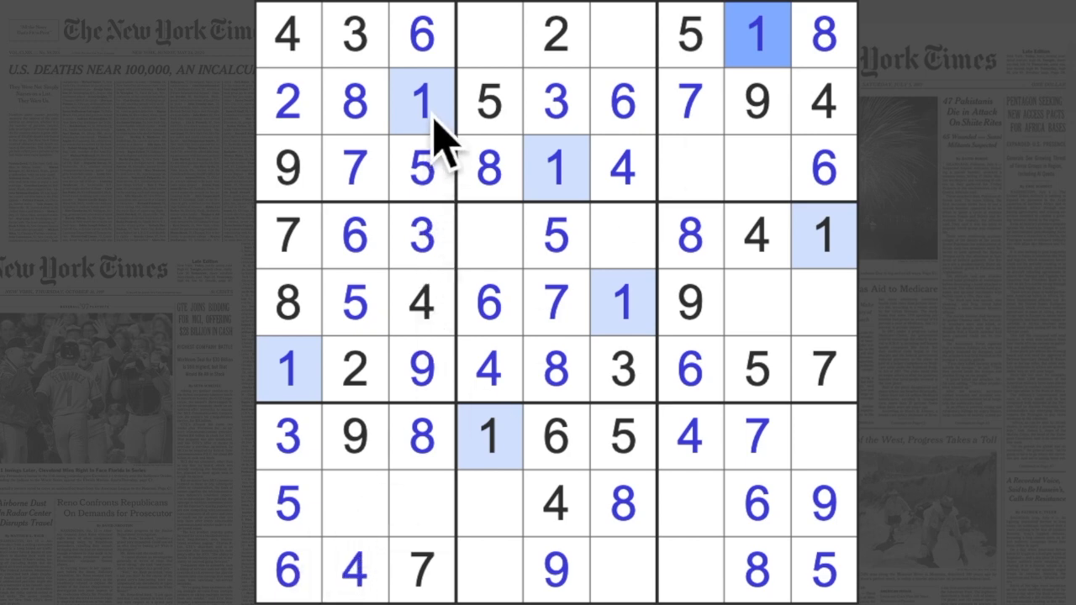
pyautogui.click(353, 504)
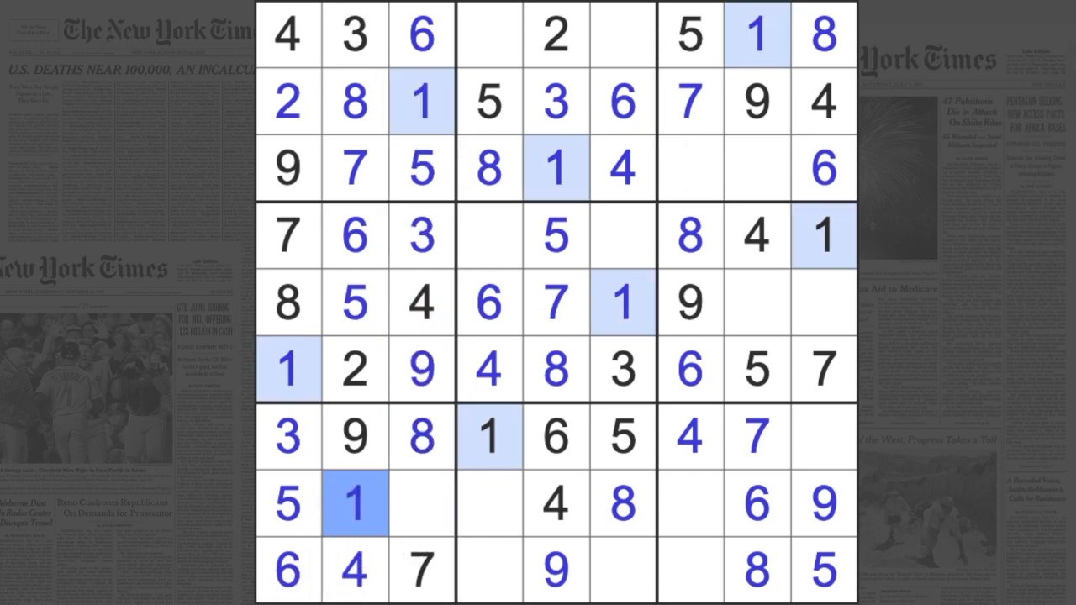
pyautogui.click(757, 504)
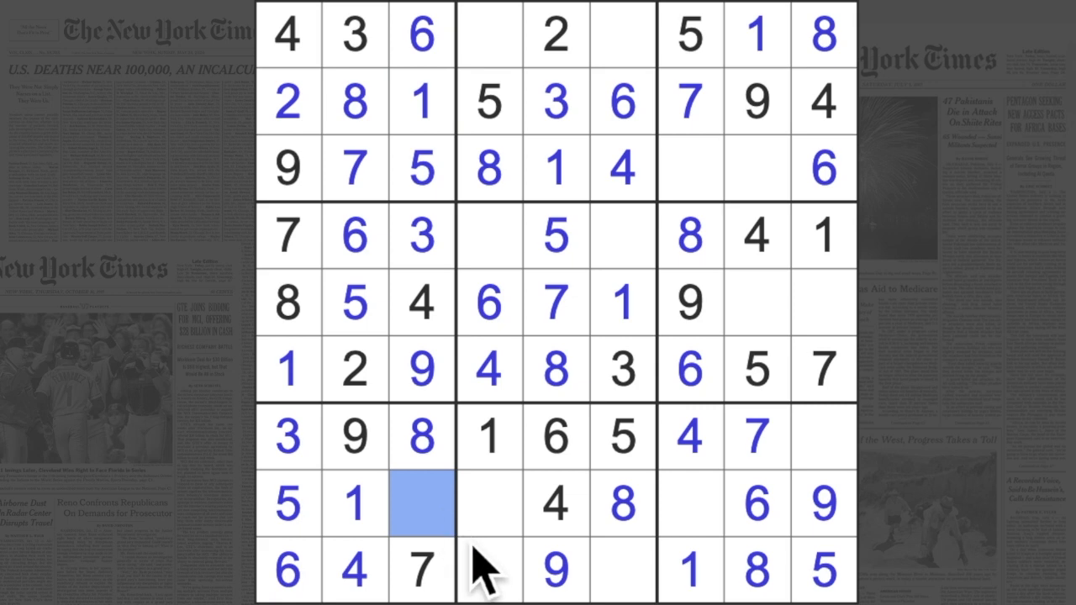
pyautogui.moveTo(485, 571)
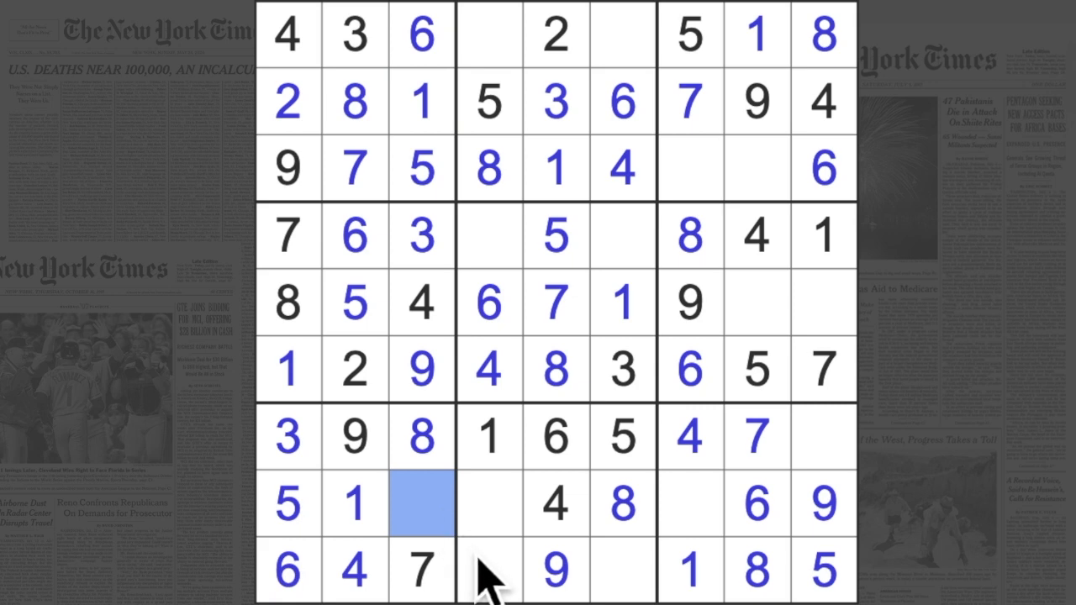
pyautogui.write('2')
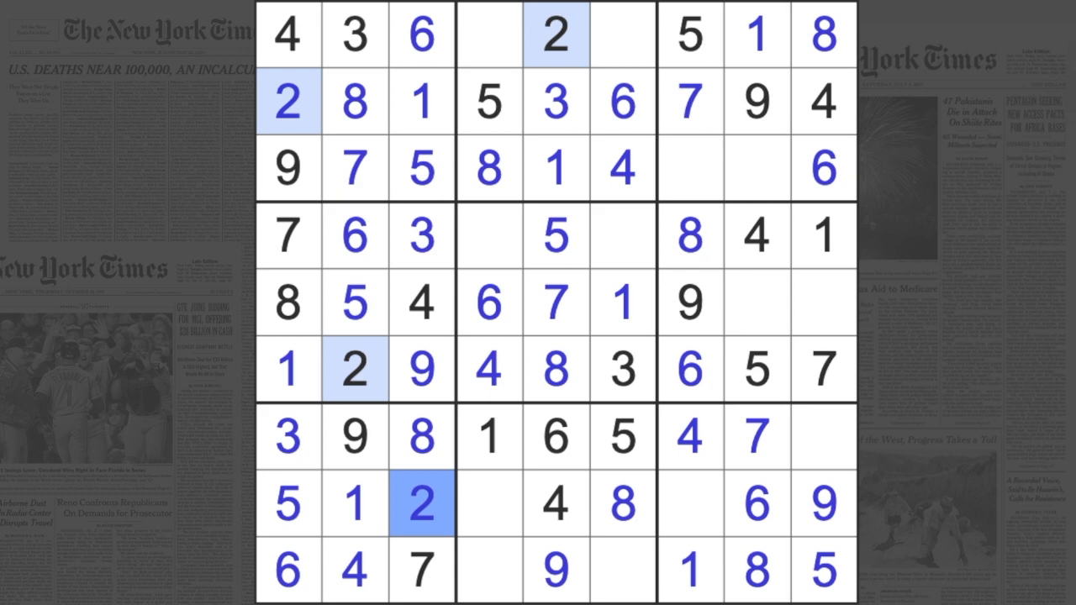
# Fill the open cells on the right of rows 3, 5 and 7 with their 2s, 7s and 3
pyautogui.click(489, 570)
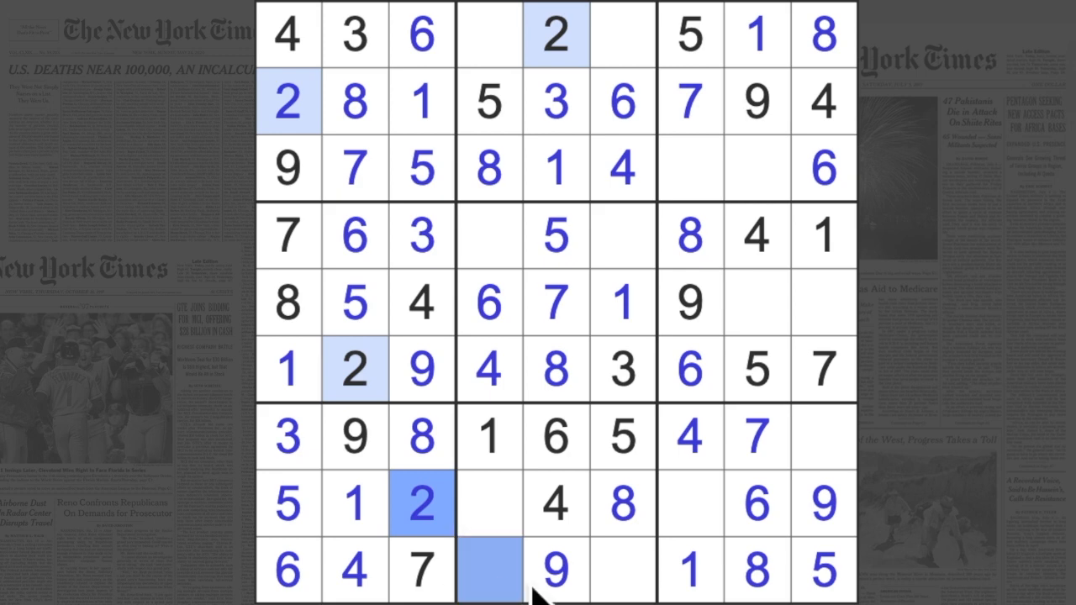
pyautogui.click(823, 437)
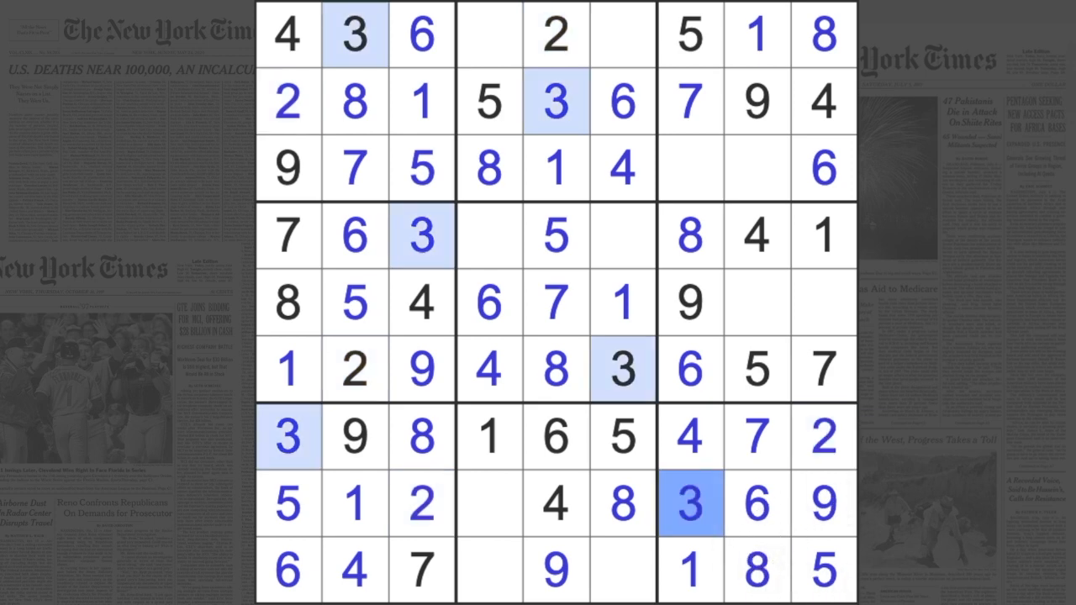
pyautogui.click(757, 168)
pyautogui.write('3')
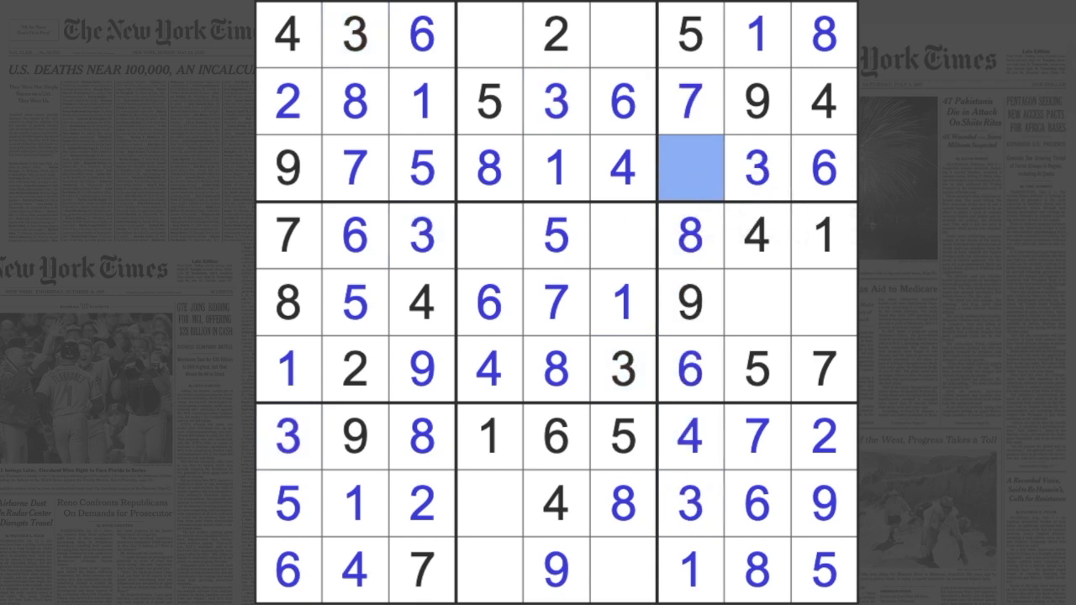
pyautogui.click(689, 168)
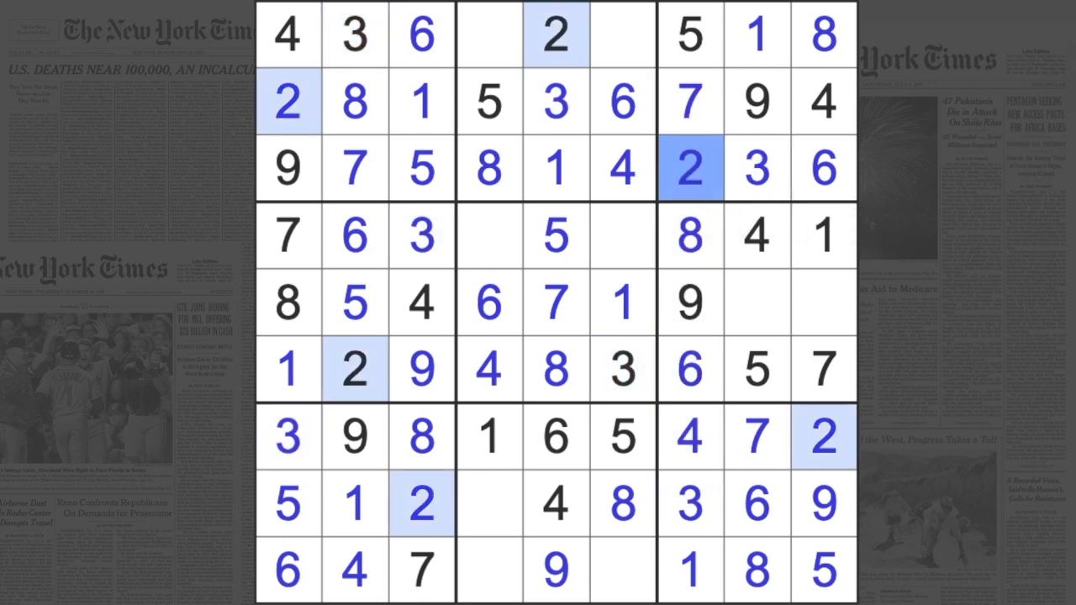
pyautogui.click(757, 303)
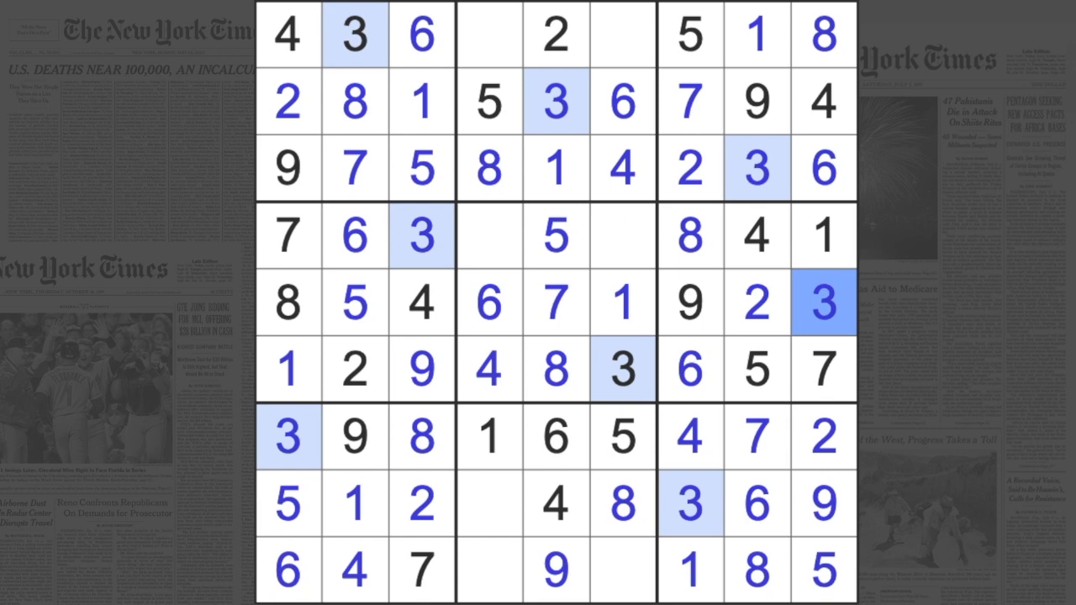
pyautogui.moveTo(659, 343)
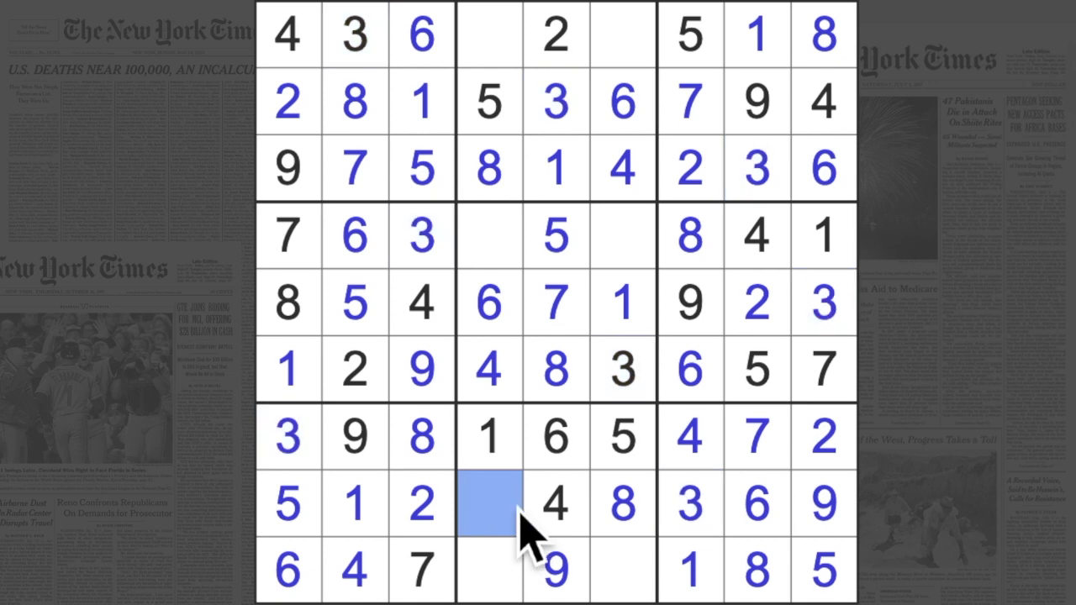
pyautogui.moveTo(532, 547)
pyautogui.write('7')
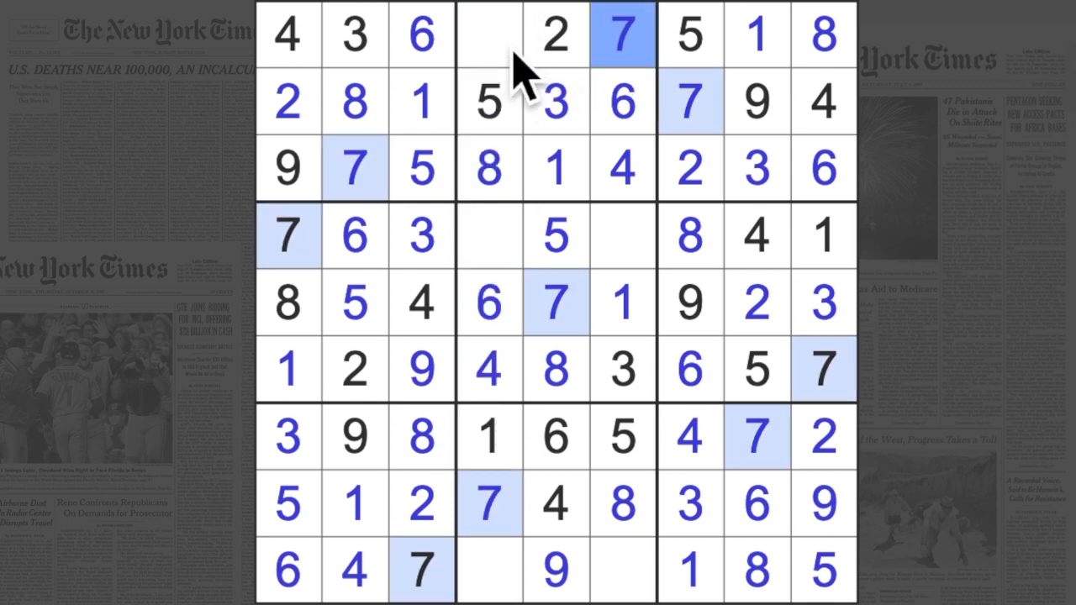
# Place a 9 at r1c4 and fill the bottom row's sixth cell, leaving only r9c4 blank
pyautogui.click(488, 33)
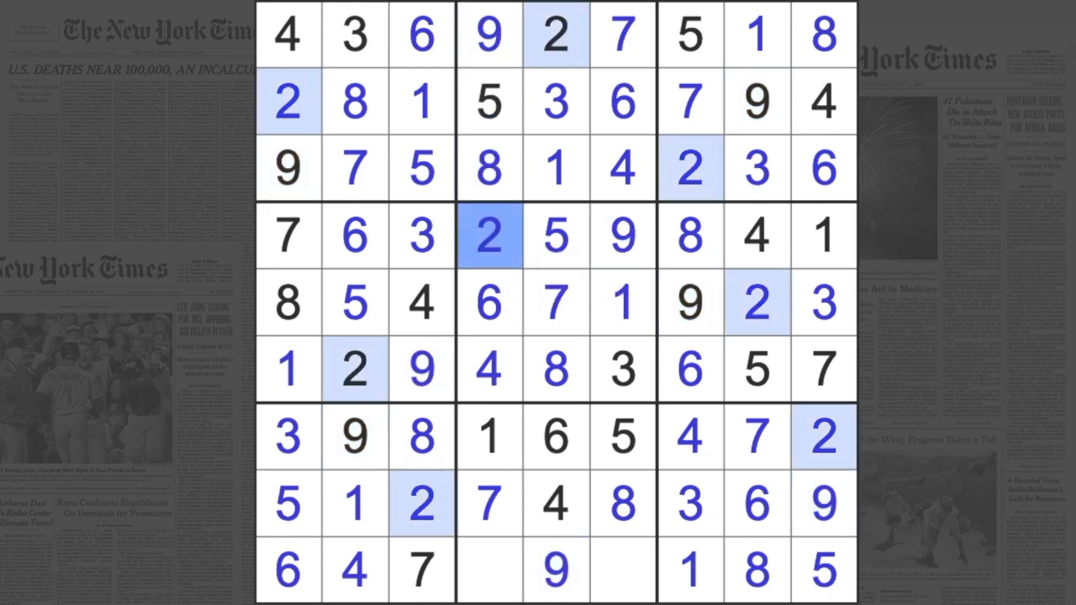
pyautogui.click(622, 572)
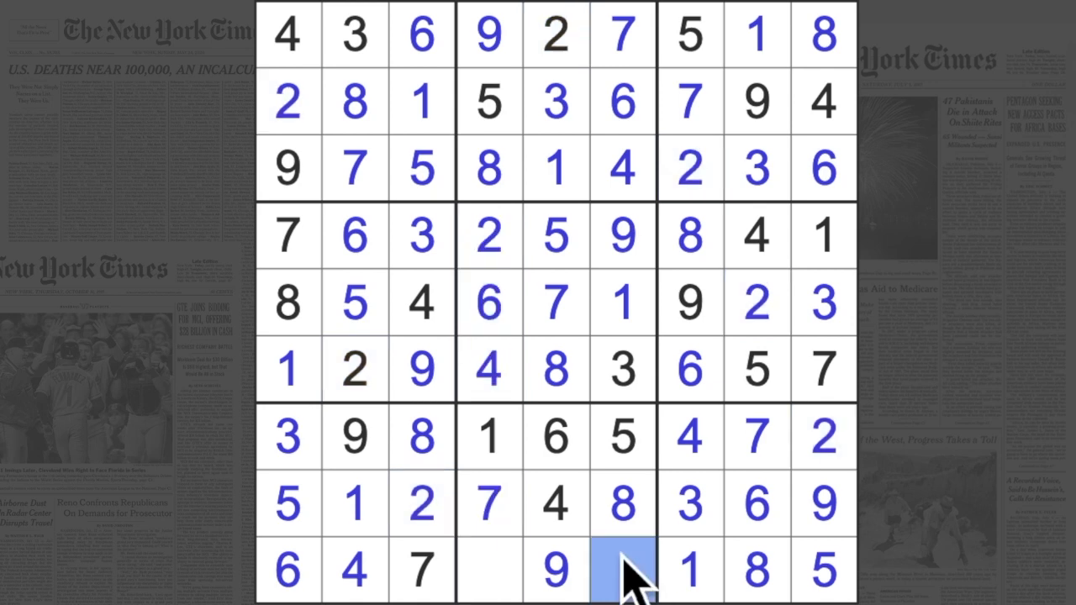
pyautogui.click(487, 572)
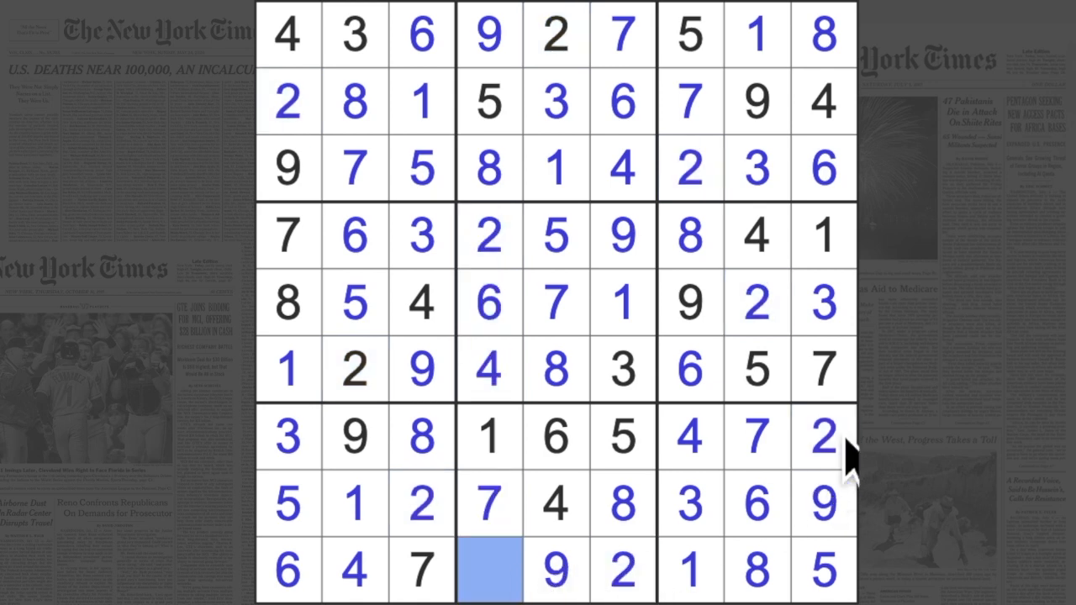